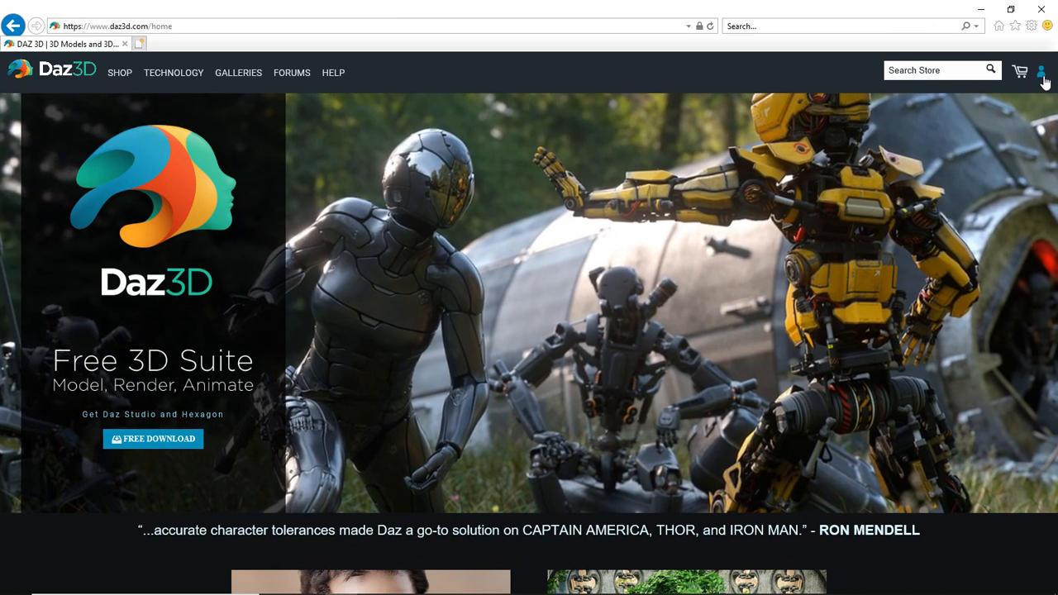
- Bring up the account sign-in form from the top-right account icon on daz3d.com
left_click(1041, 72)
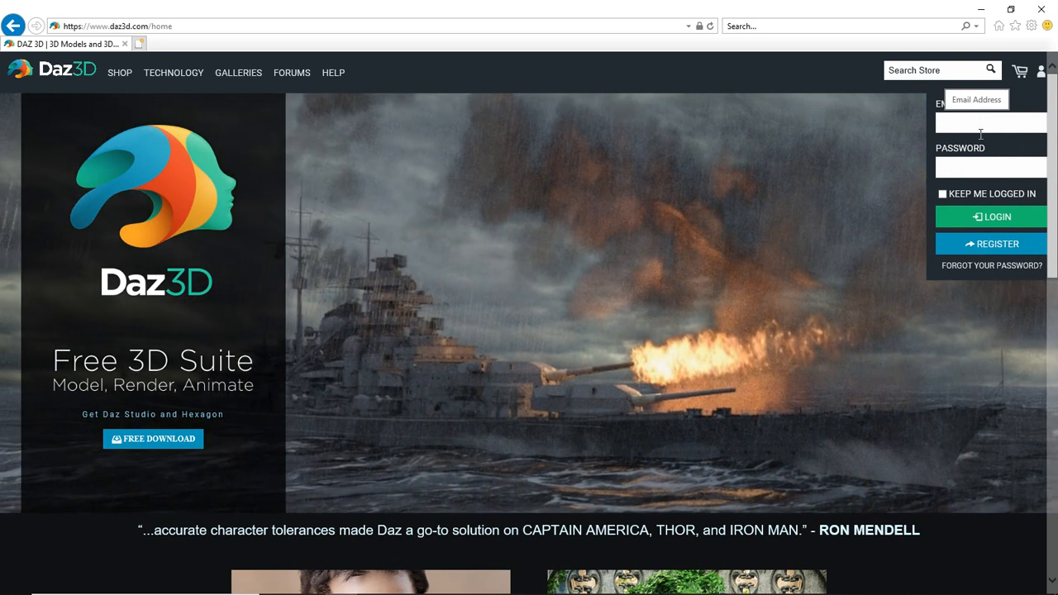
left_click(991, 165)
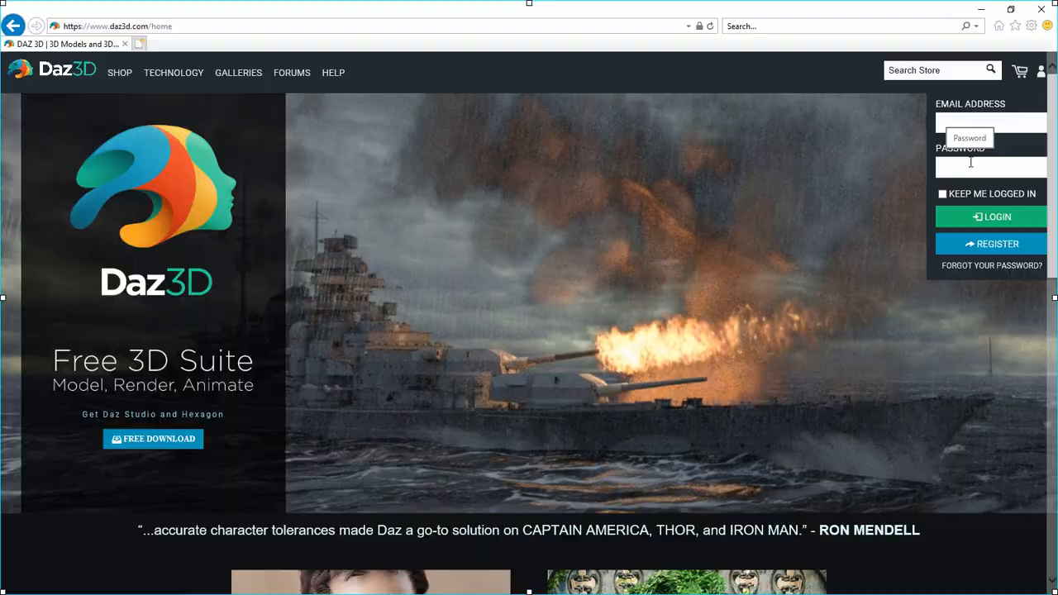
- Sign in with LOGIN to reach the My Account overview page
left_click(997, 217)
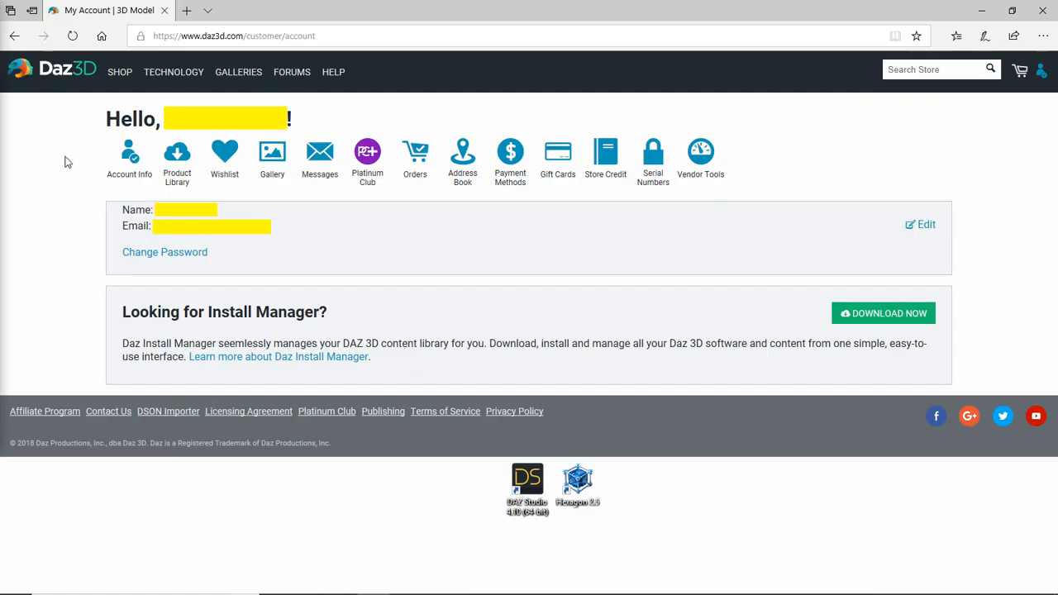
mouse_move(141, 162)
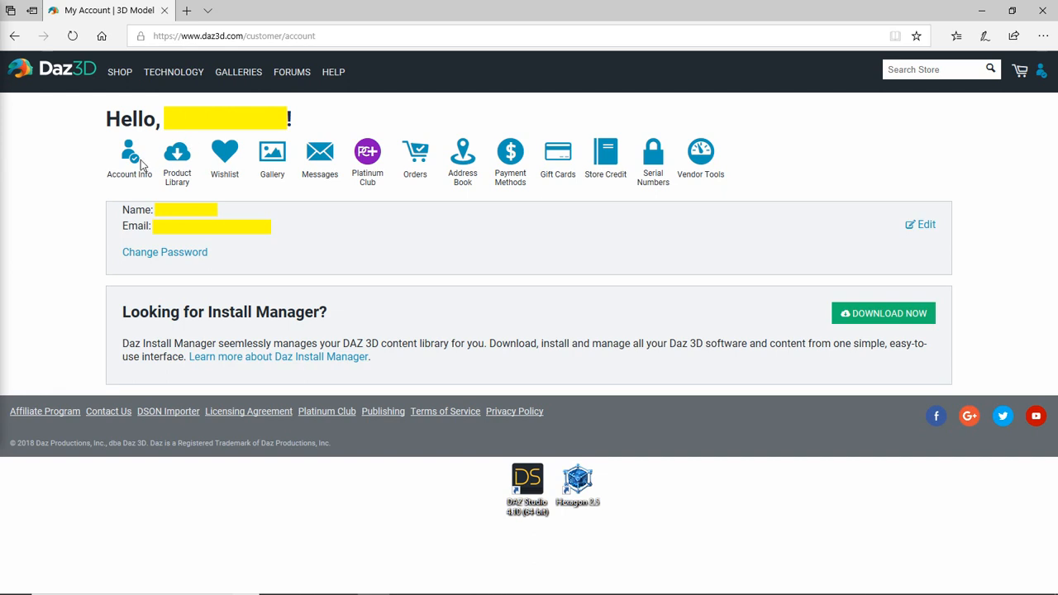
mouse_move(134, 159)
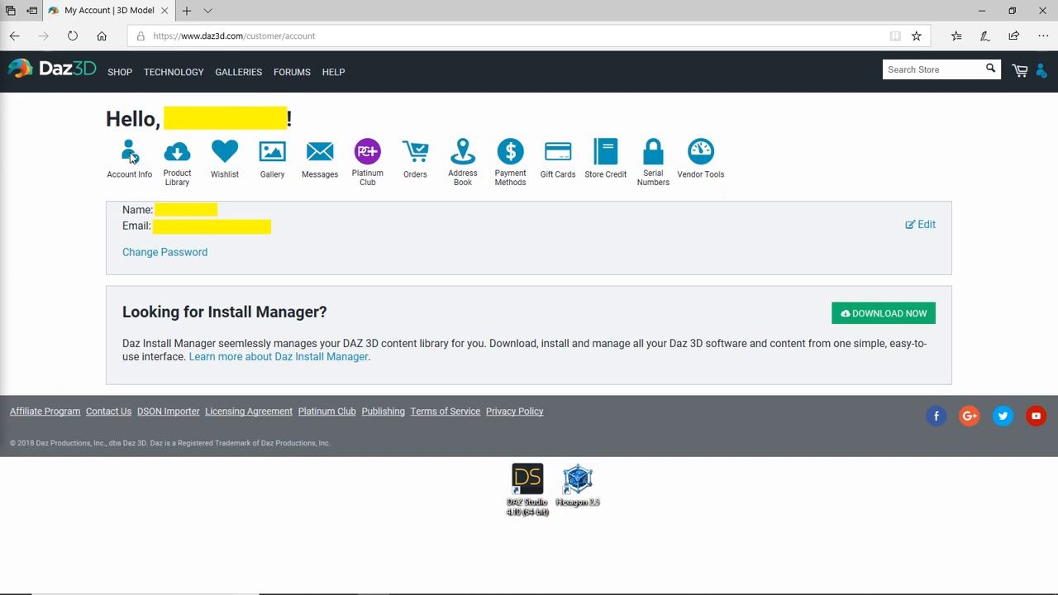
mouse_move(215, 143)
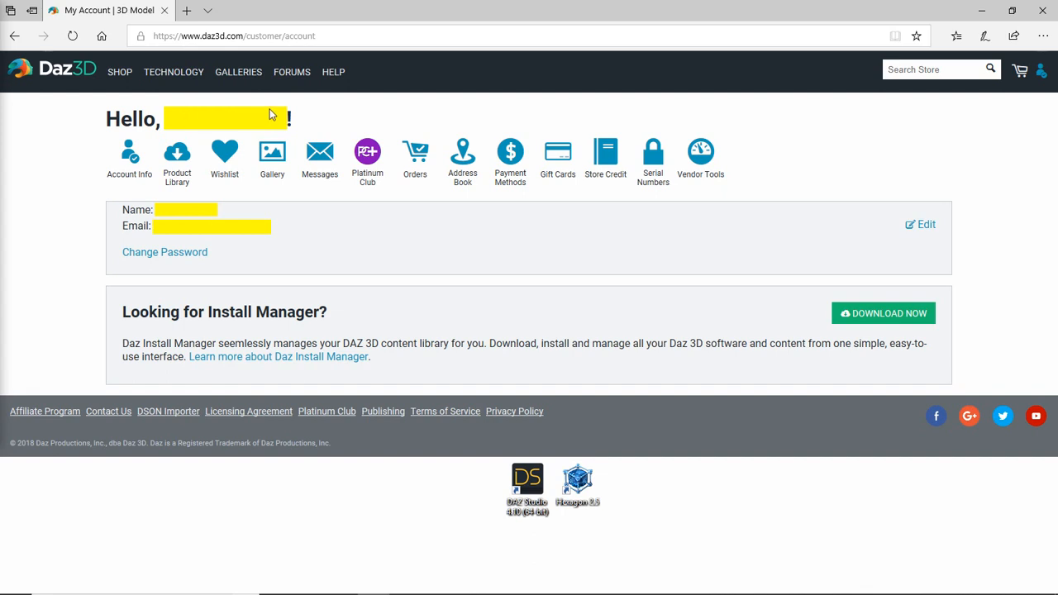
mouse_move(208, 229)
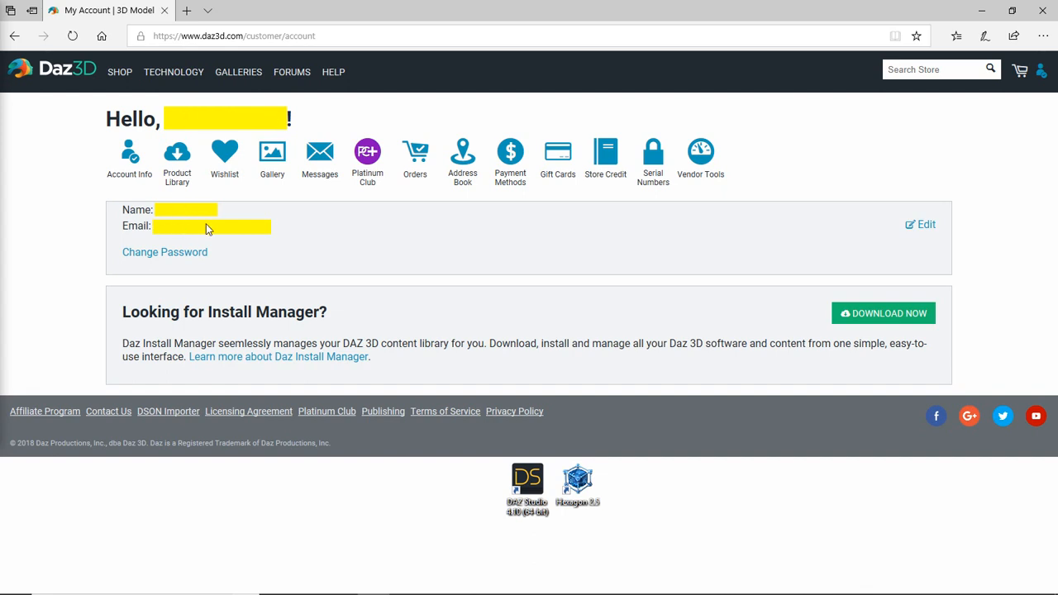
mouse_move(205, 256)
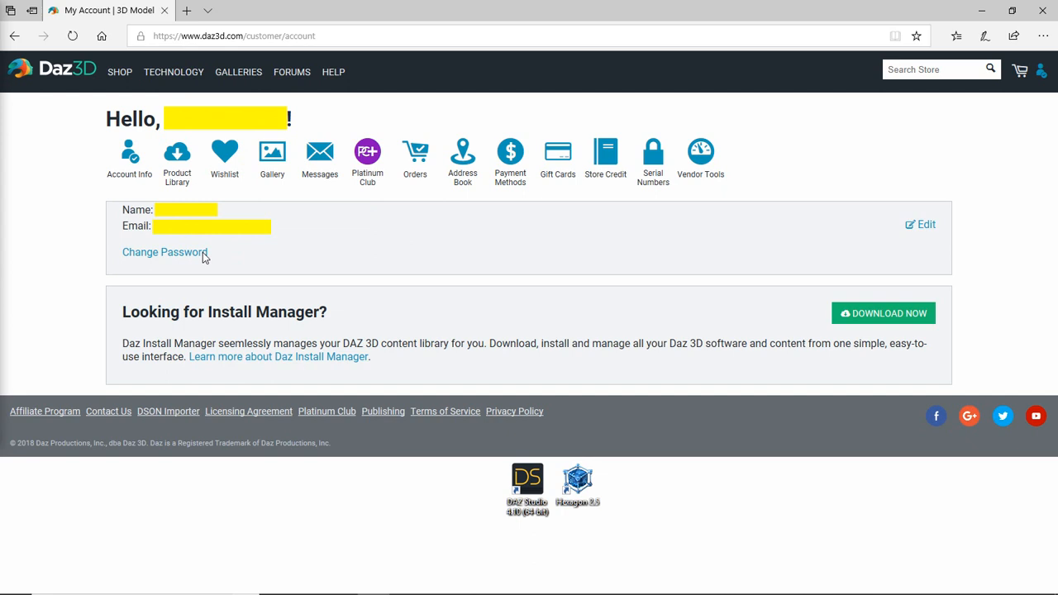
mouse_move(725, 265)
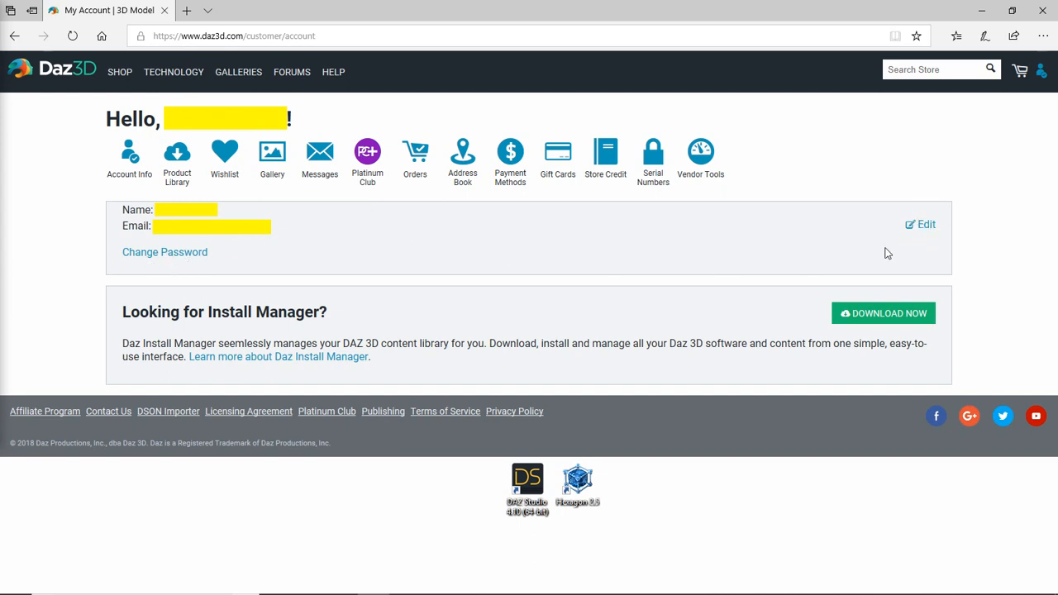
mouse_move(863, 235)
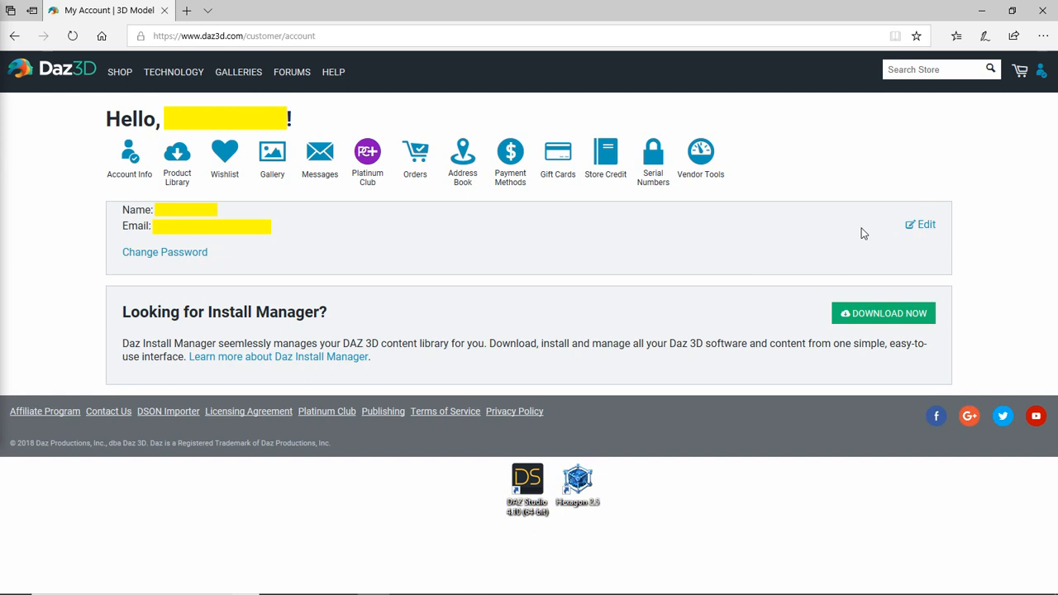
mouse_move(254, 232)
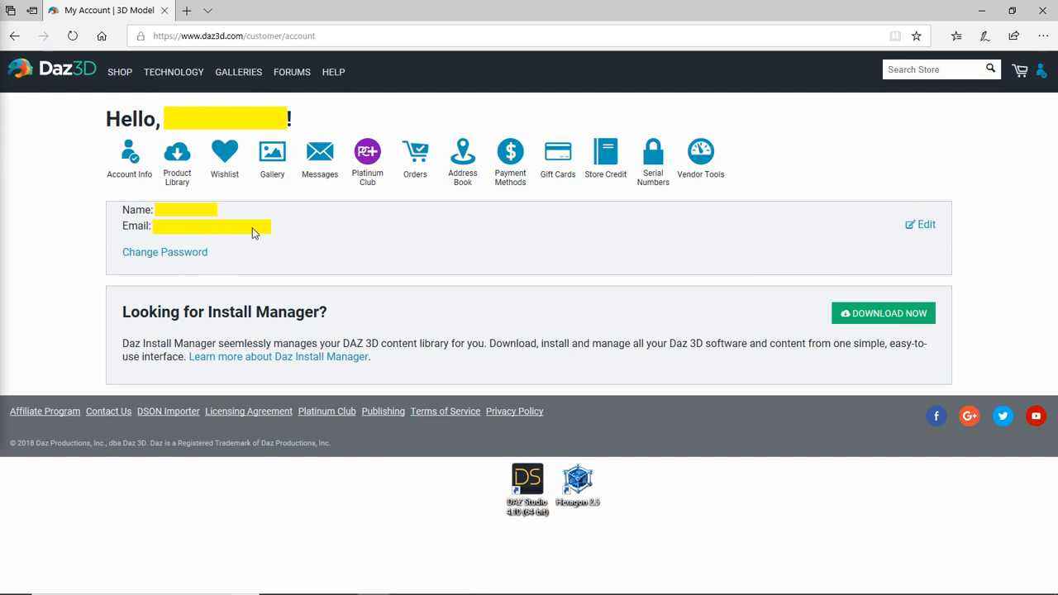
mouse_move(207, 218)
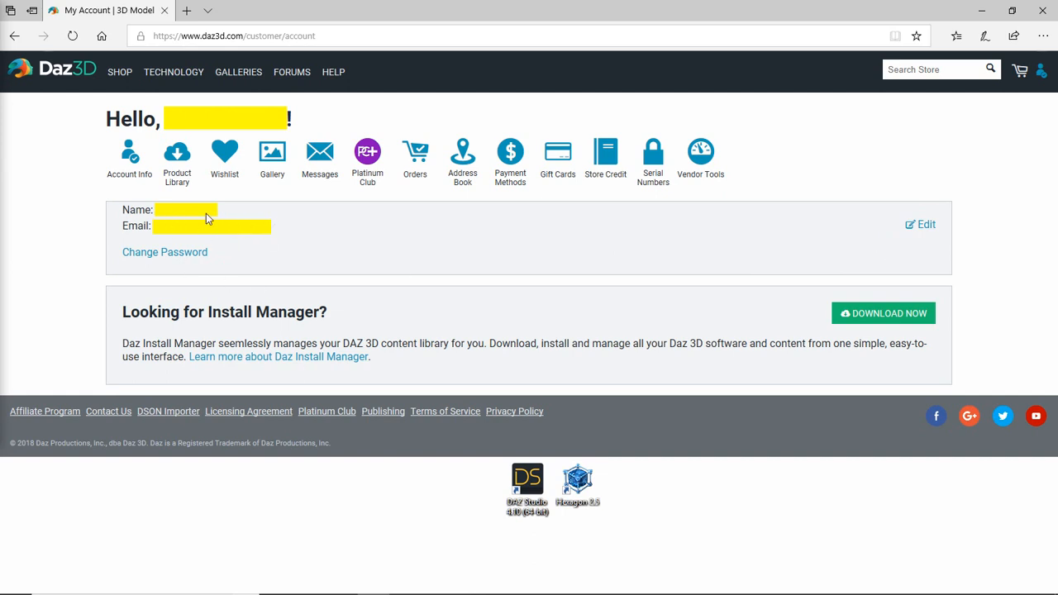
mouse_move(314, 219)
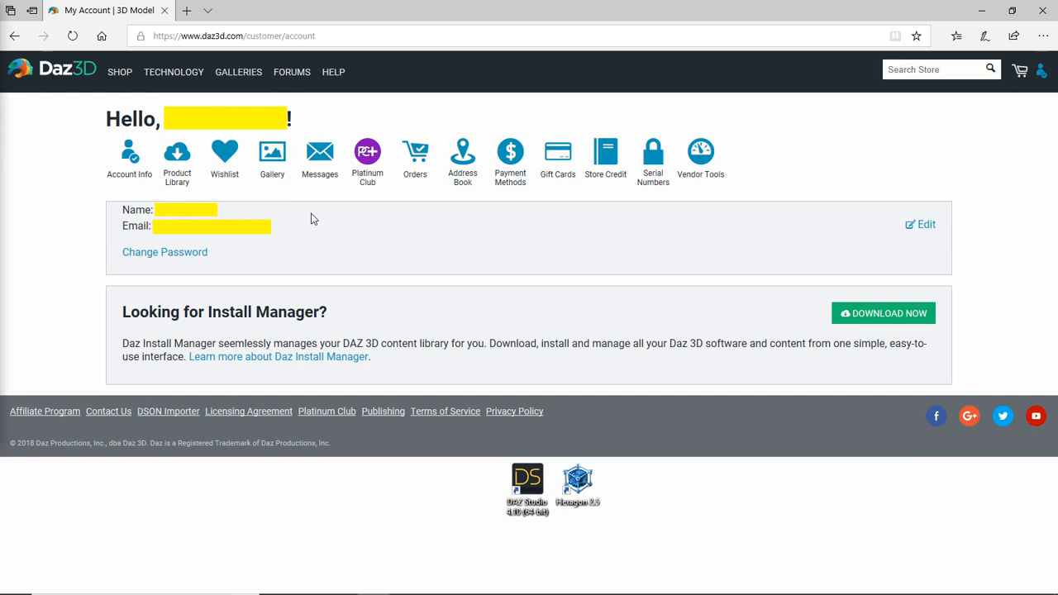
mouse_move(251, 131)
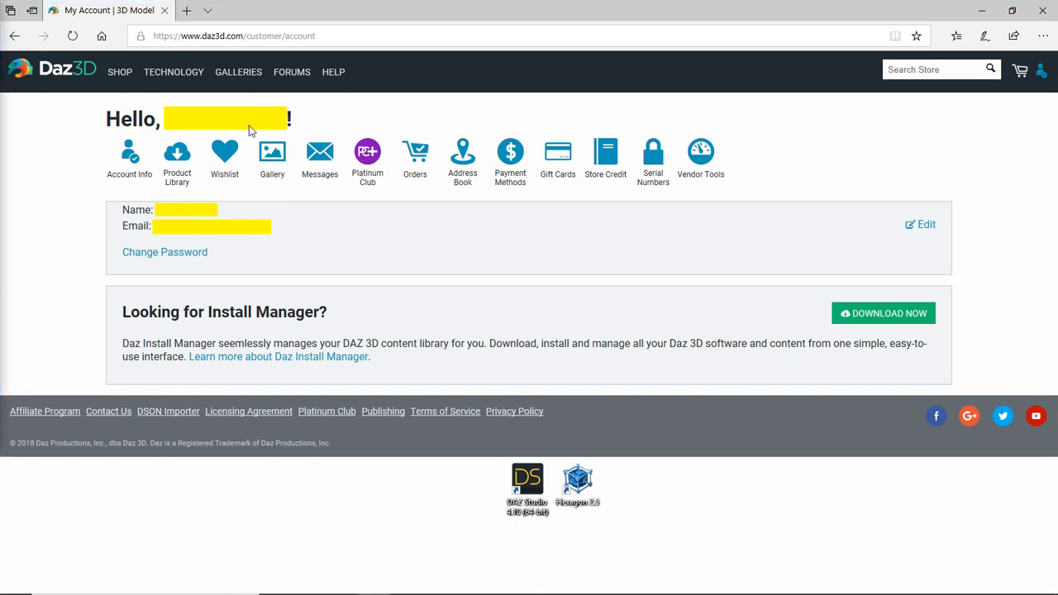
mouse_move(177, 157)
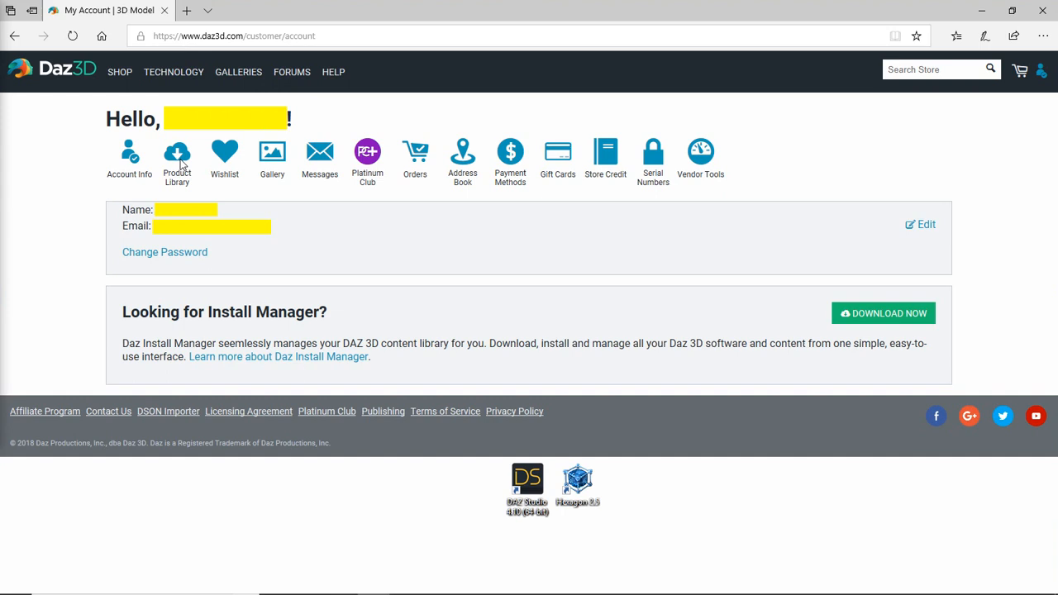
mouse_move(195, 159)
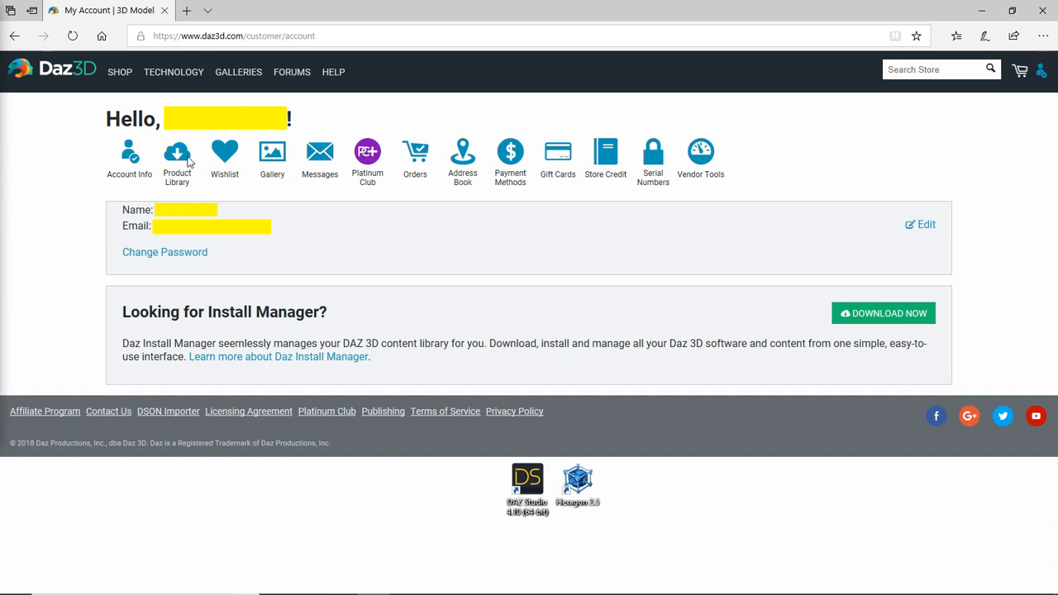
left_click(175, 157)
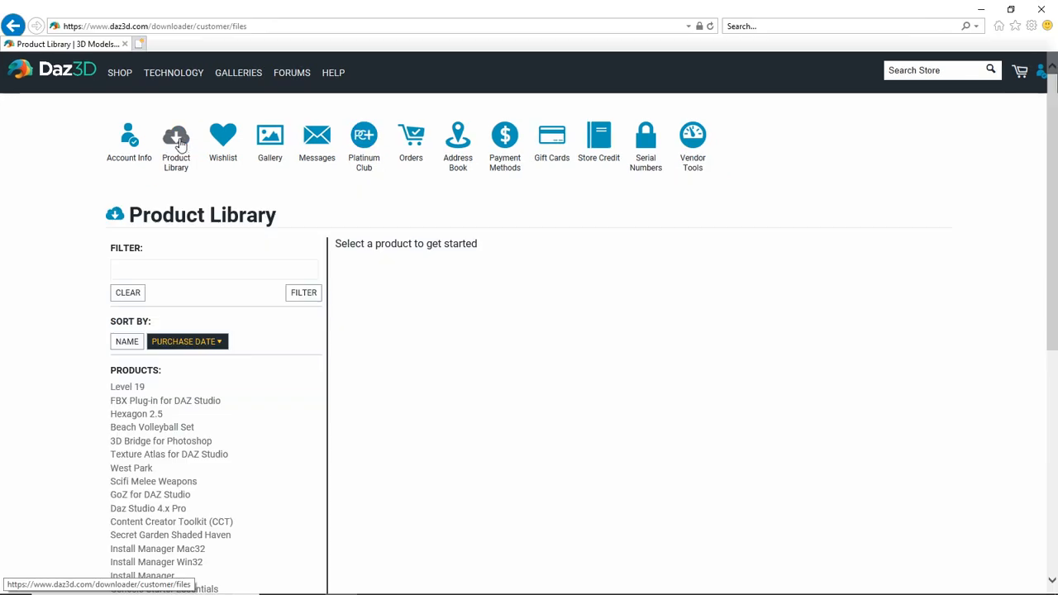
mouse_move(141, 185)
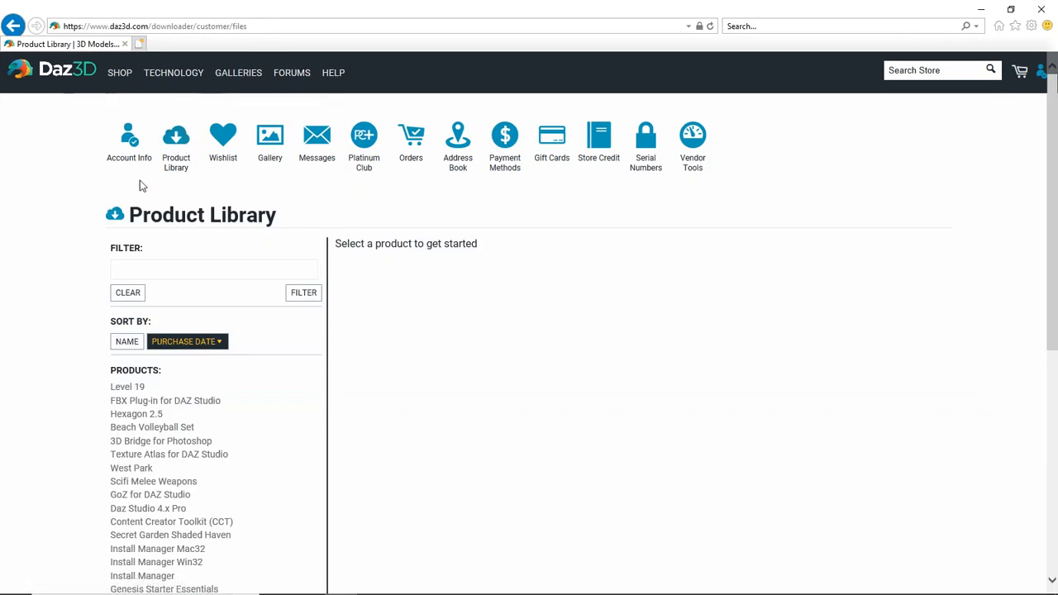
mouse_move(73, 203)
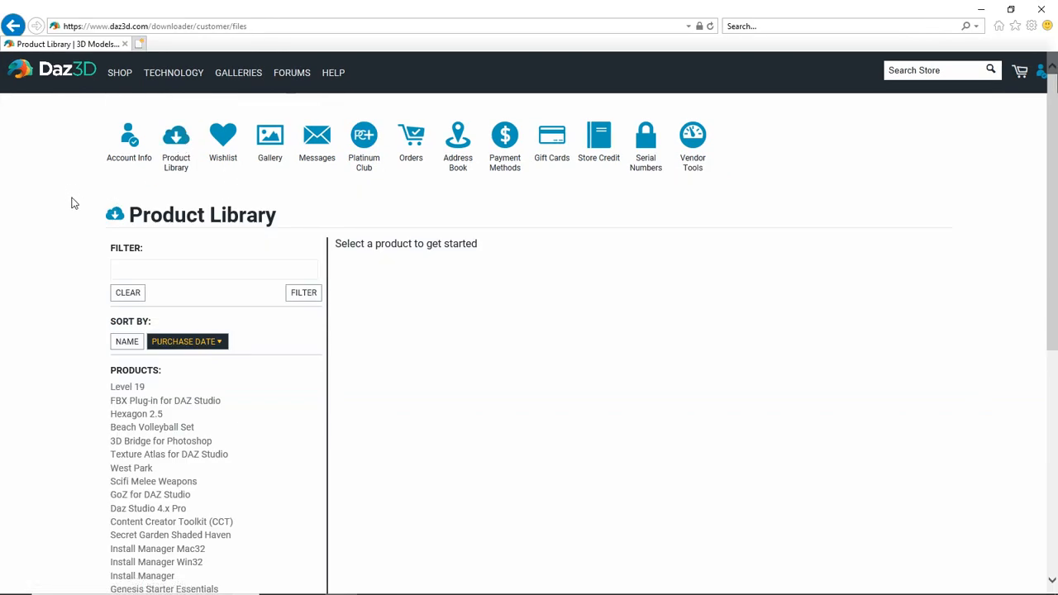
scroll("down", 3)
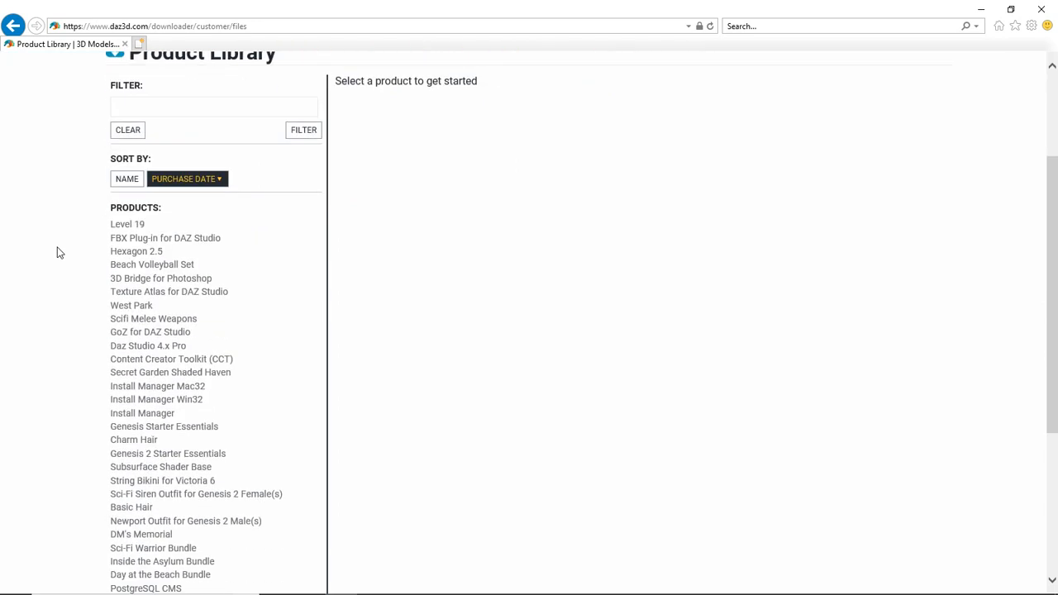
scroll("down", 3)
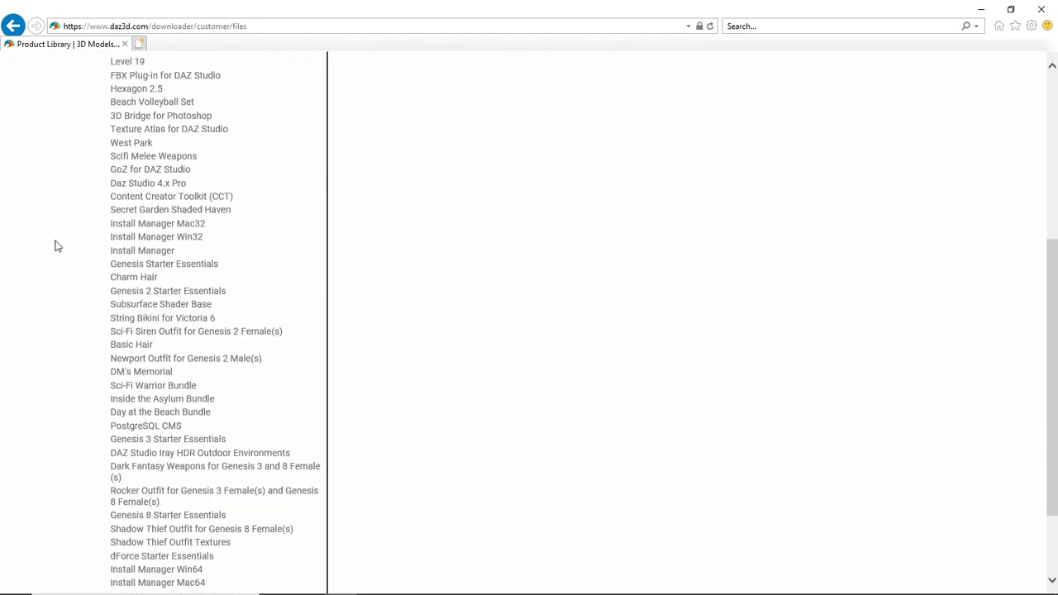
scroll("up", 3)
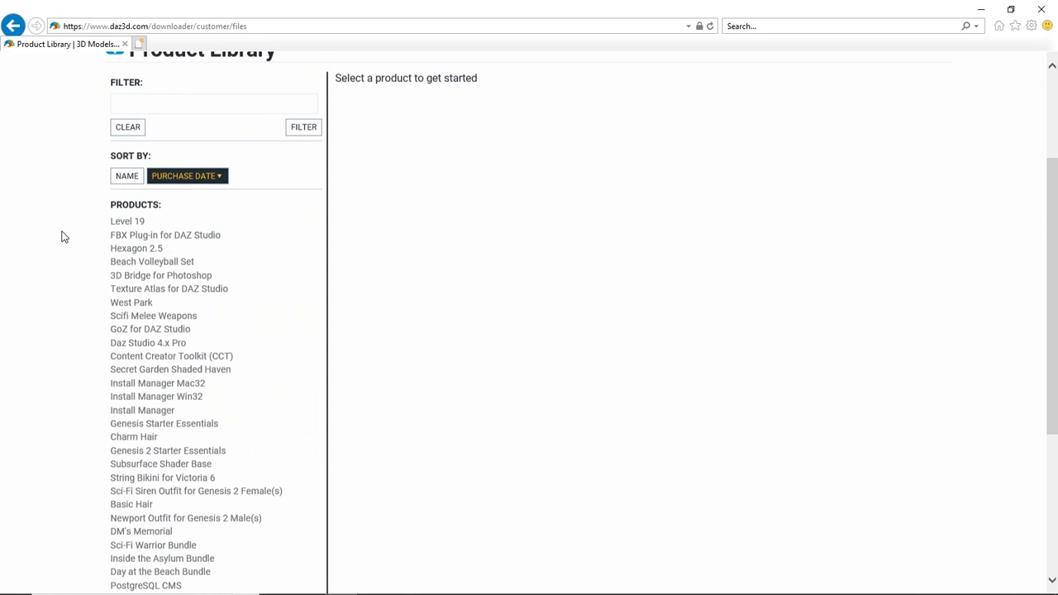
scroll("down", 3)
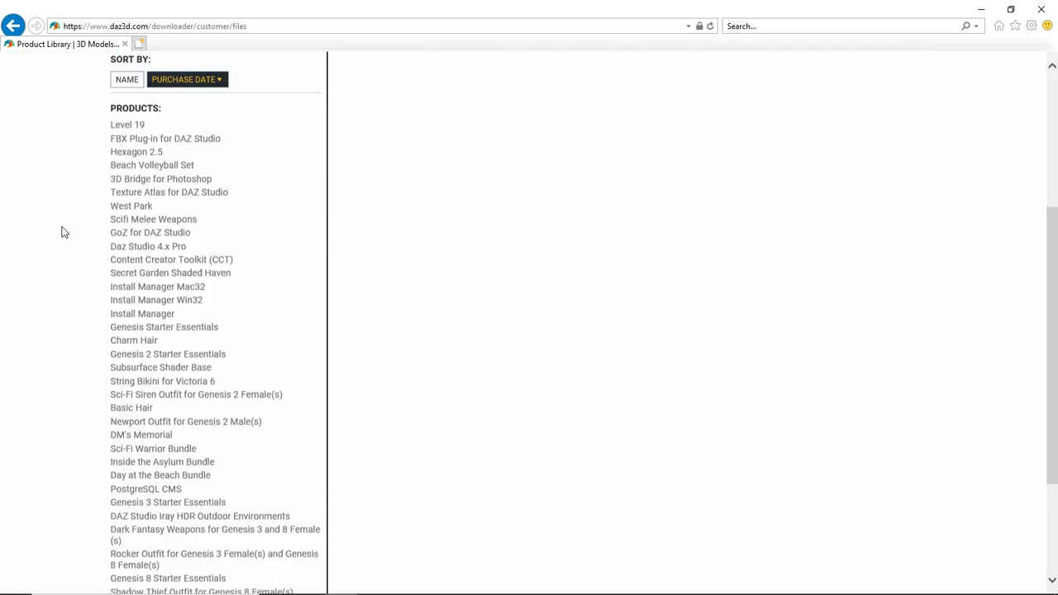
scroll("down", 3)
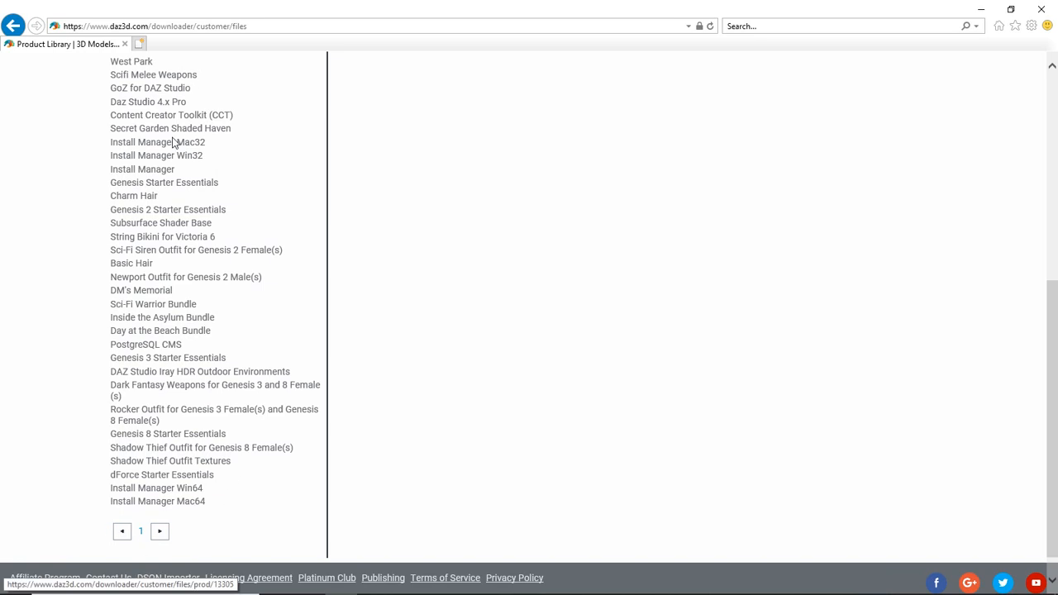
mouse_move(322, 400)
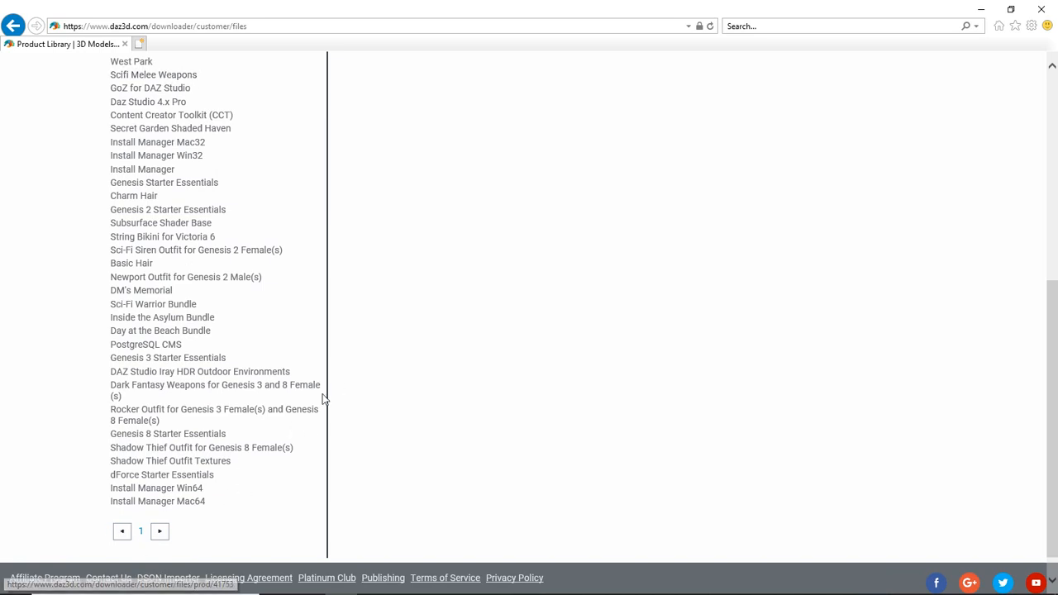
mouse_move(195, 526)
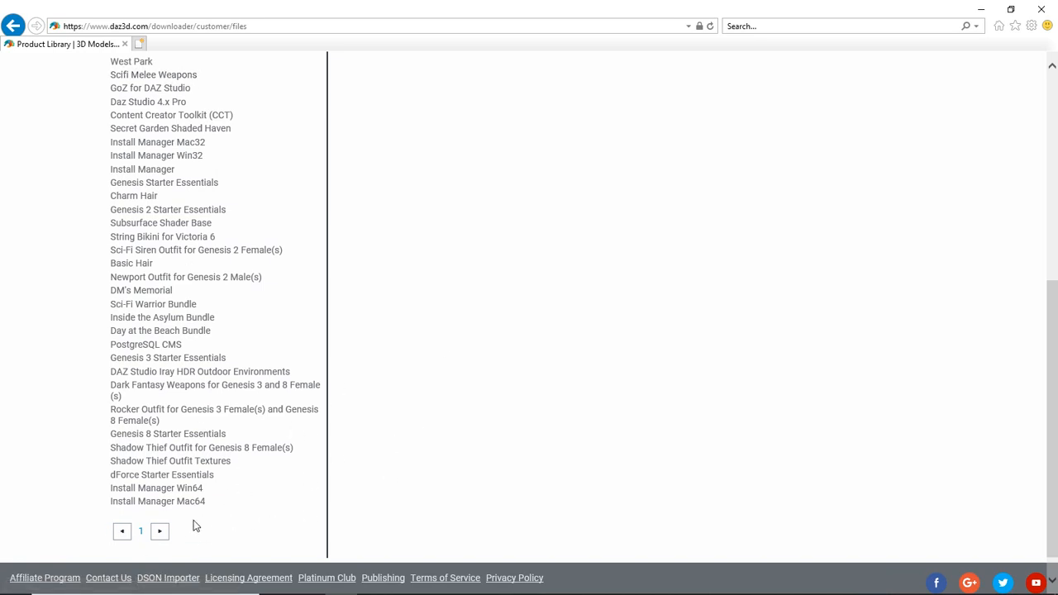
mouse_move(182, 536)
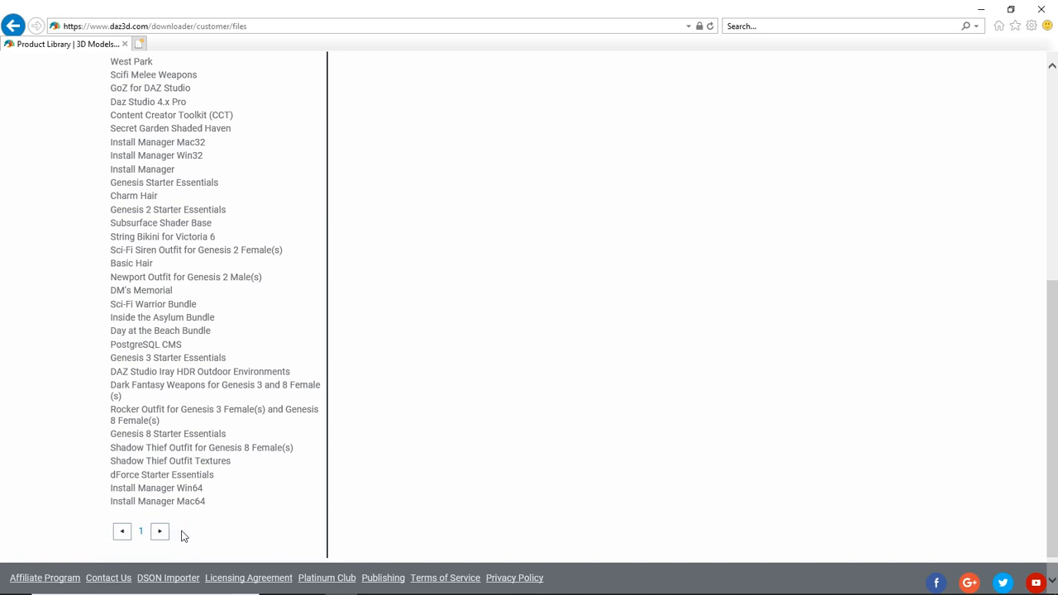
mouse_move(334, 362)
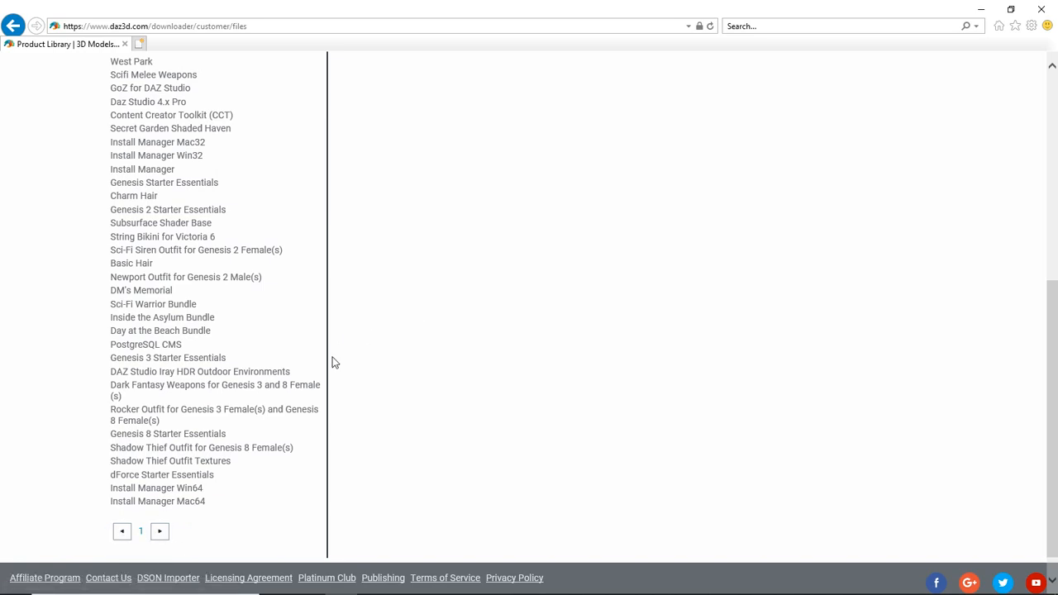
scroll("up", 3)
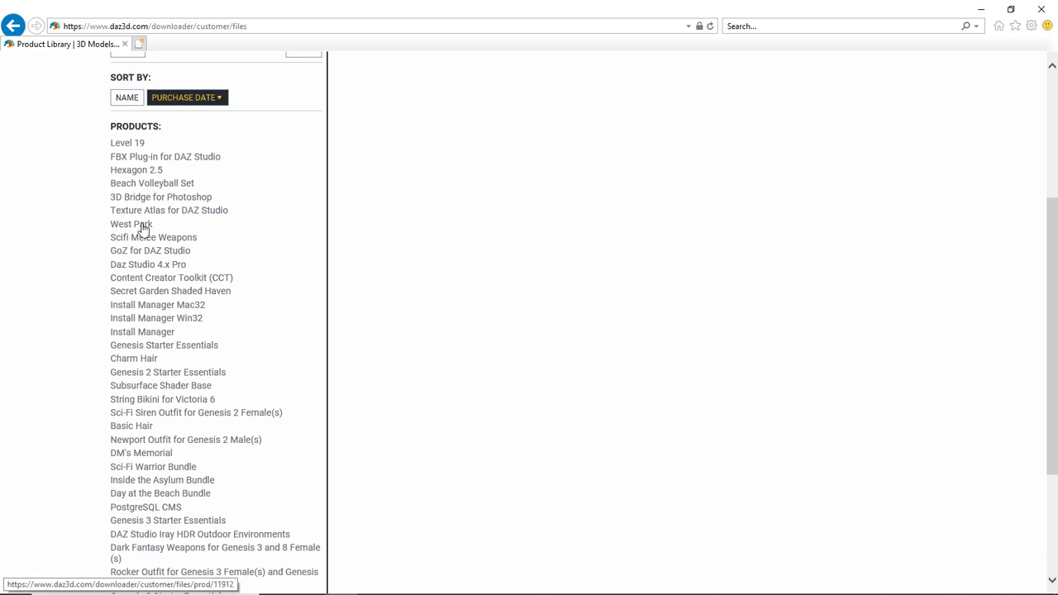
scroll("down", 3)
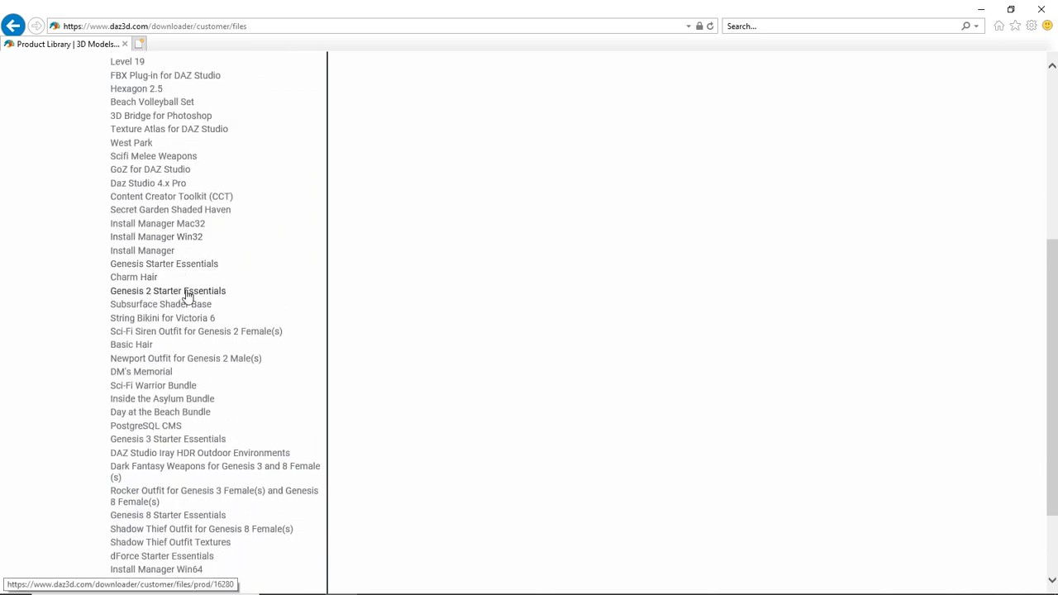
- Open Genesis 2 Starter Essentials from the Products list and review its file table
left_click(168, 291)
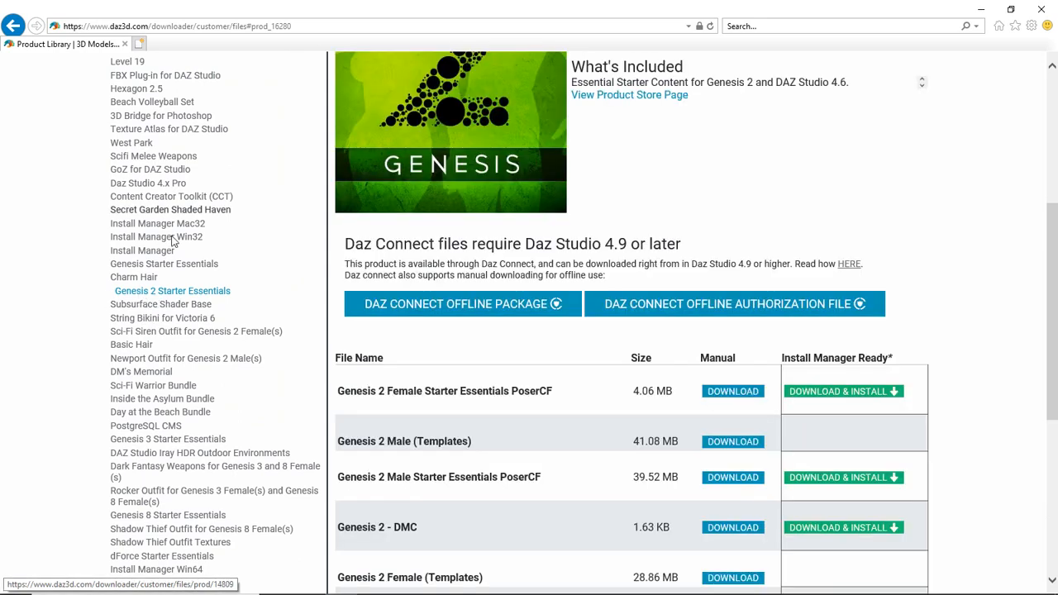
scroll("up", 3)
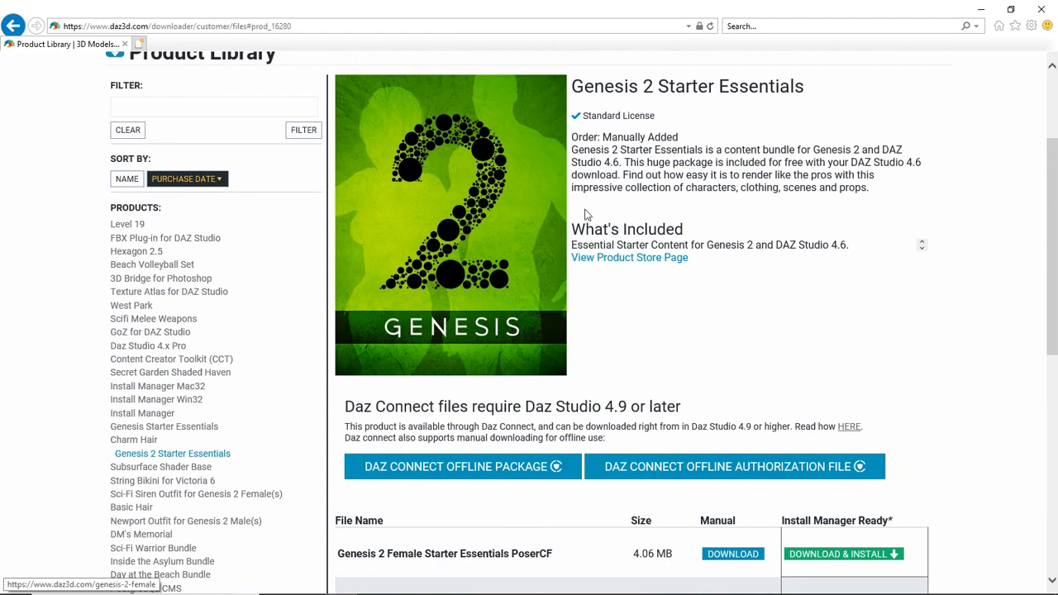
scroll("down", 3)
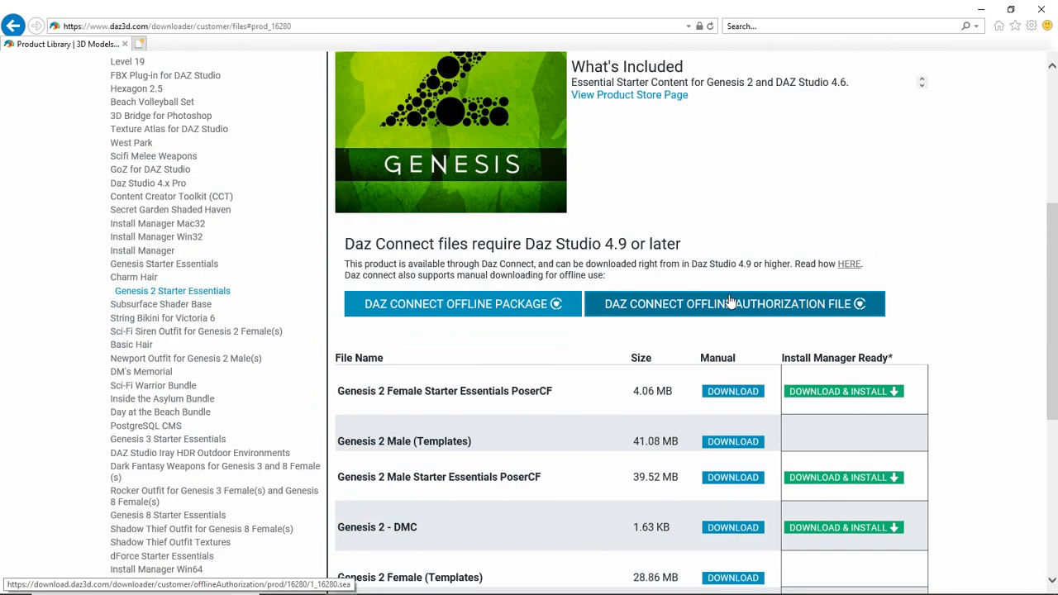
scroll("down", 3)
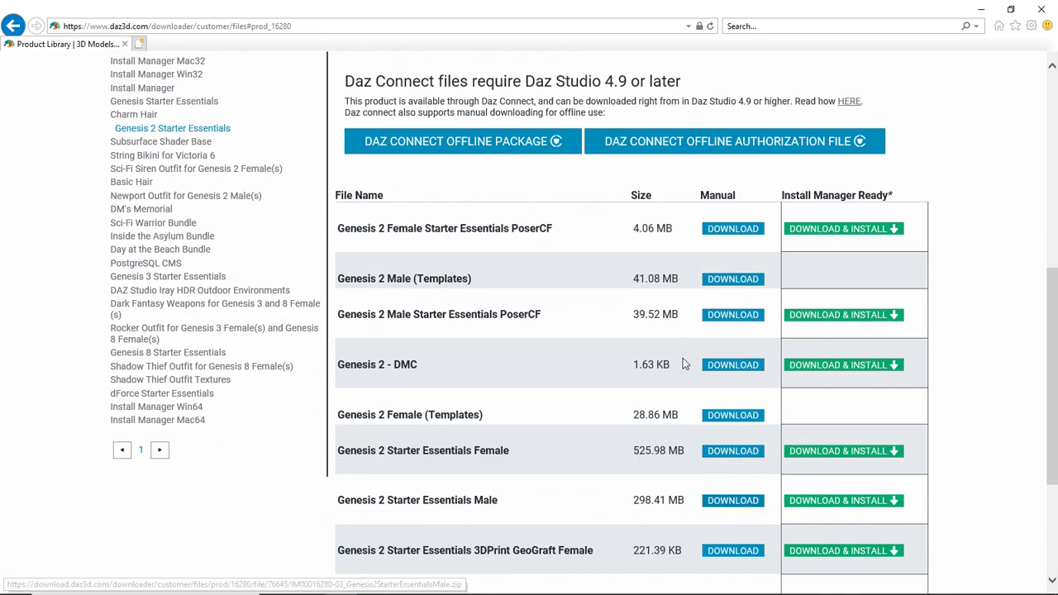
mouse_move(639, 327)
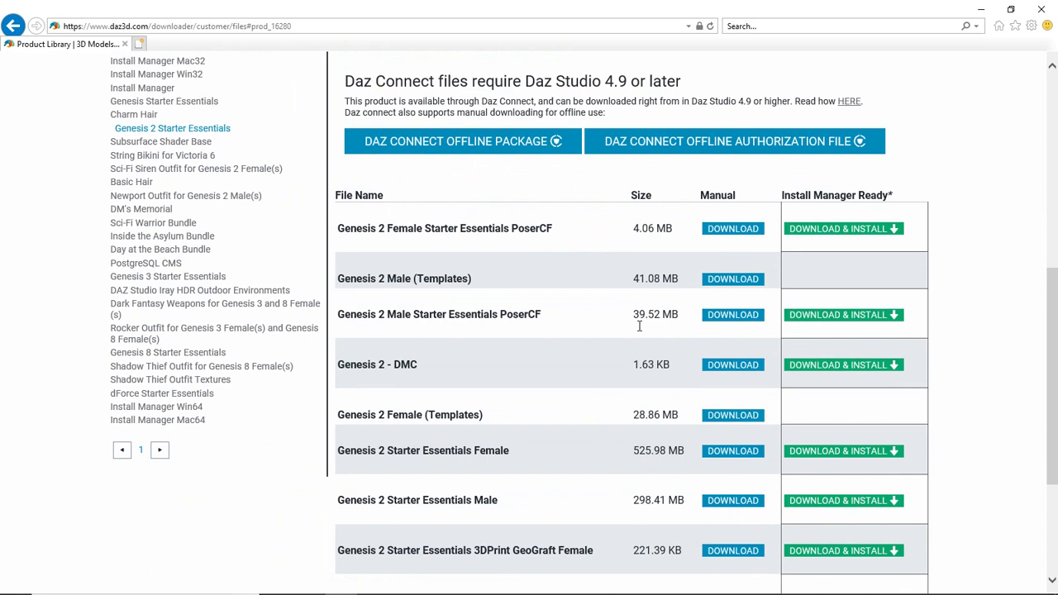
scroll("up", 3)
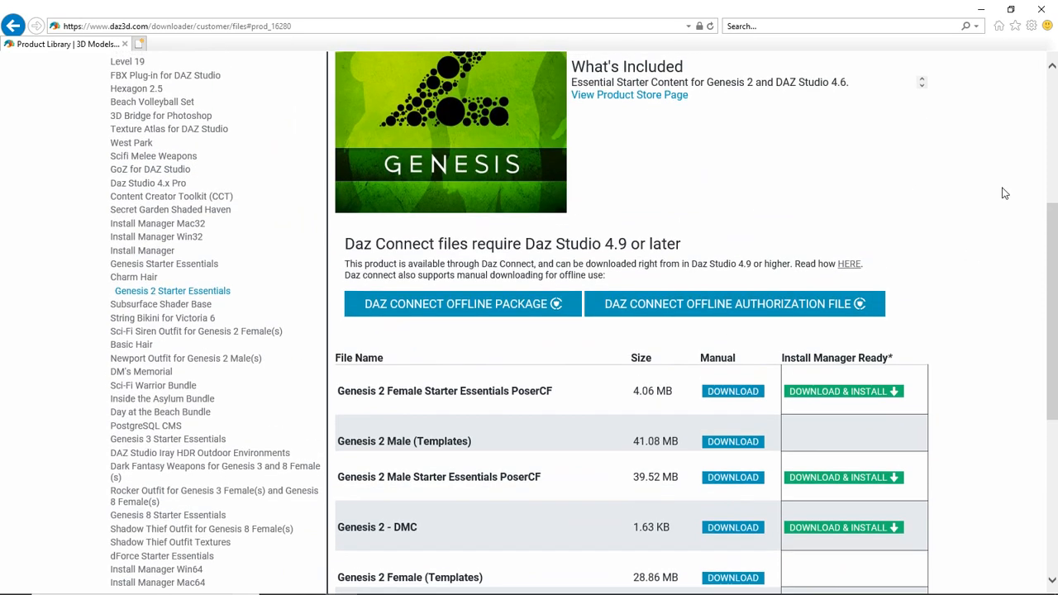
scroll("up", 3)
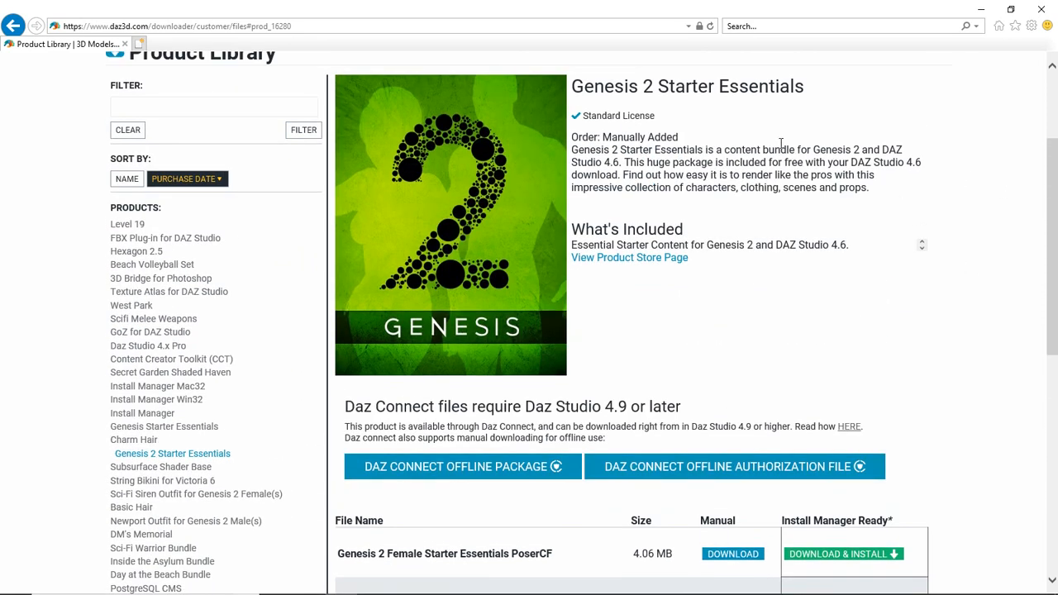
mouse_move(440, 240)
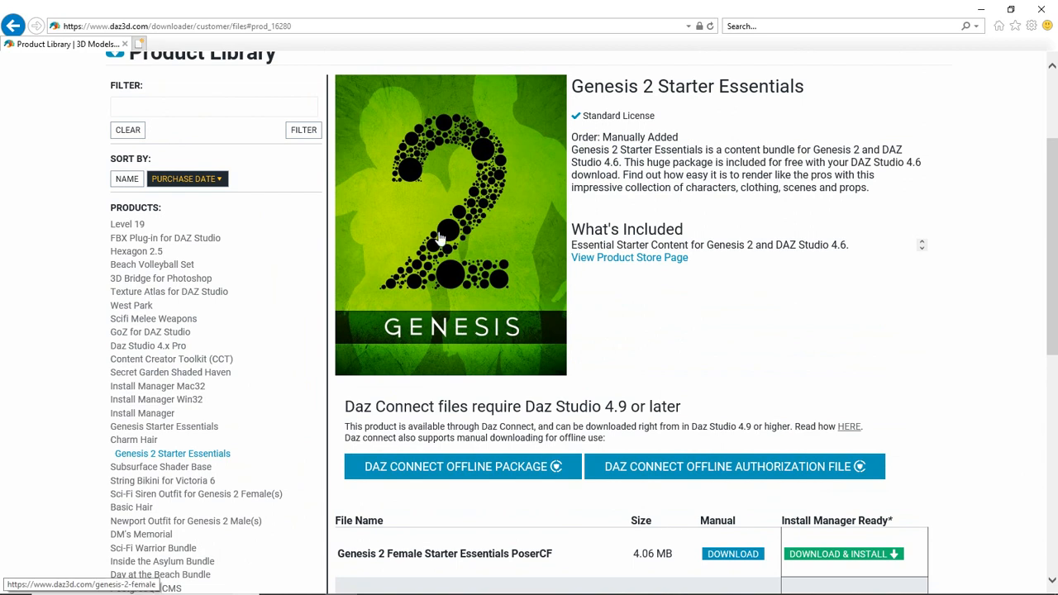
mouse_move(610, 218)
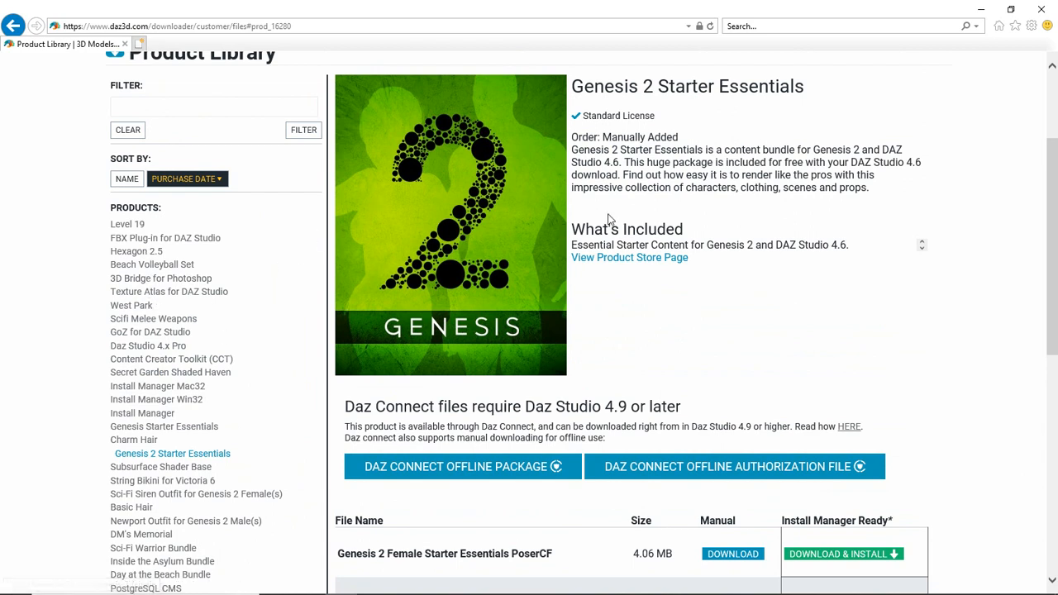
mouse_move(629, 258)
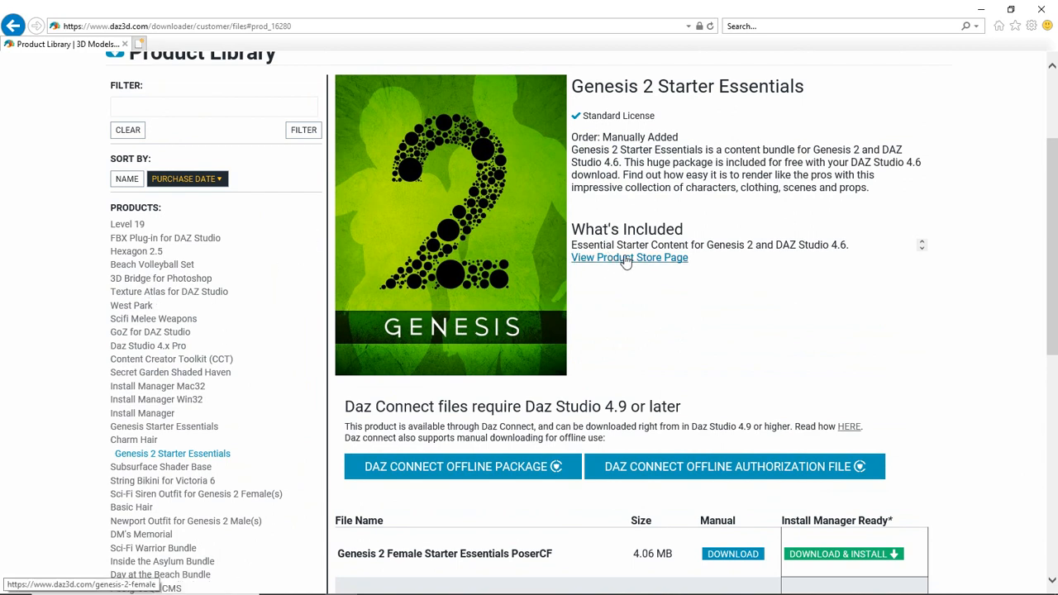
mouse_move(440, 169)
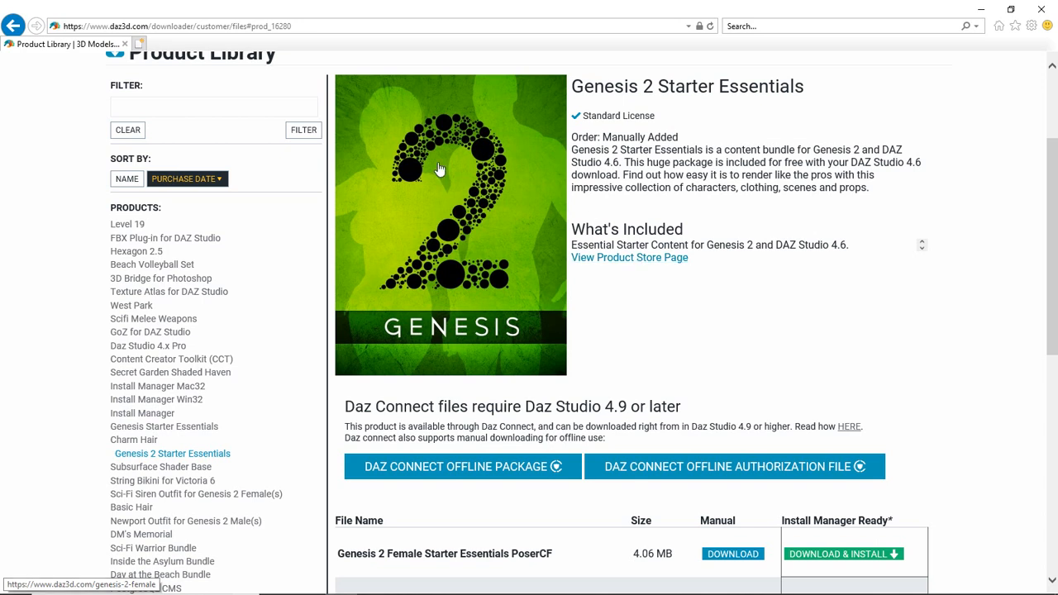
mouse_move(133, 440)
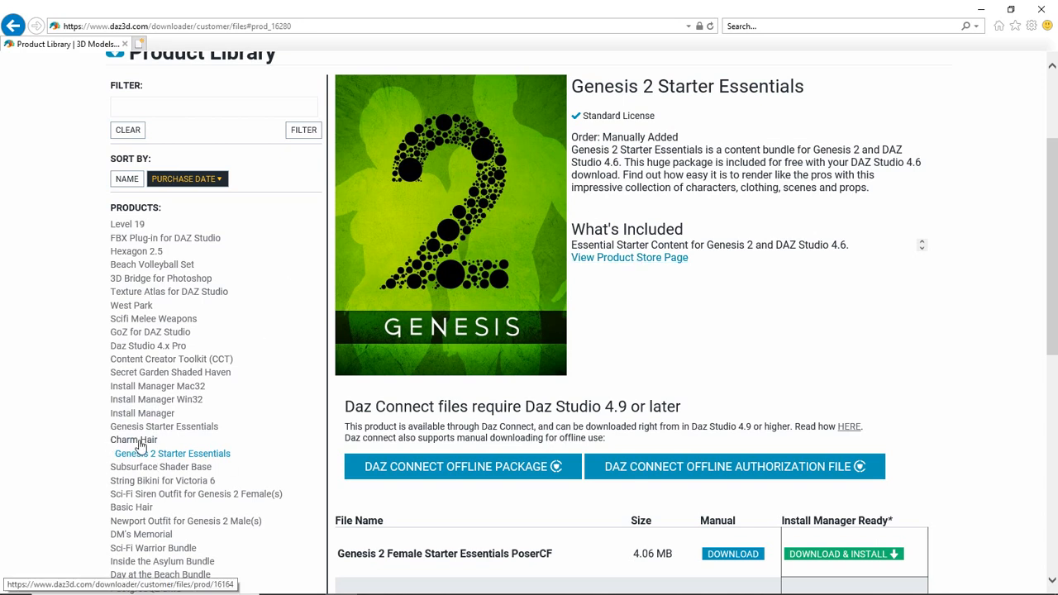
- Switch to the Charm Hair entry in the Products list
left_click(132, 439)
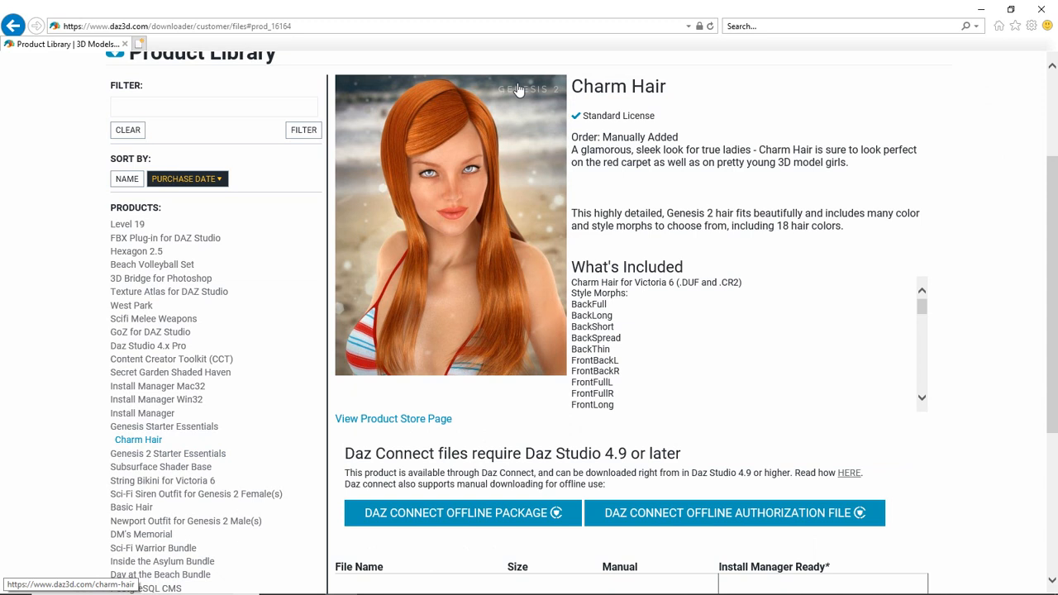
mouse_move(394, 418)
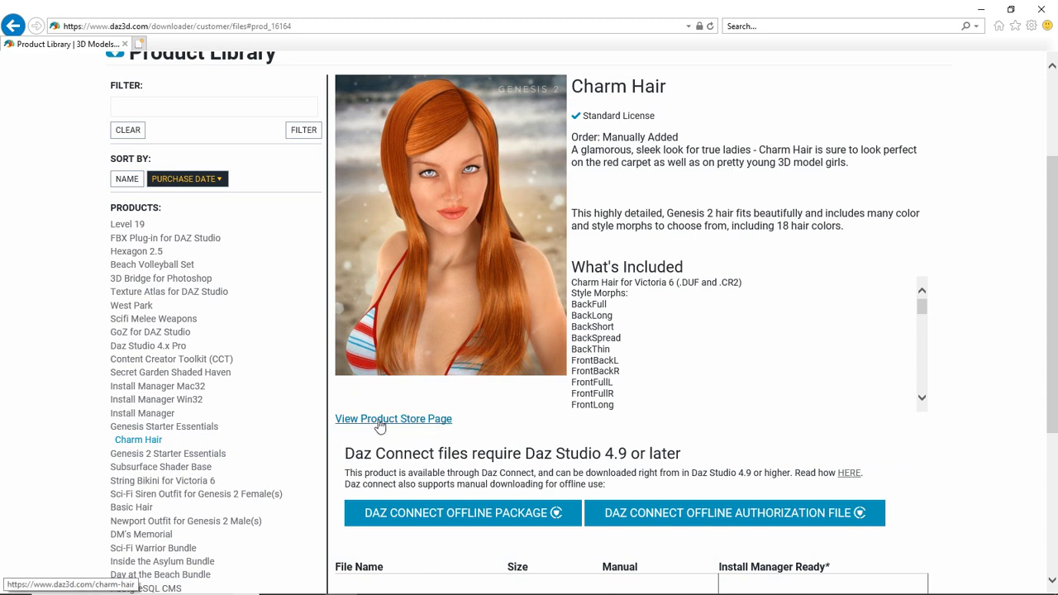
- View the Charm Hair store page in another tab, then return to the Product Library tab
left_click(394, 419)
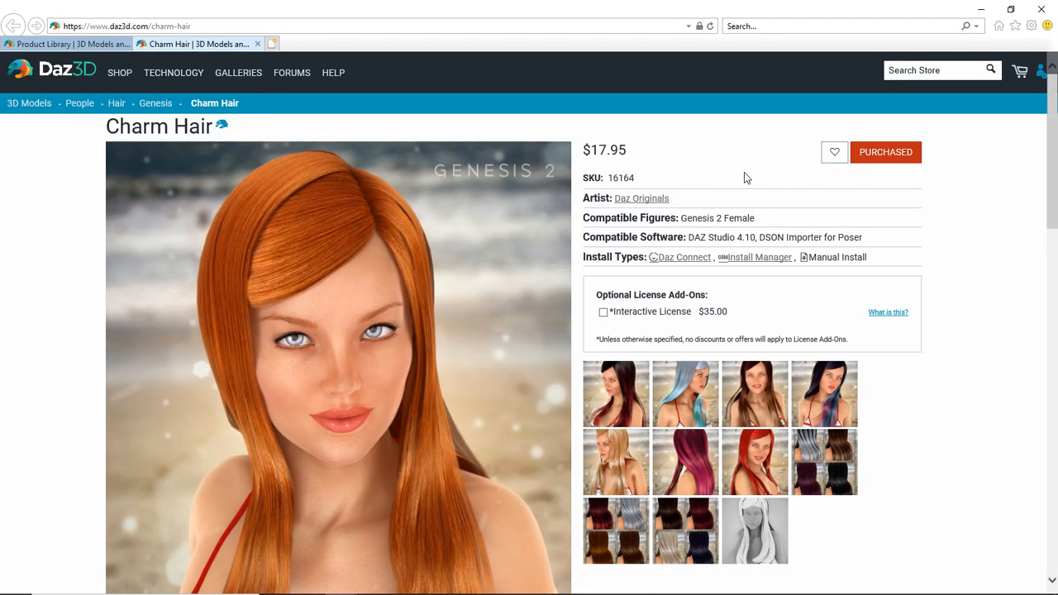
scroll("down", 3)
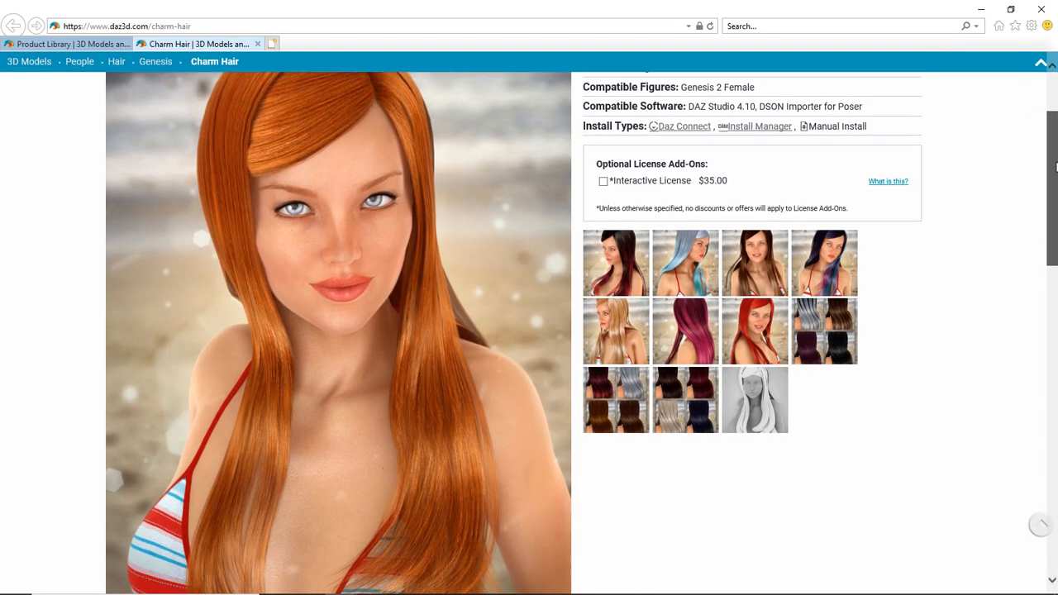
scroll("down", 3)
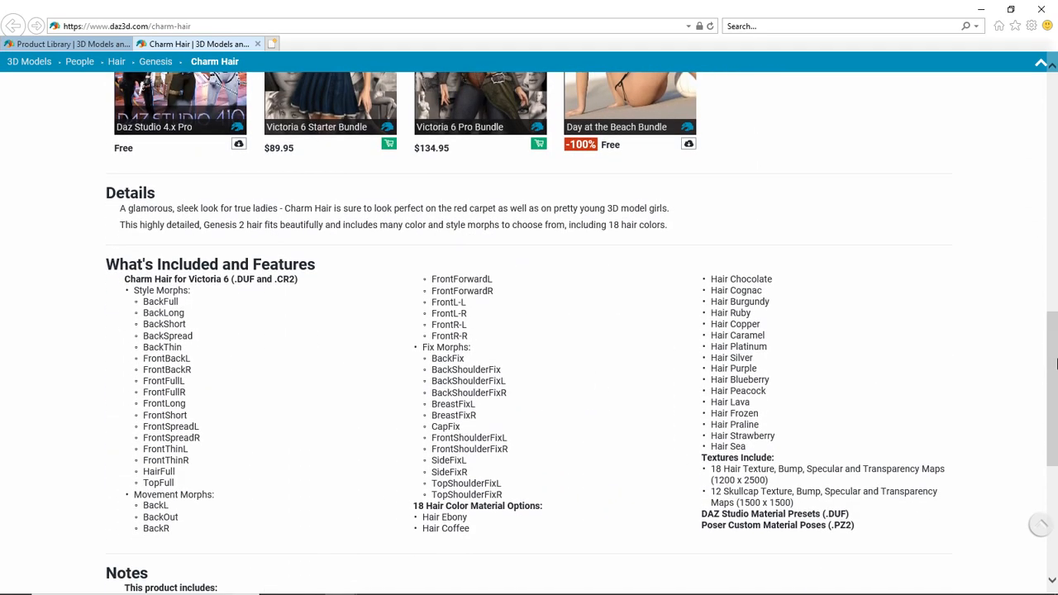
scroll("up", 3)
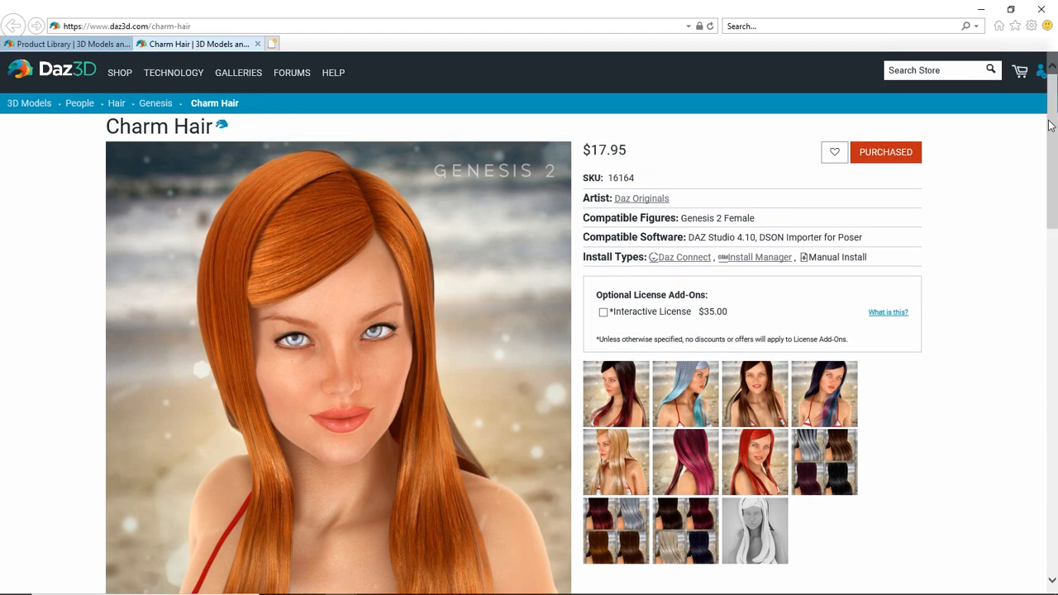
mouse_move(906, 162)
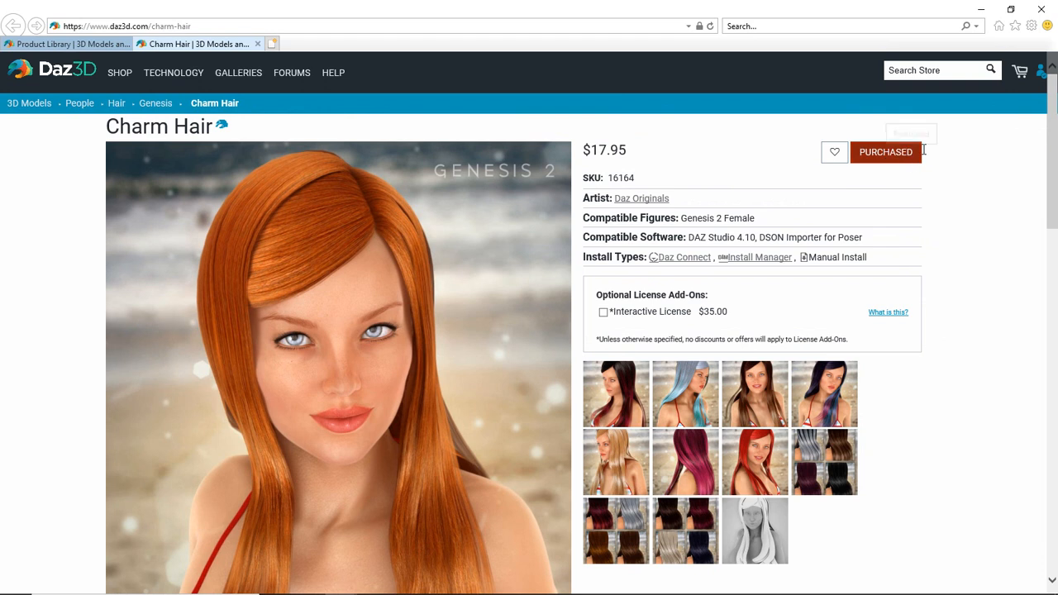
mouse_move(891, 169)
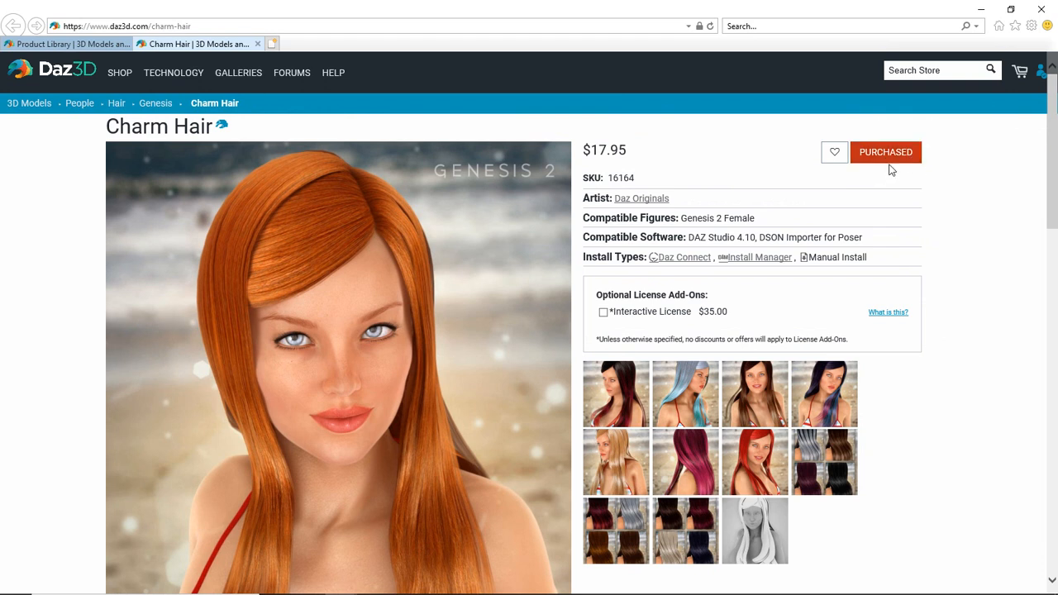
mouse_move(893, 162)
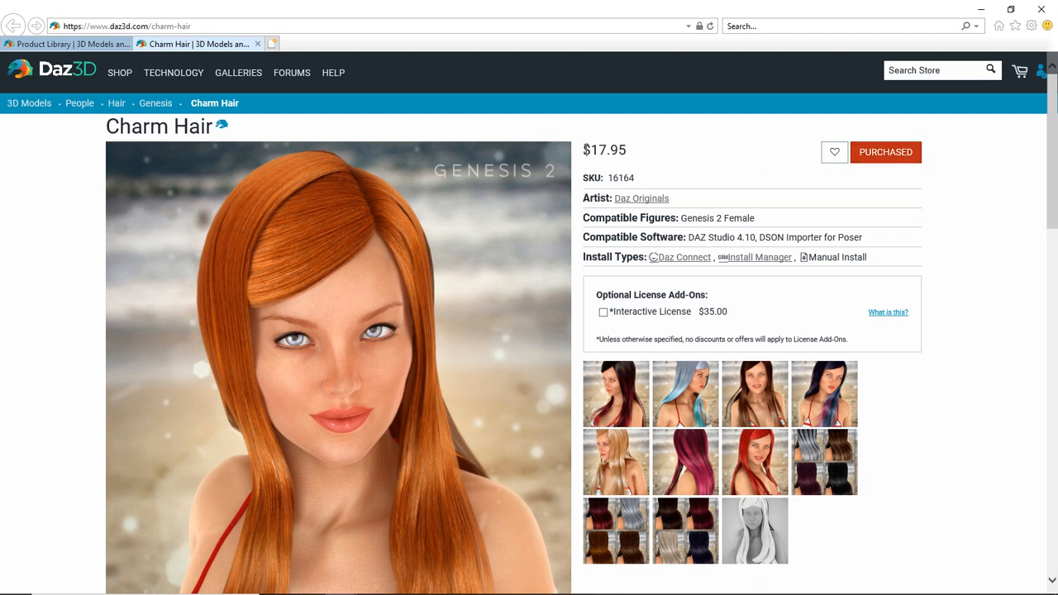
double_click(605, 149)
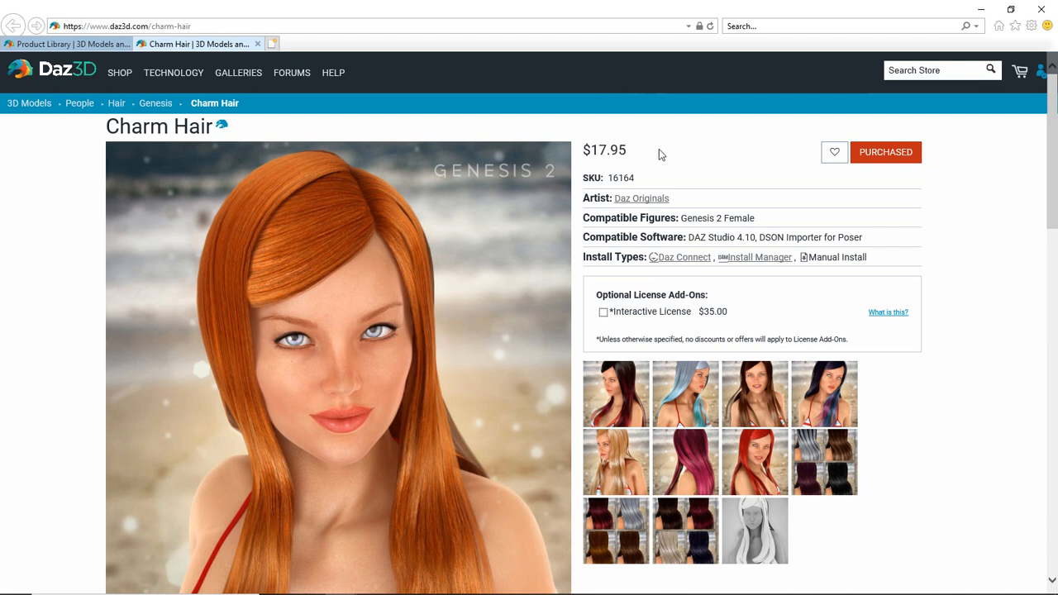
mouse_move(635, 147)
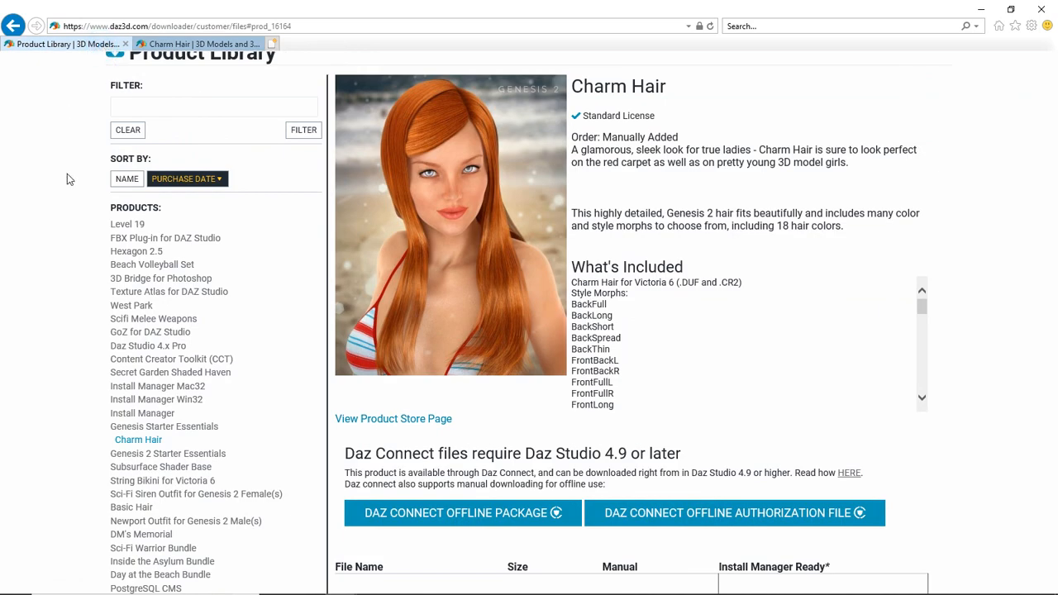
scroll("up", 3)
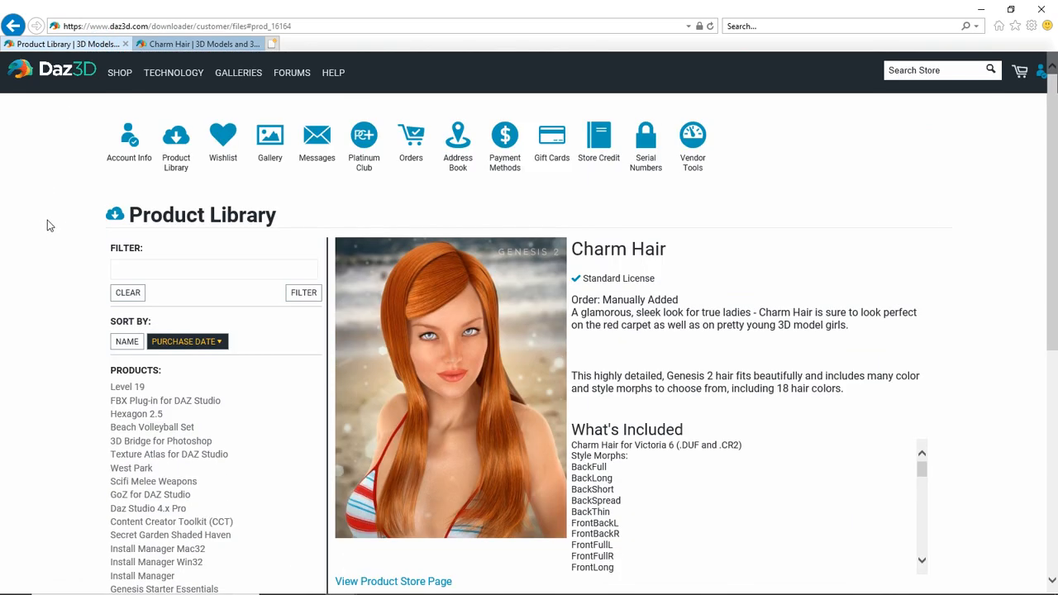
mouse_move(60, 219)
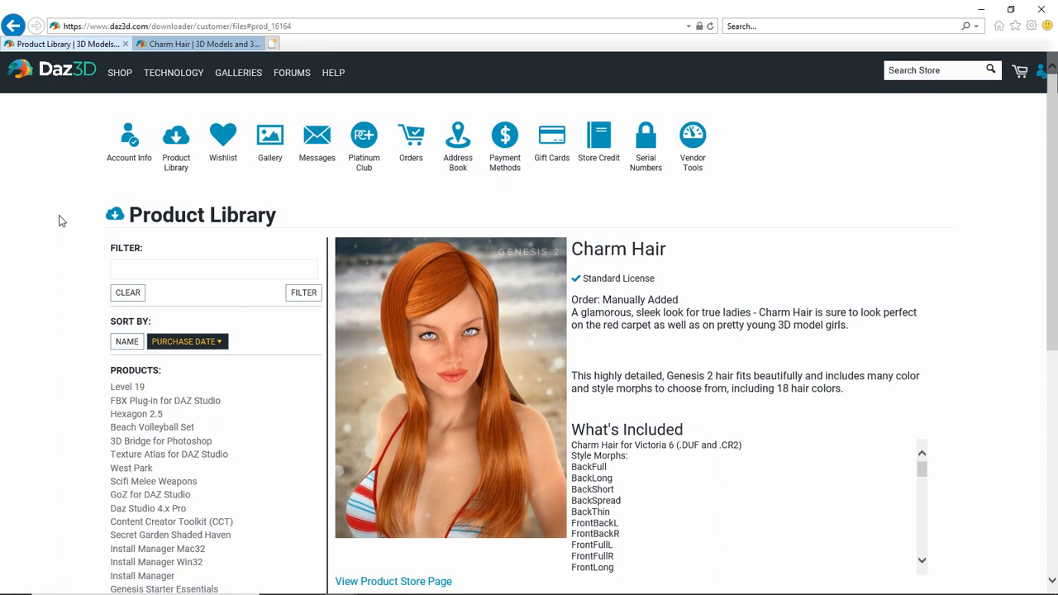
mouse_move(529, 93)
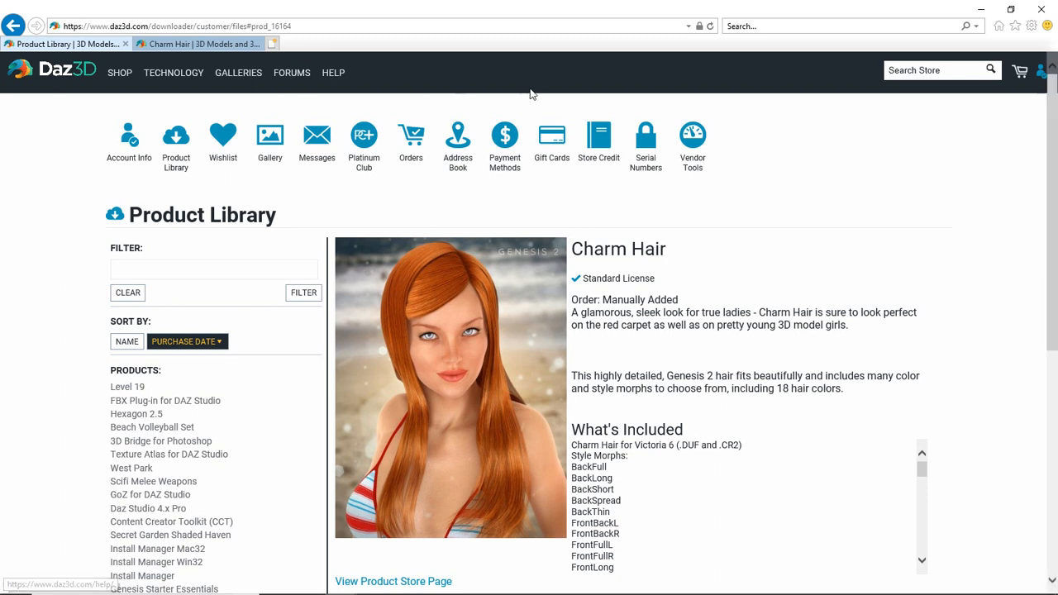
mouse_move(644, 135)
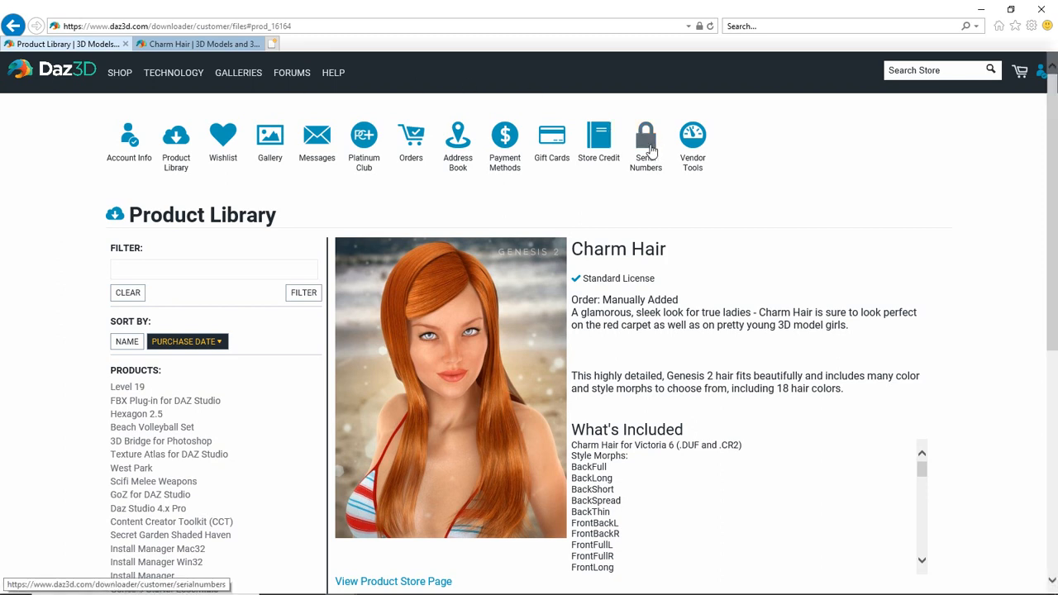
mouse_move(645, 140)
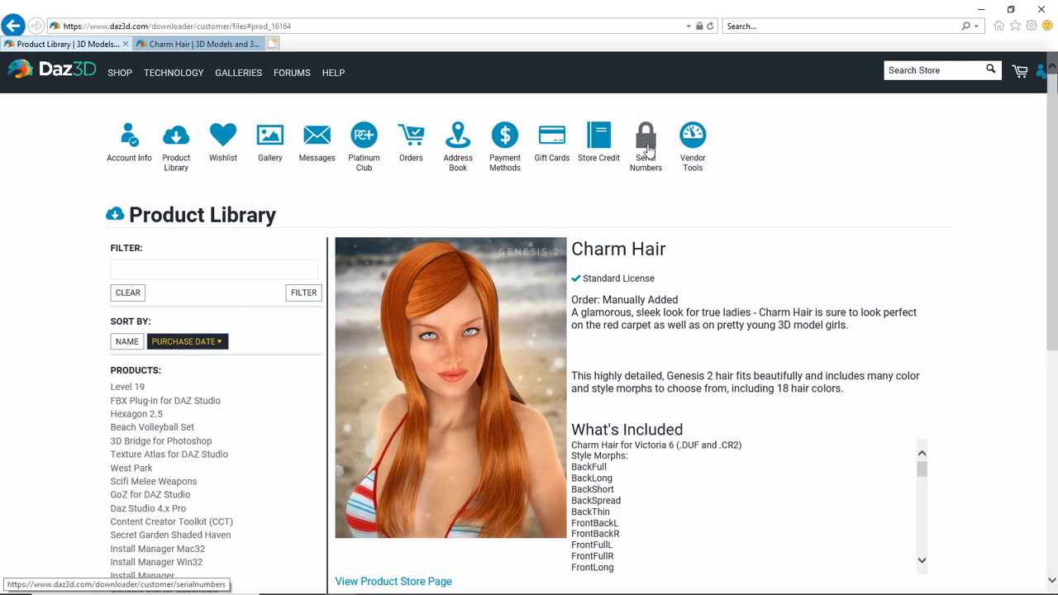
mouse_move(648, 151)
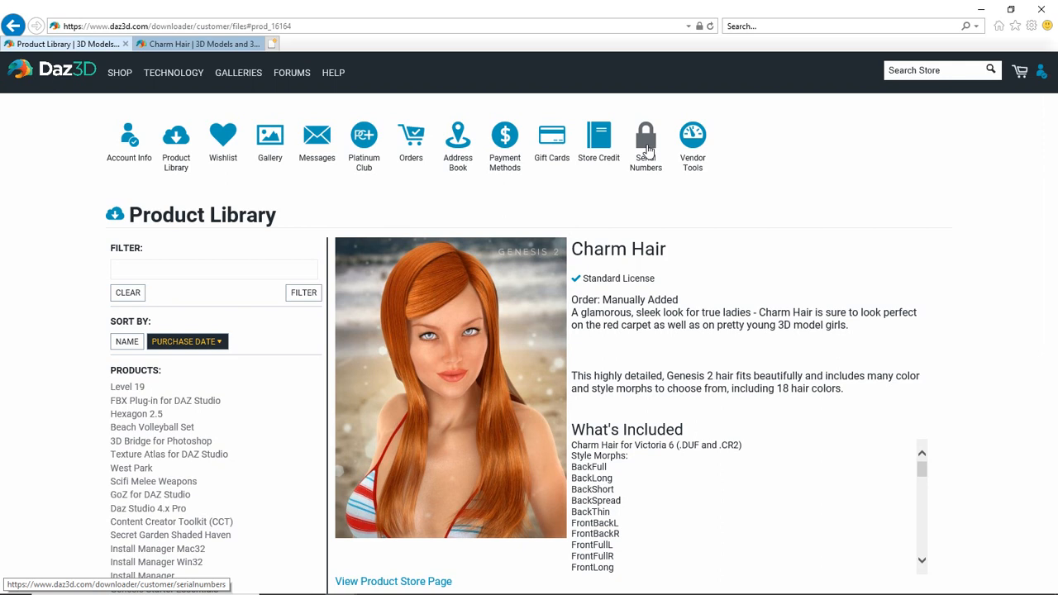
- Open My Serial Numbers listing the DAZ Studio 4.x Pro and Hexagon 2.5 serials
left_click(645, 135)
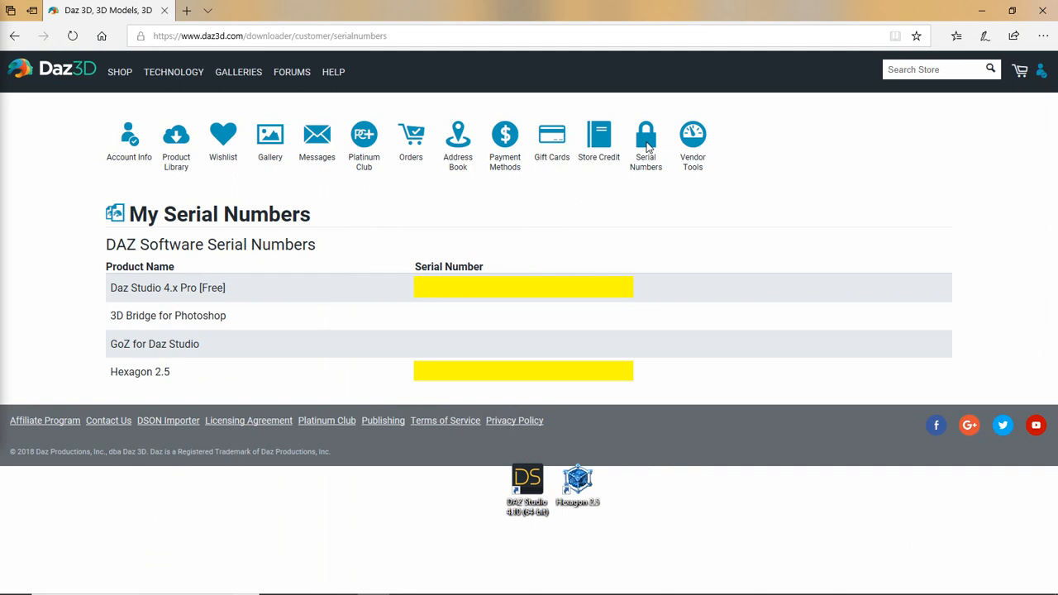
mouse_move(158, 263)
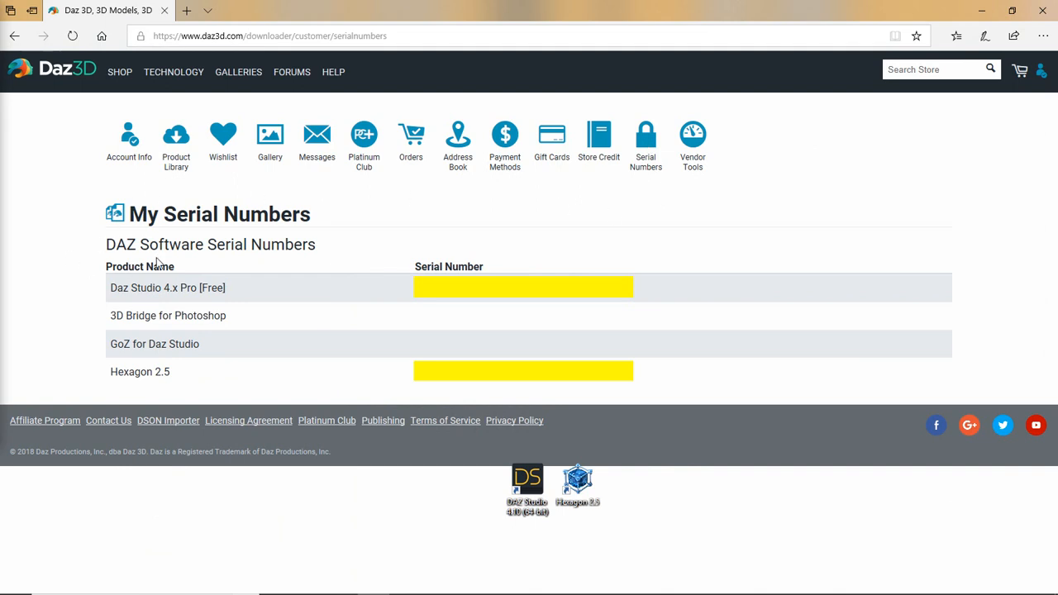
mouse_move(114, 331)
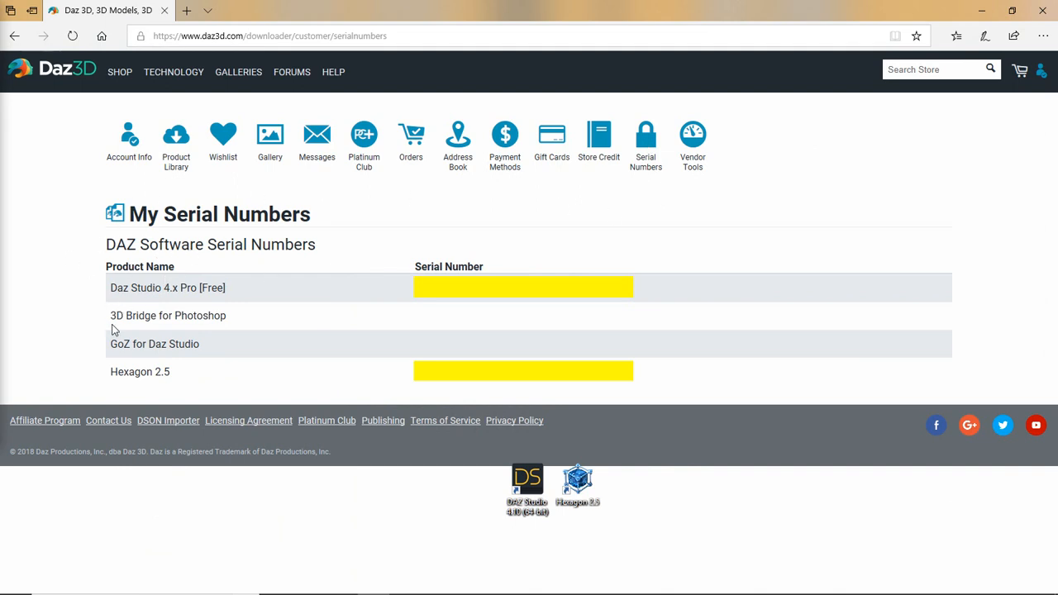
mouse_move(145, 288)
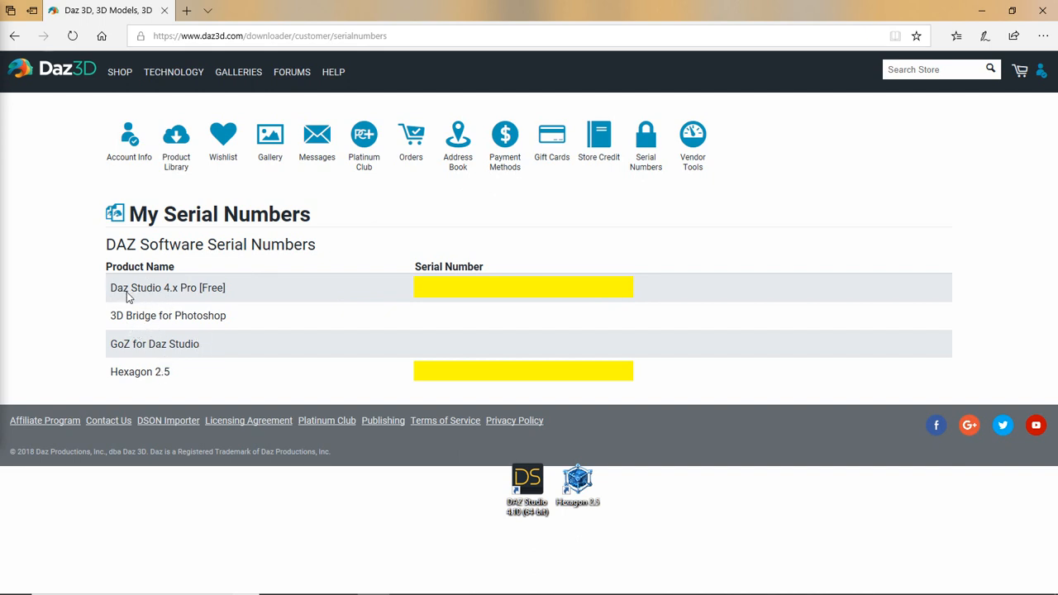
mouse_move(490, 294)
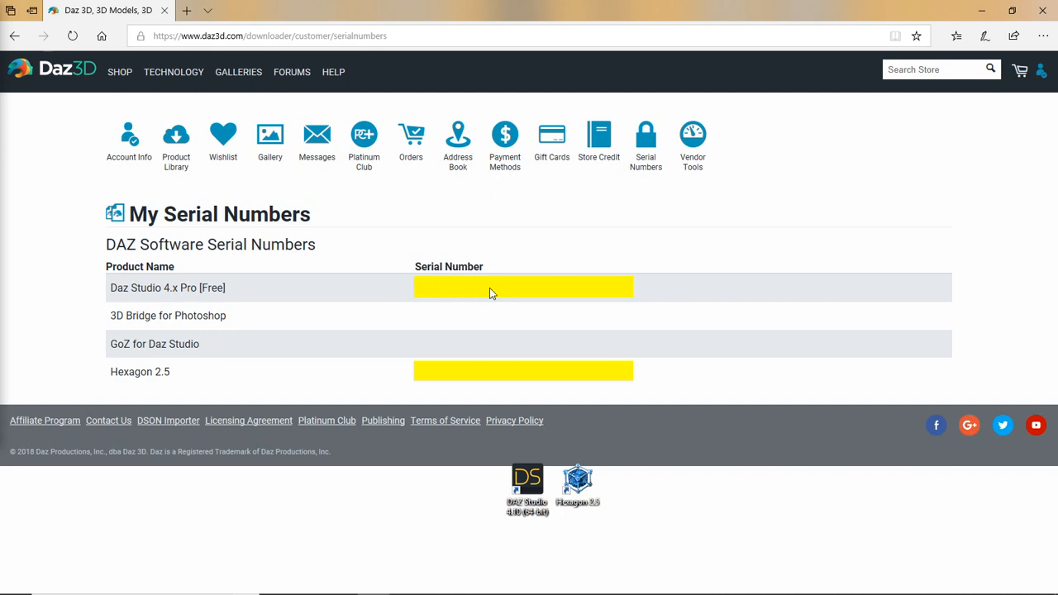
mouse_move(422, 298)
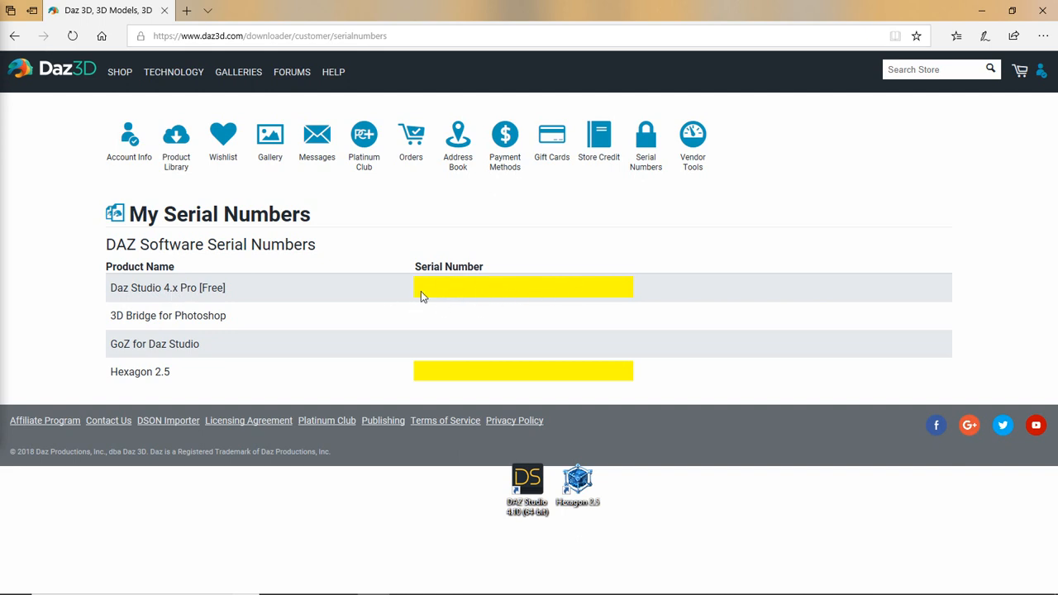
mouse_move(496, 311)
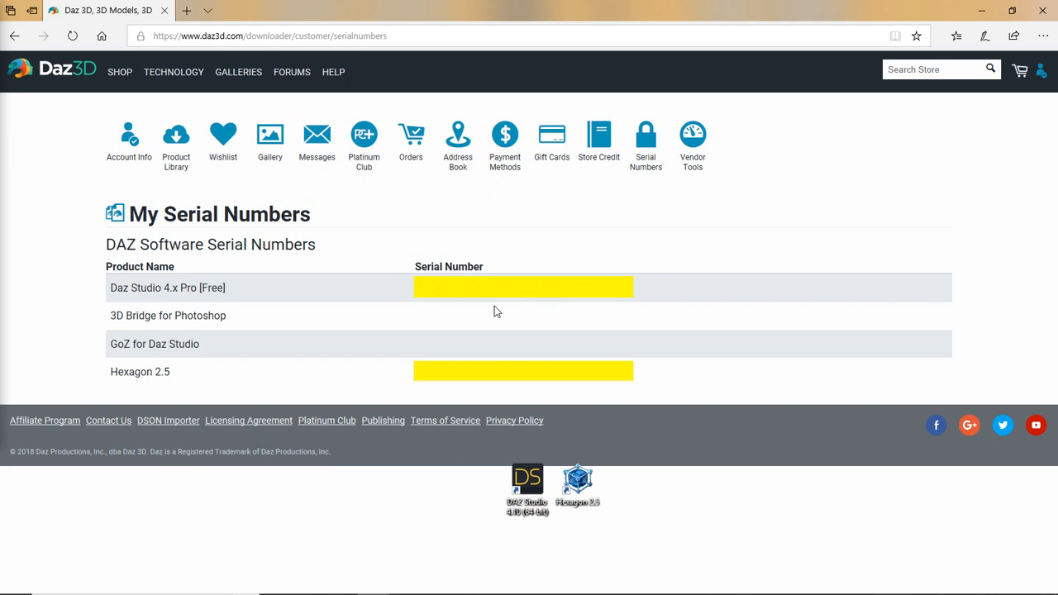
mouse_move(430, 294)
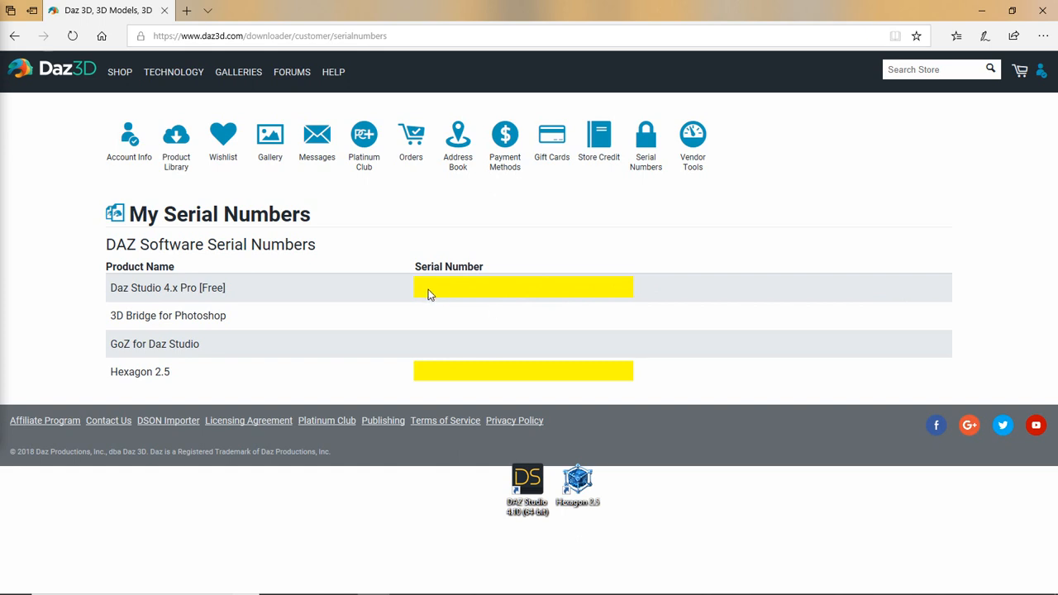
mouse_move(453, 310)
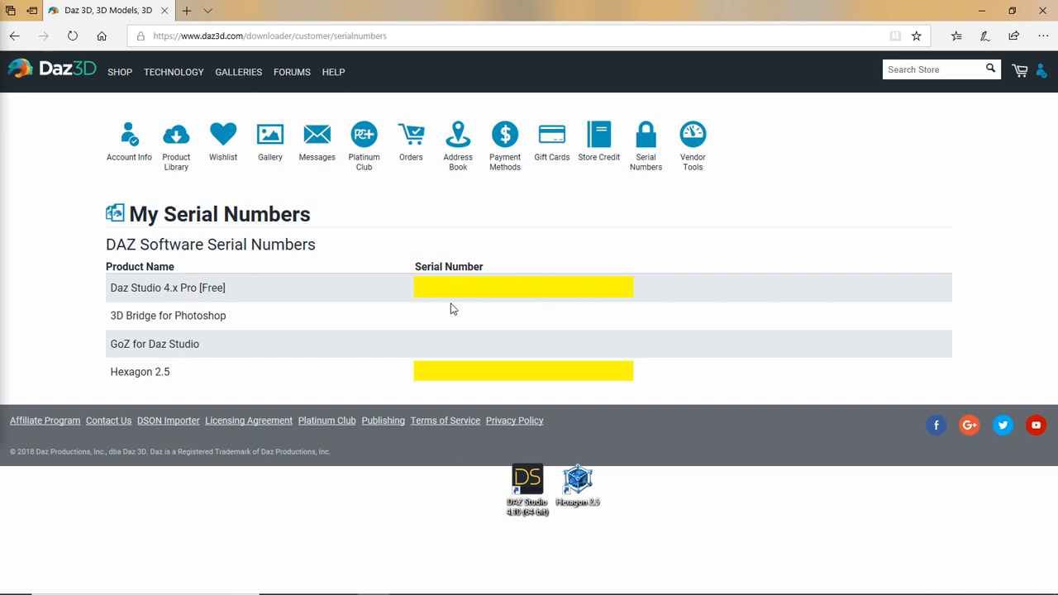
mouse_move(195, 397)
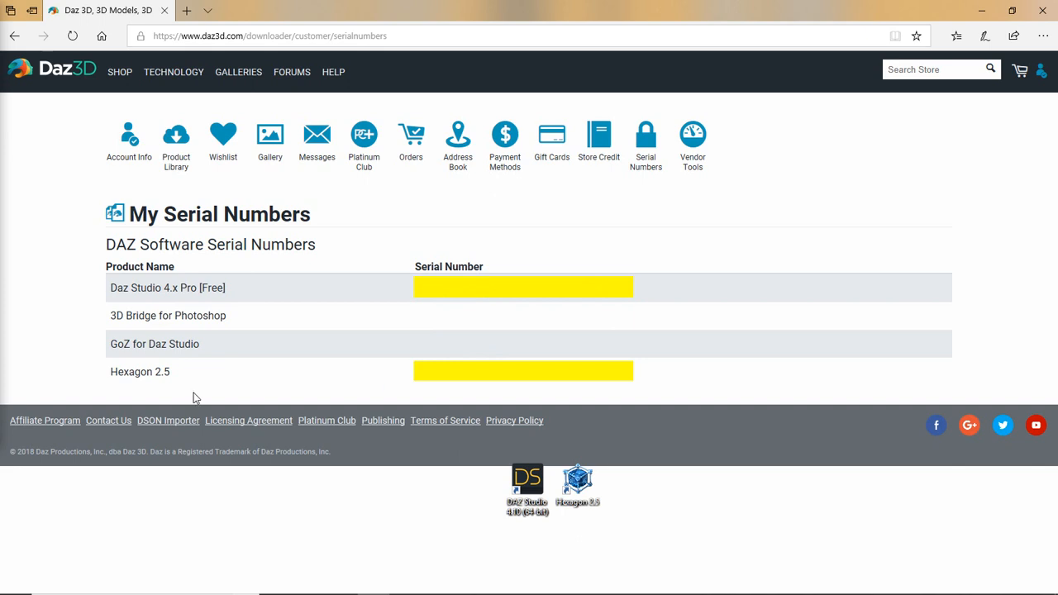
mouse_move(478, 379)
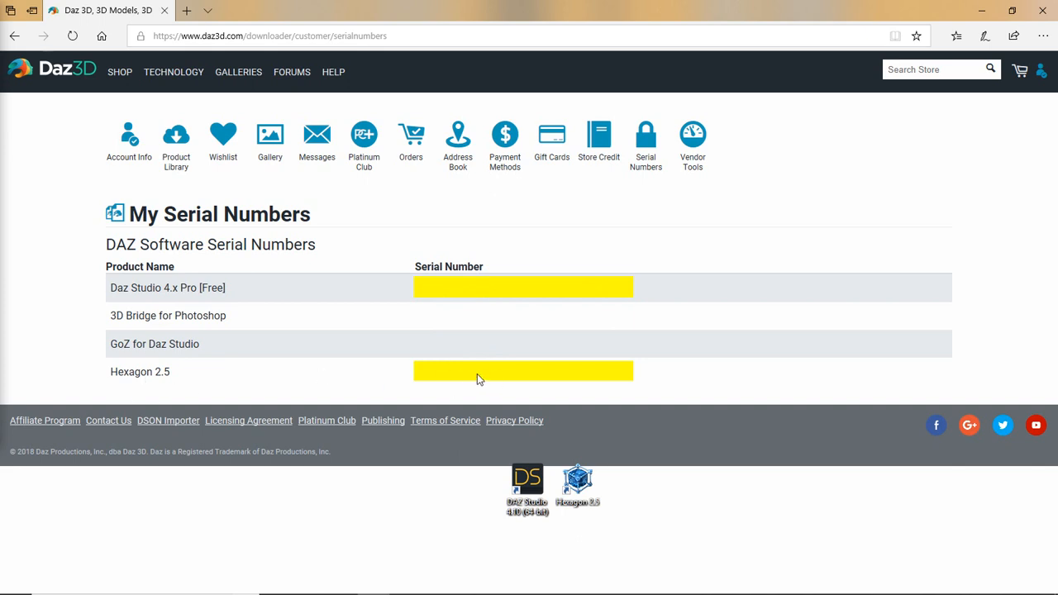
mouse_move(741, 215)
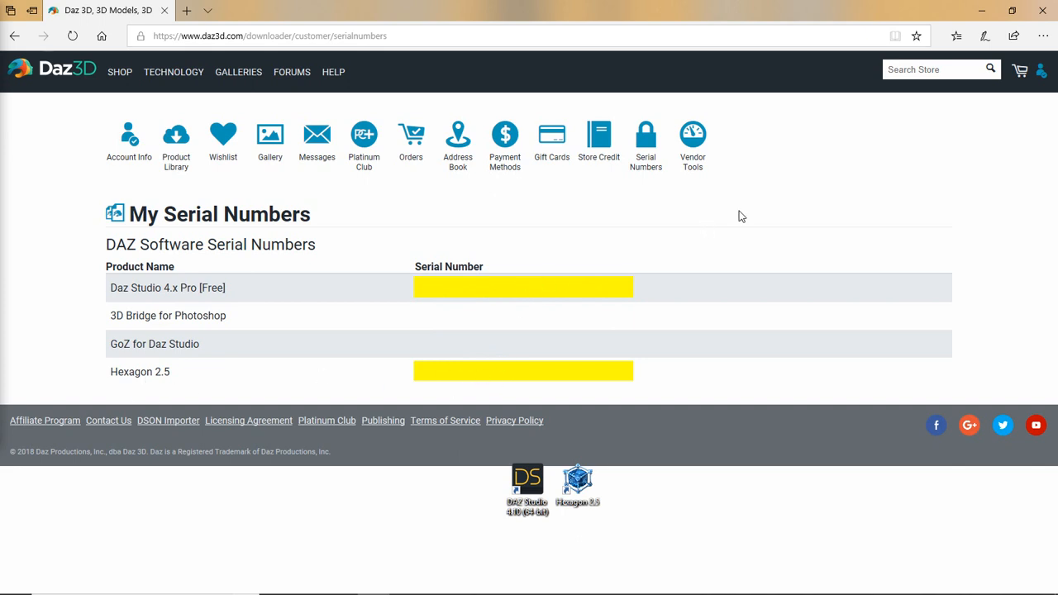
mouse_move(476, 321)
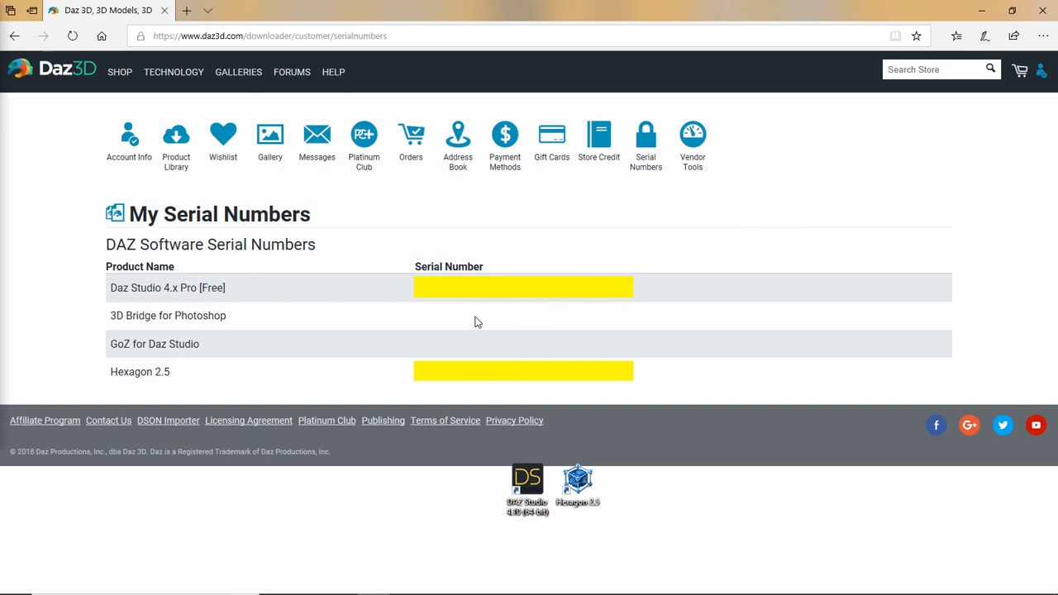
mouse_move(396, 303)
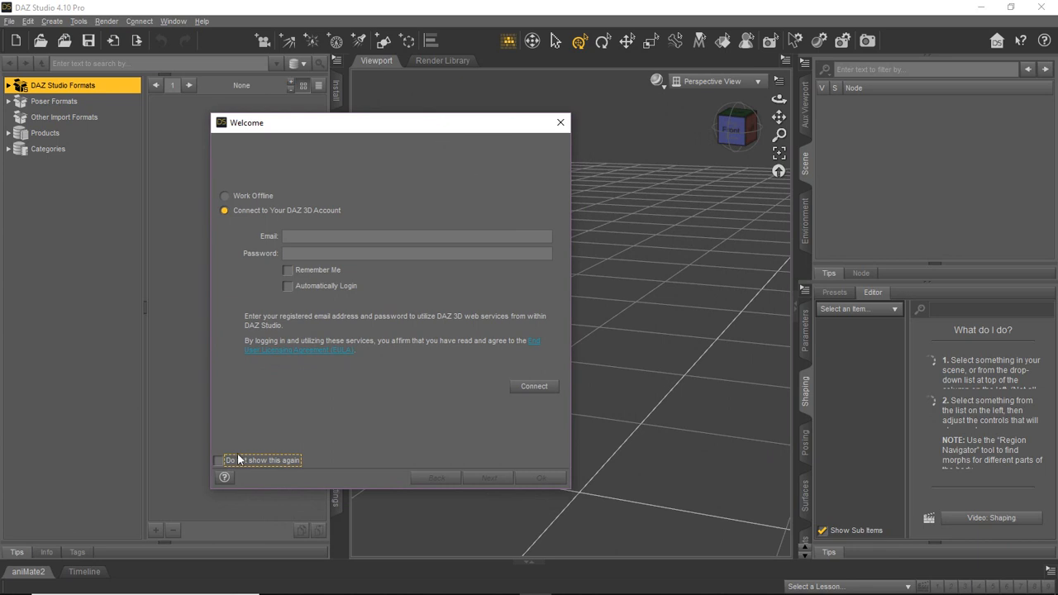
mouse_move(213, 248)
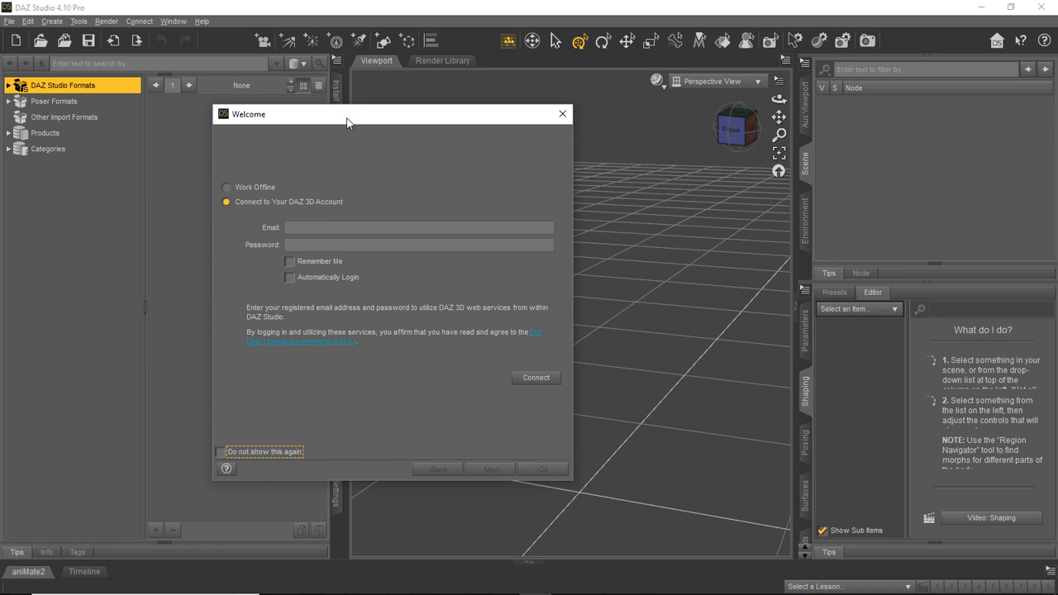
mouse_move(330, 106)
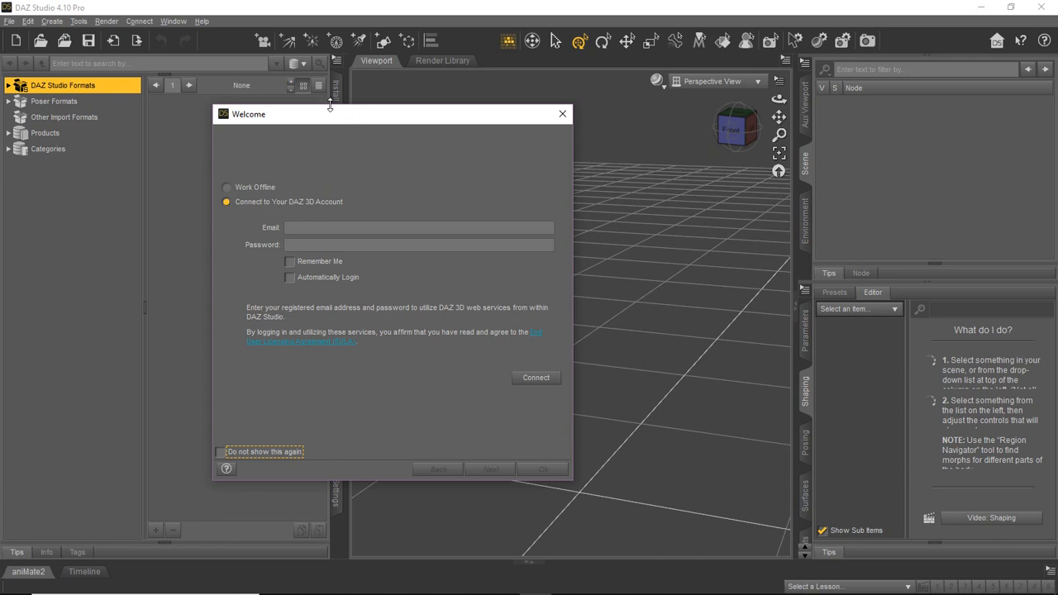
mouse_move(372, 207)
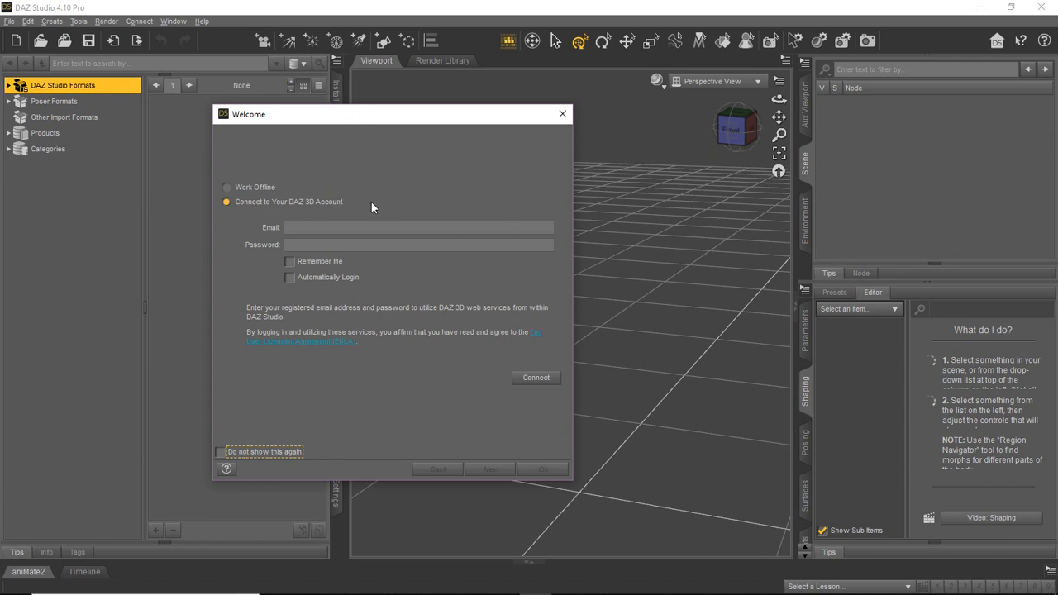
- Choose Work Offline in the Welcome dialog and continue to the home page
left_click(228, 187)
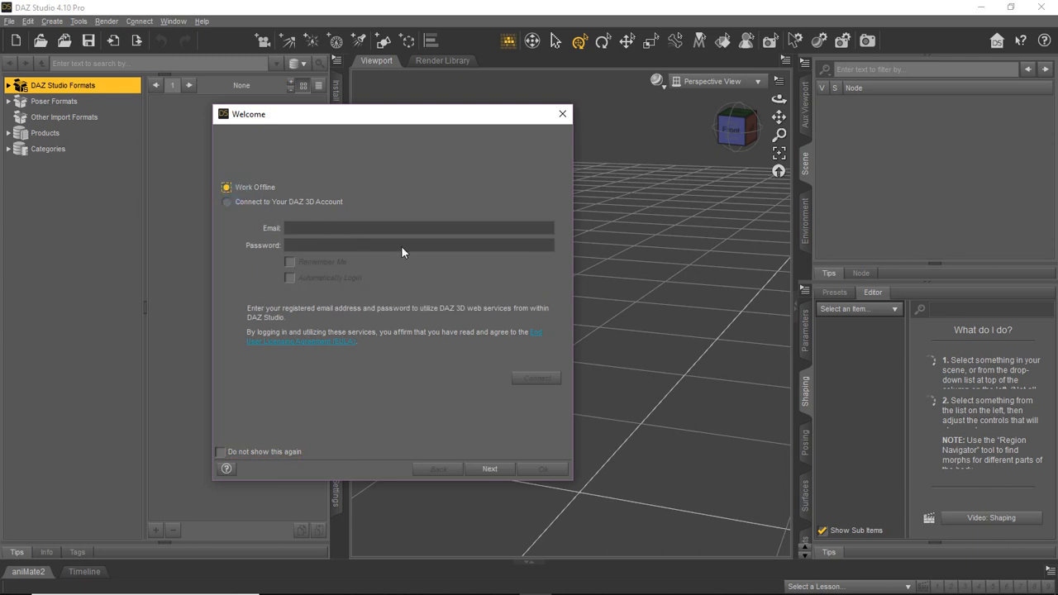
mouse_move(405, 106)
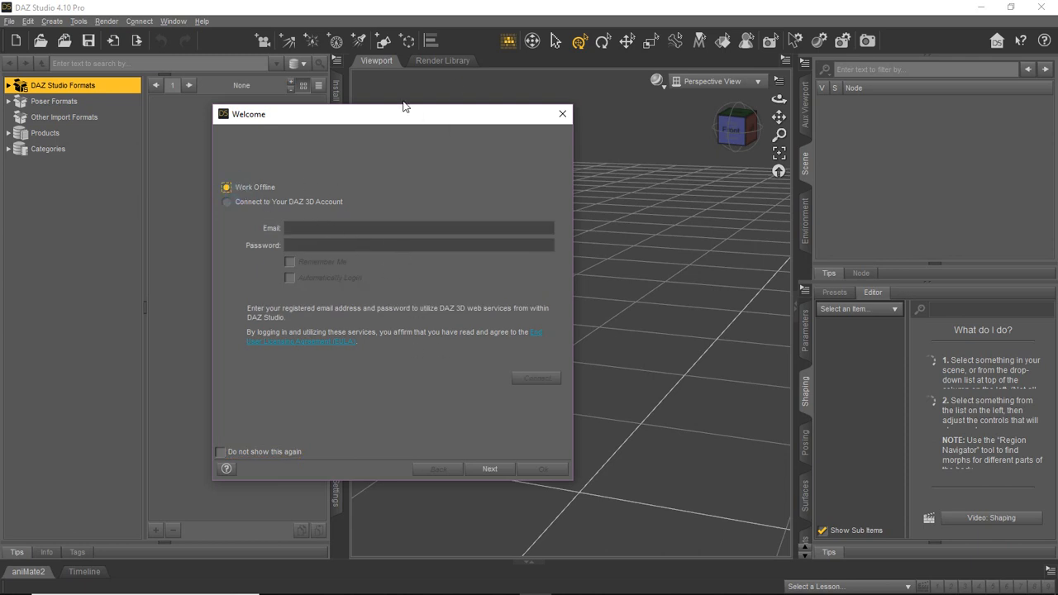
mouse_move(288, 185)
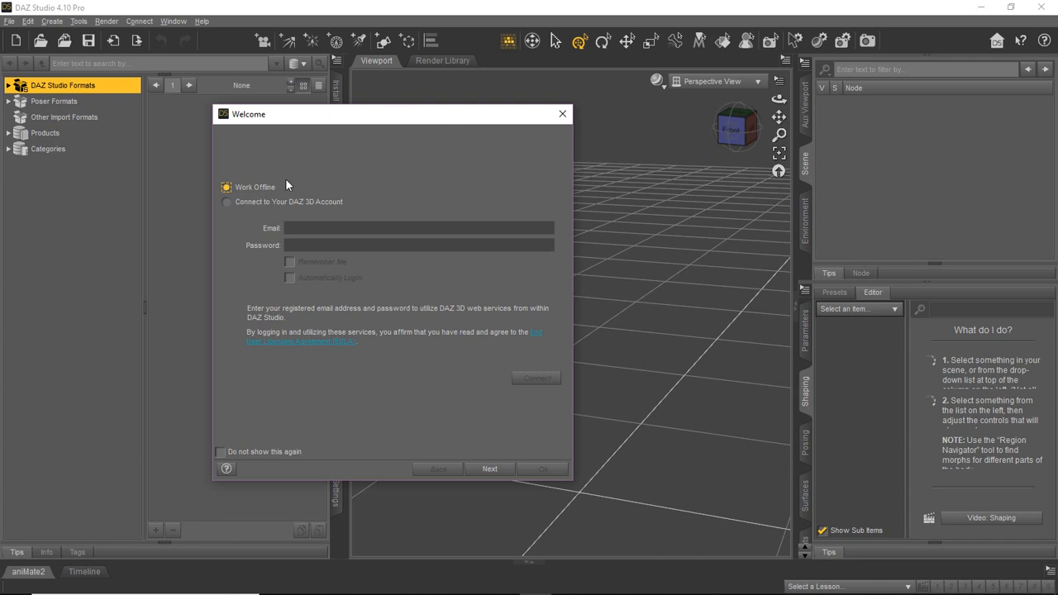
left_click(226, 202)
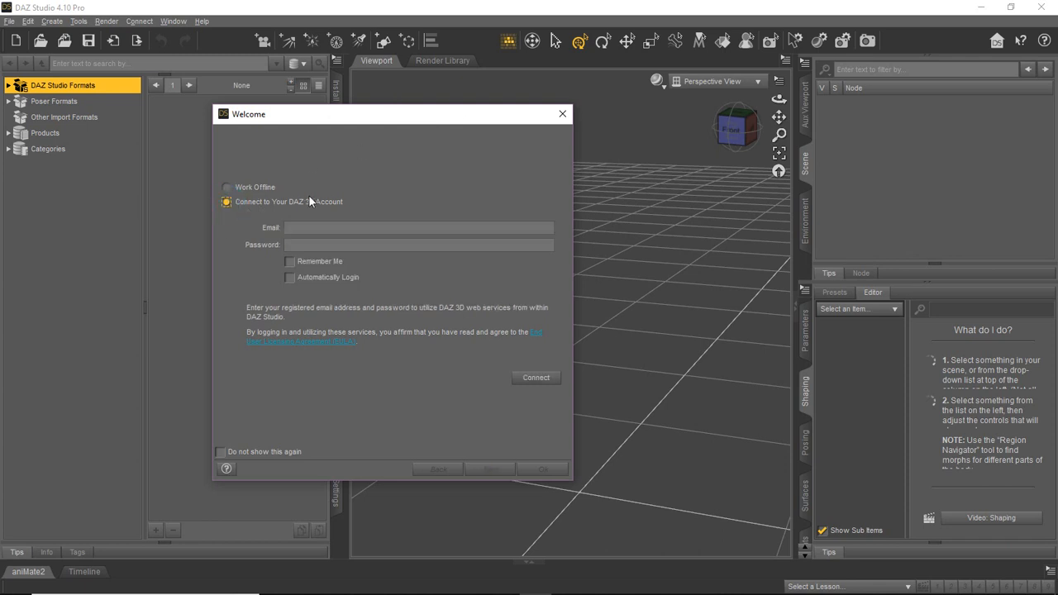
mouse_move(322, 218)
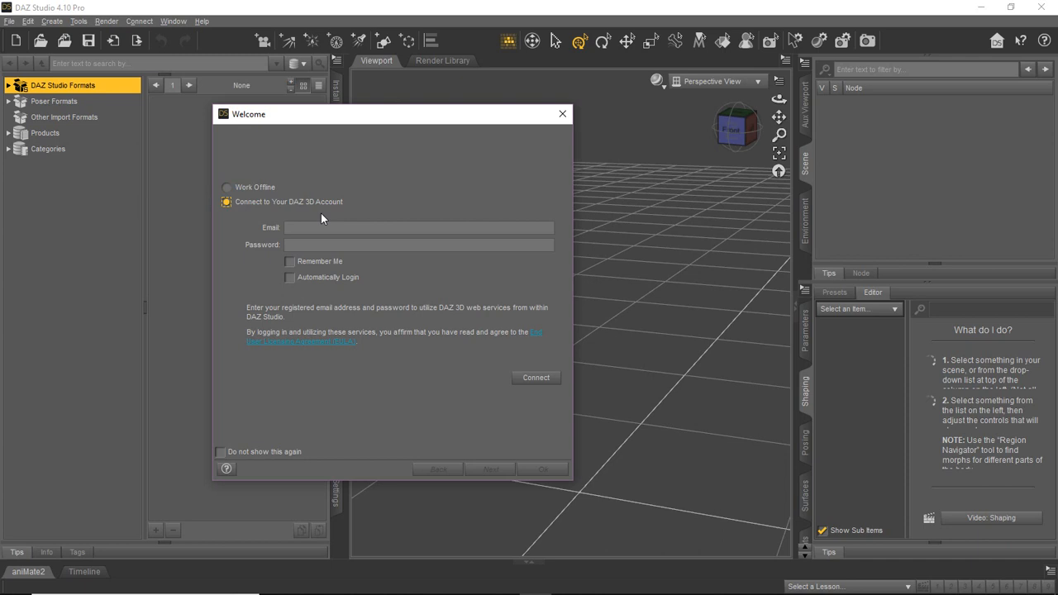
left_click(420, 228)
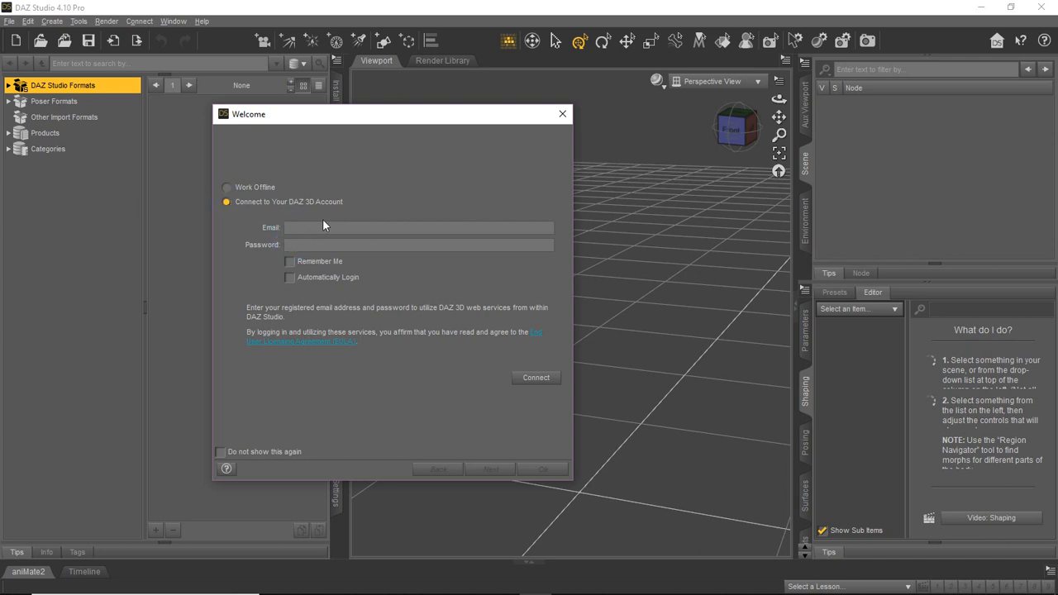
mouse_move(314, 242)
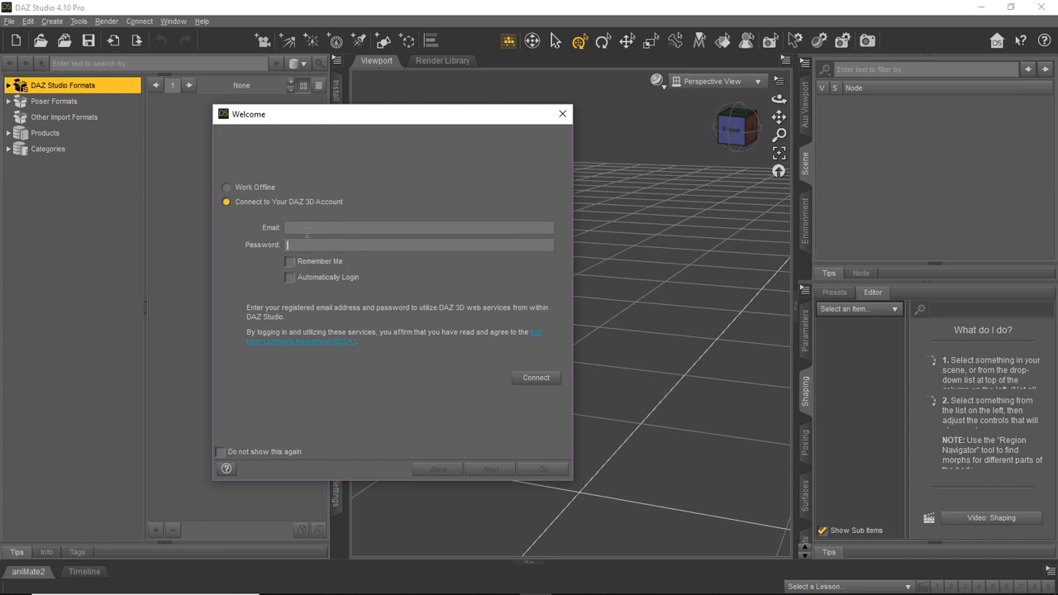
mouse_move(388, 298)
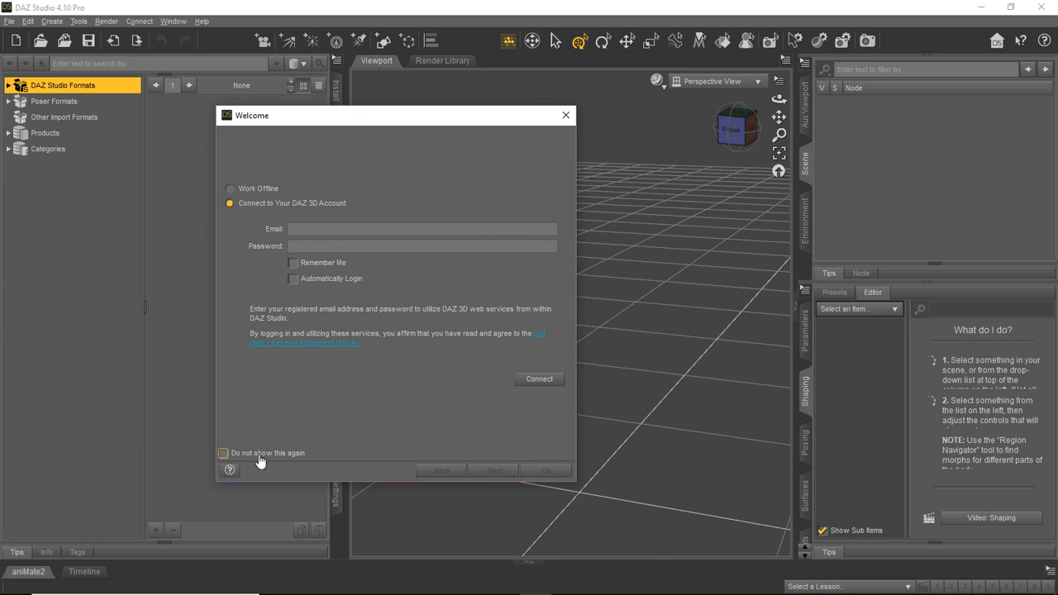
mouse_move(241, 185)
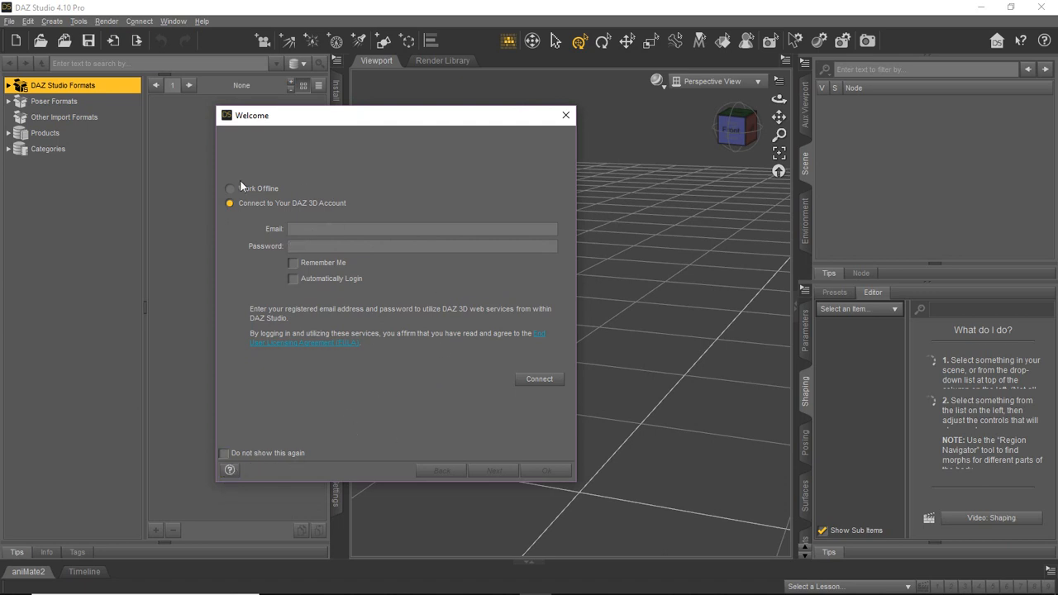
left_click(230, 188)
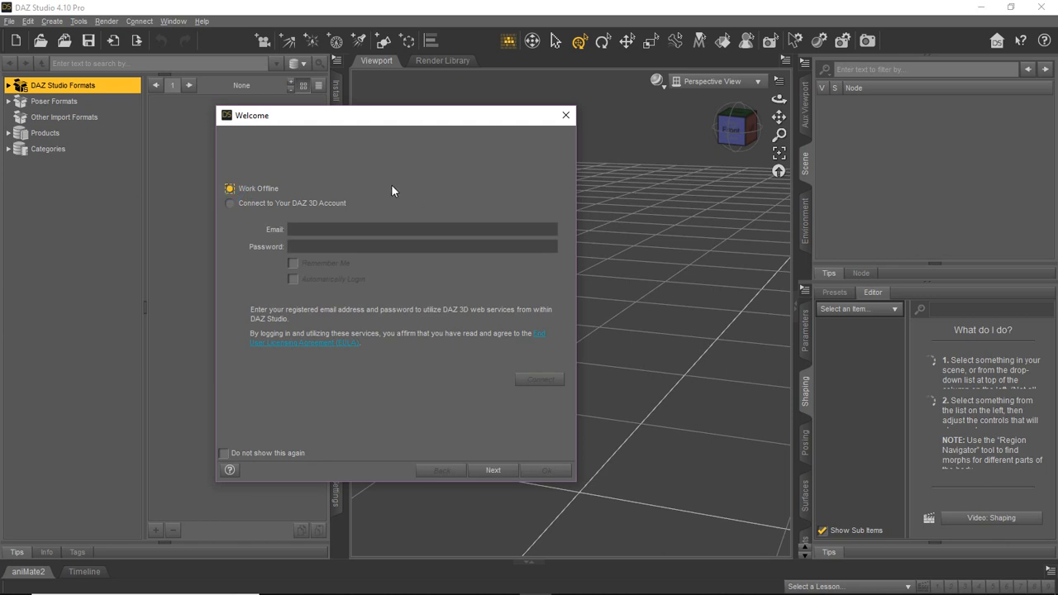
mouse_move(372, 120)
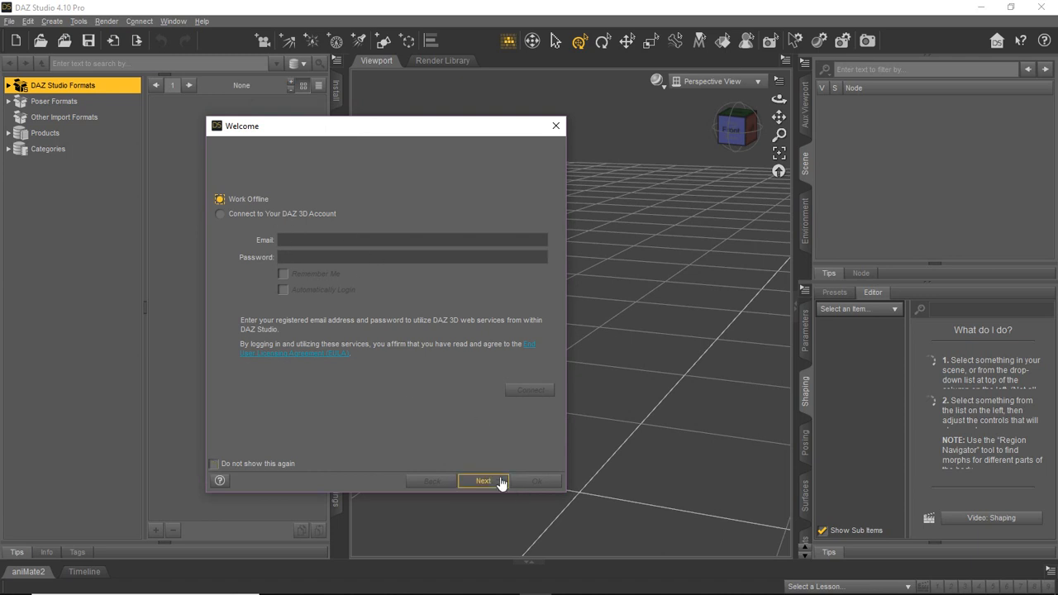
mouse_move(319, 232)
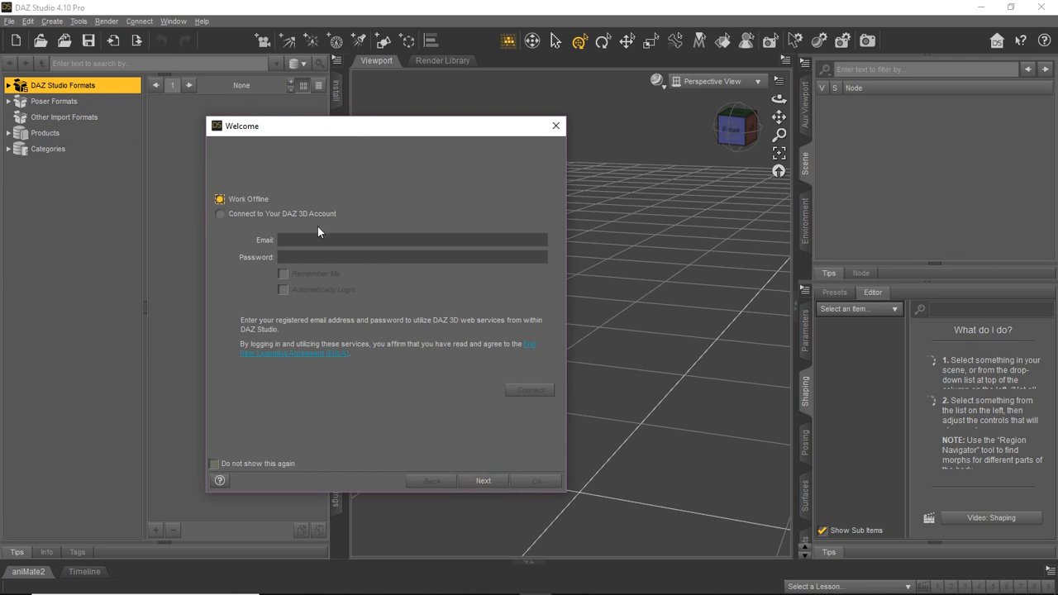
mouse_move(486, 460)
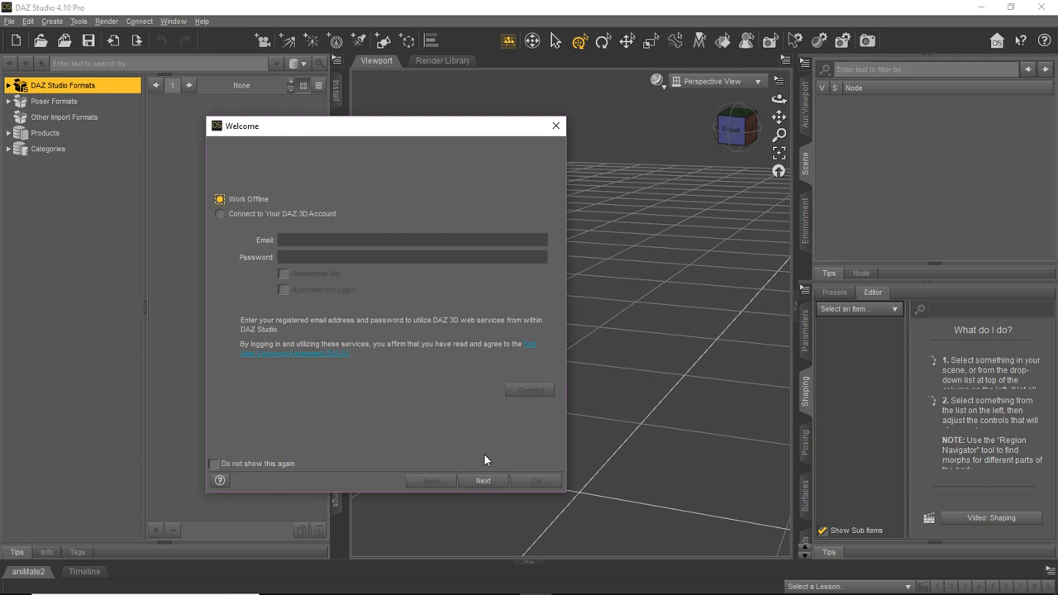
mouse_move(349, 433)
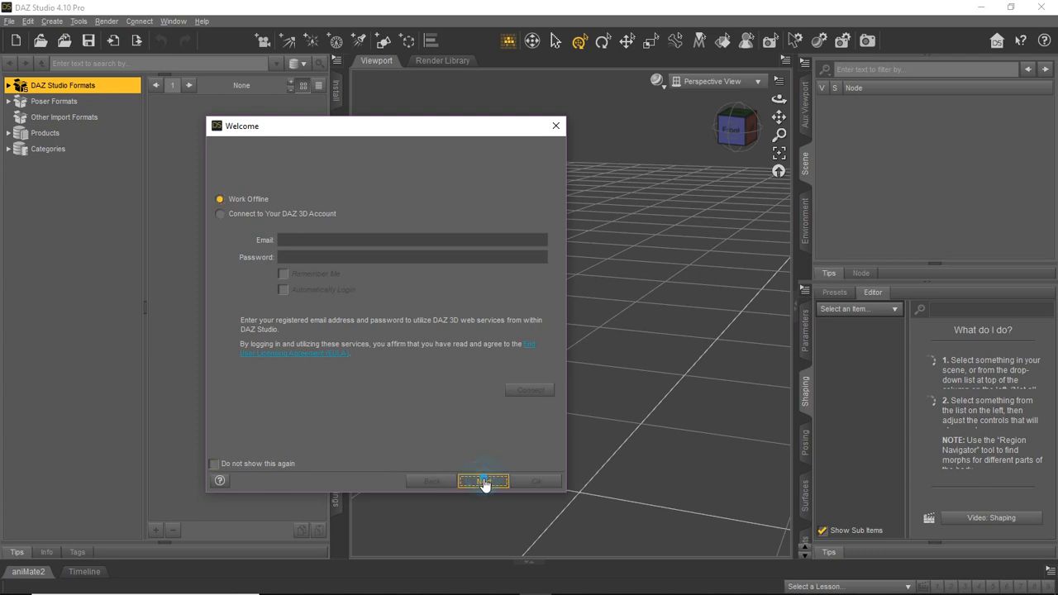
left_click(483, 479)
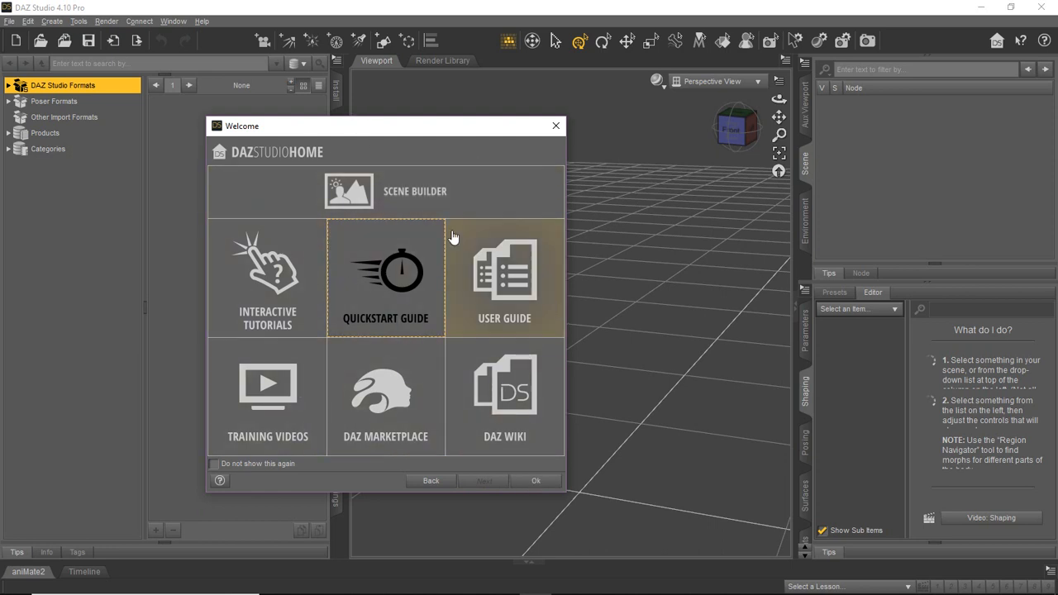
mouse_move(440, 179)
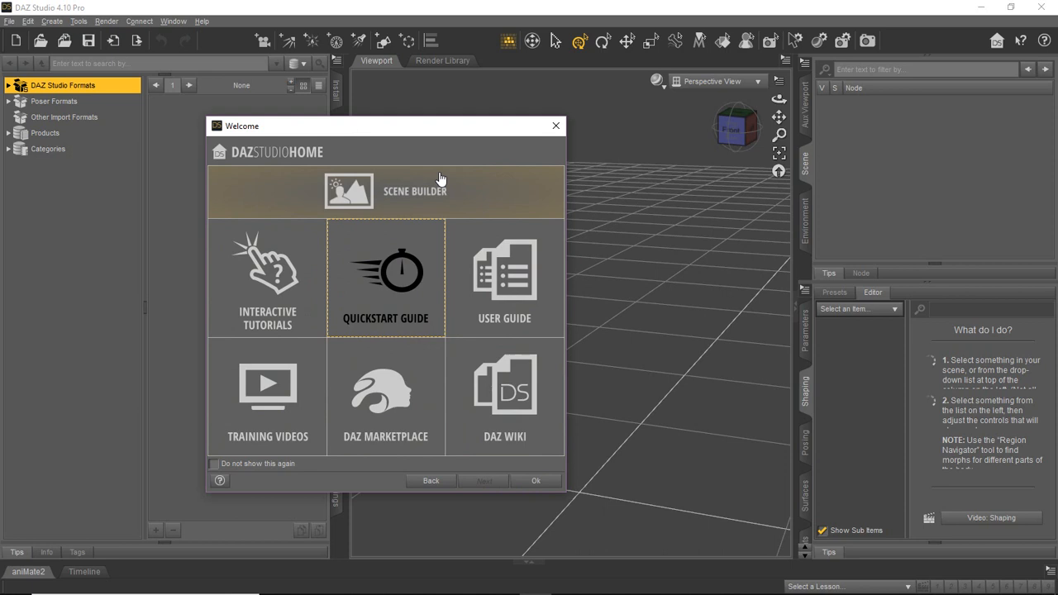
mouse_move(437, 280)
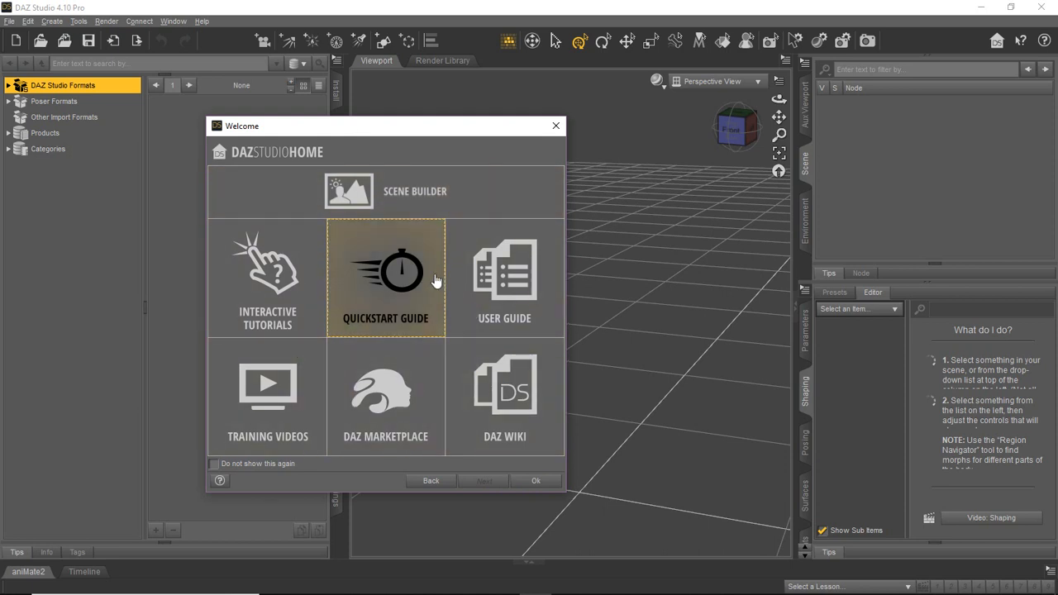
mouse_move(536, 481)
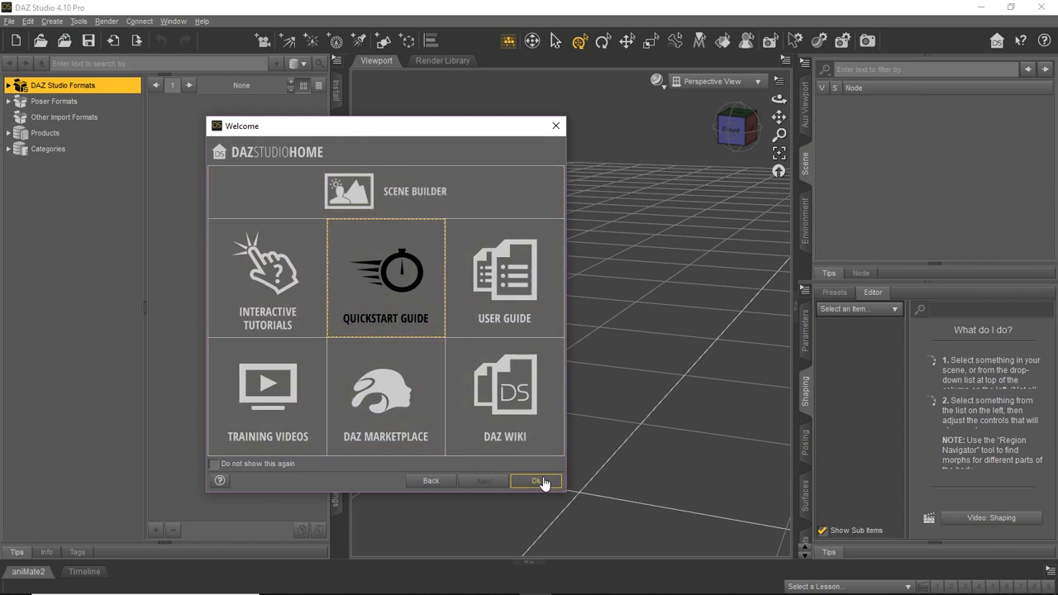
- Close the welcome home screen and bring up the Help menu
left_click(536, 481)
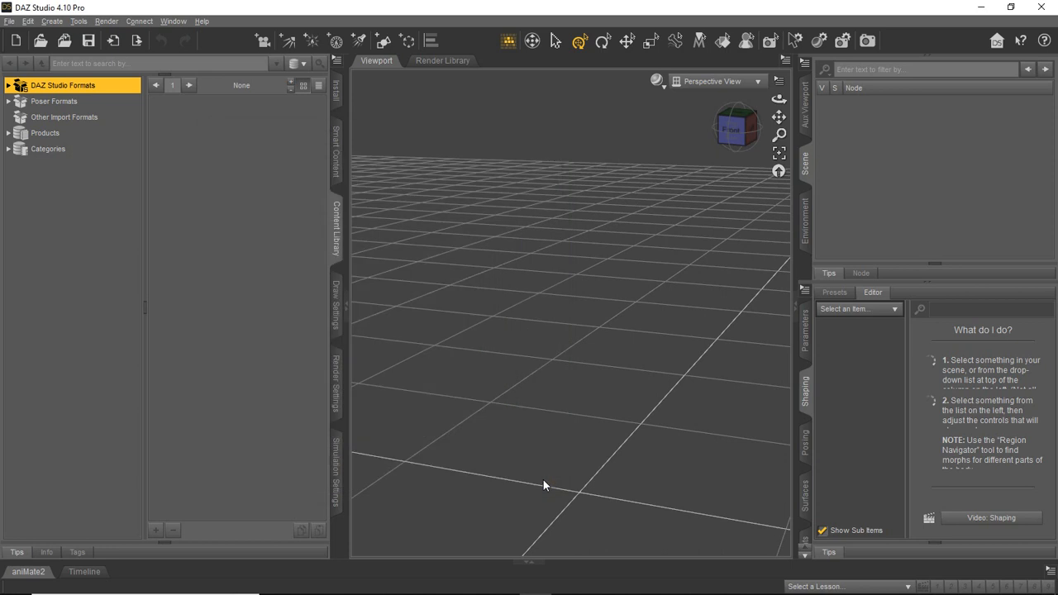
mouse_move(238, 182)
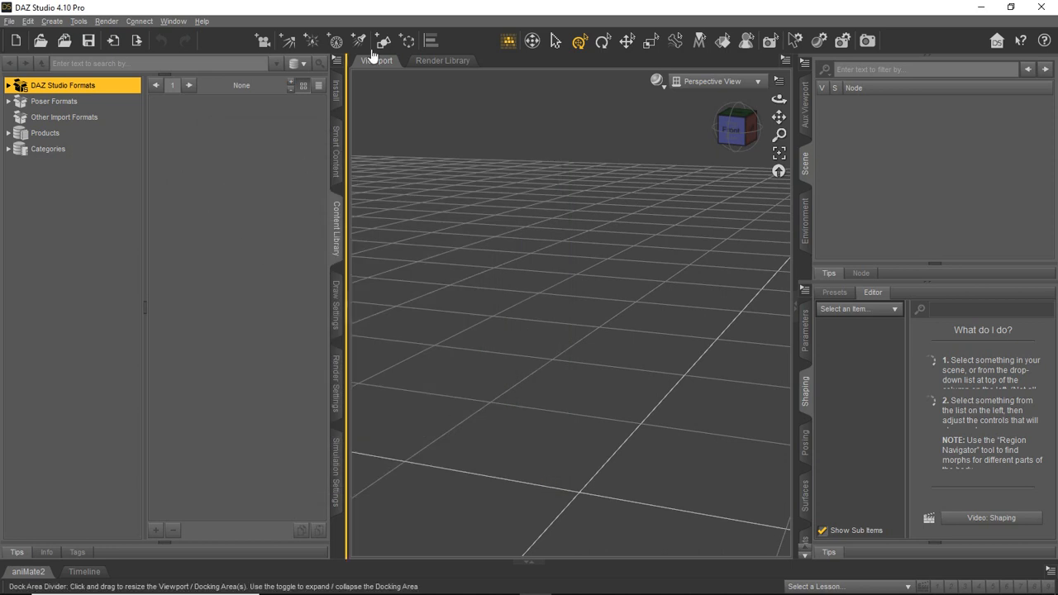
mouse_move(428, 13)
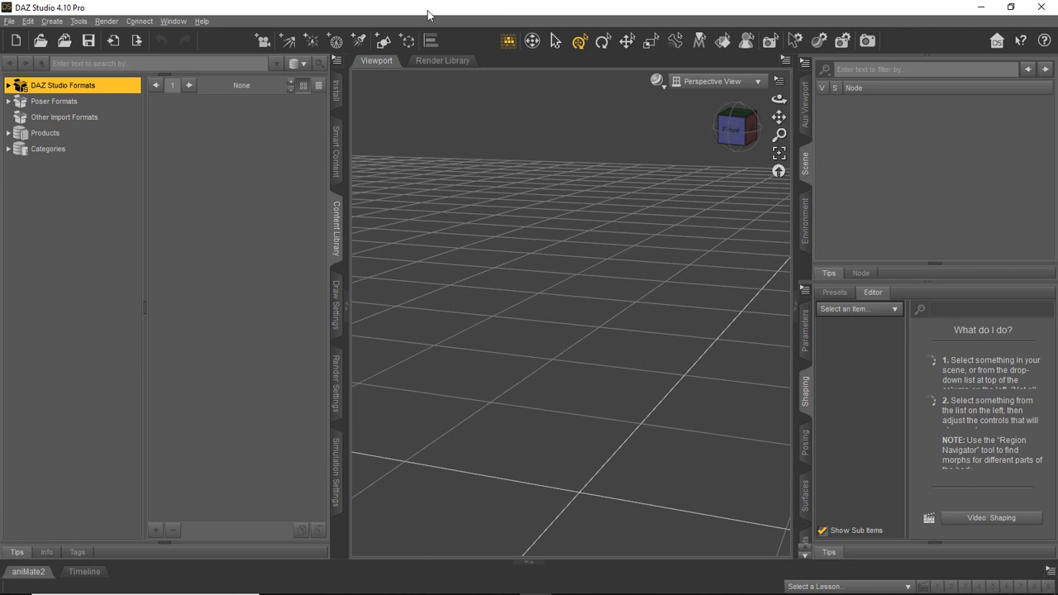
mouse_move(180, 16)
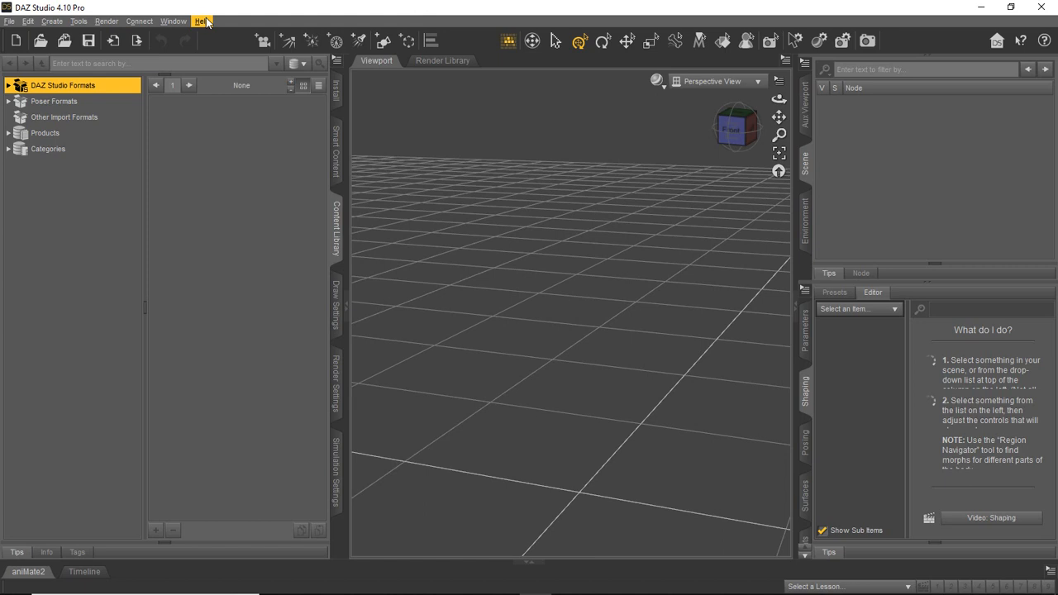
left_click(202, 20)
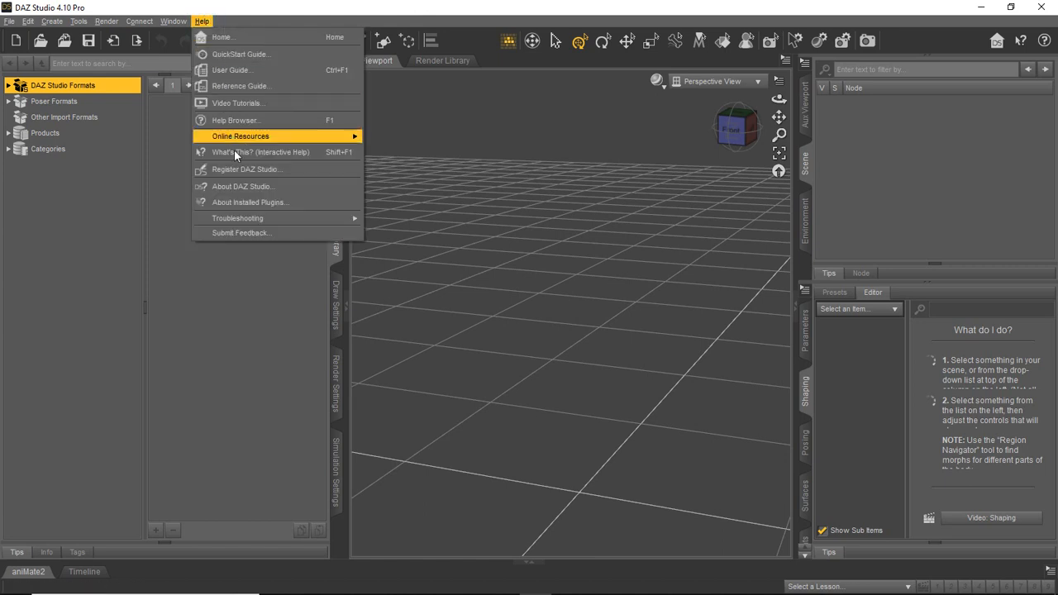
mouse_move(255, 173)
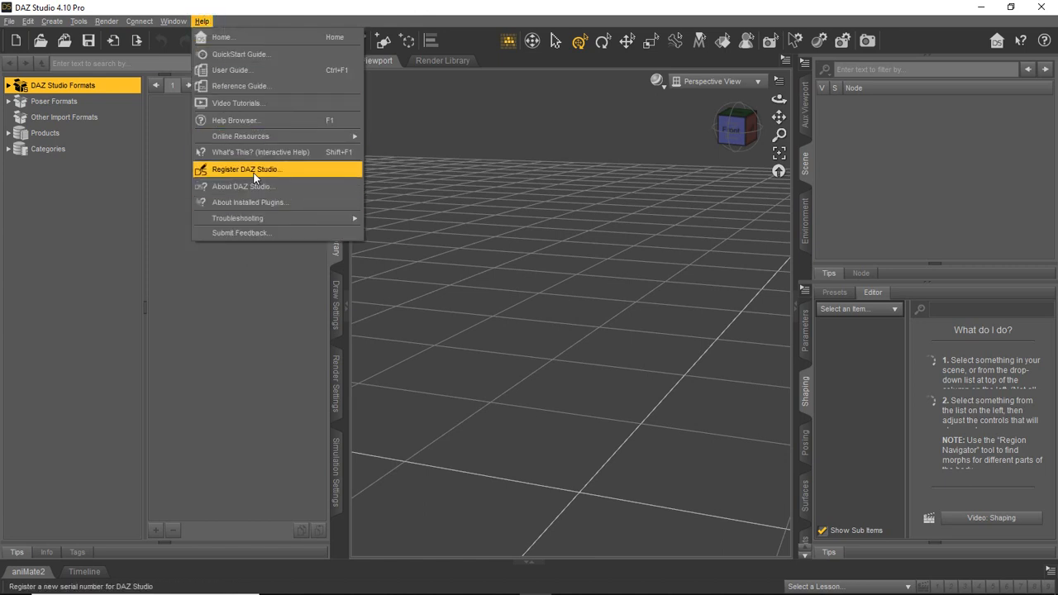
- Register DAZ Studio by connecting to the DAZ 3D account and dismiss the Success page
left_click(246, 169)
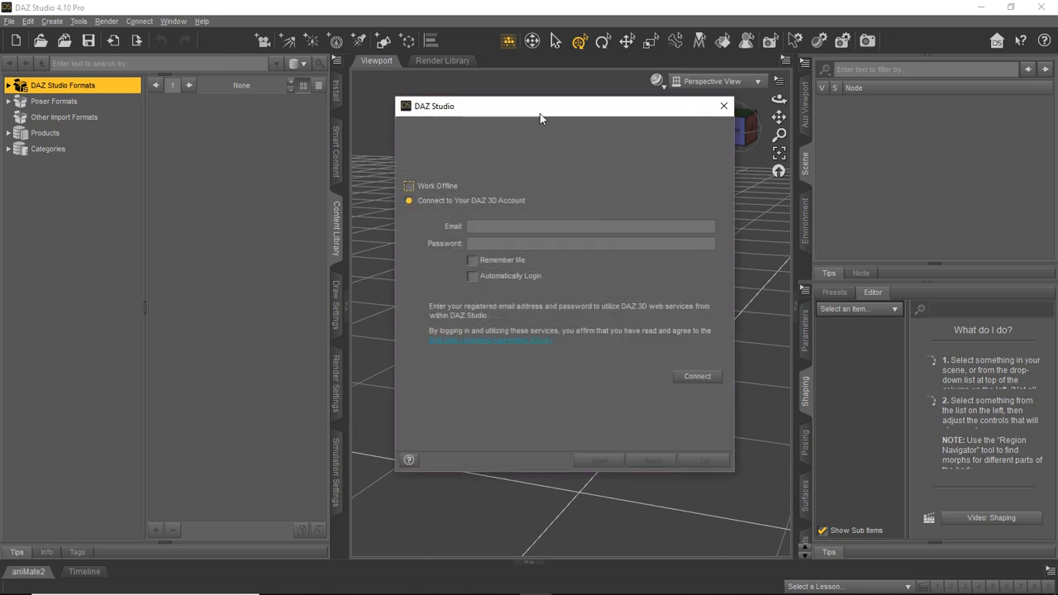
left_click_drag(542, 106, 389, 139)
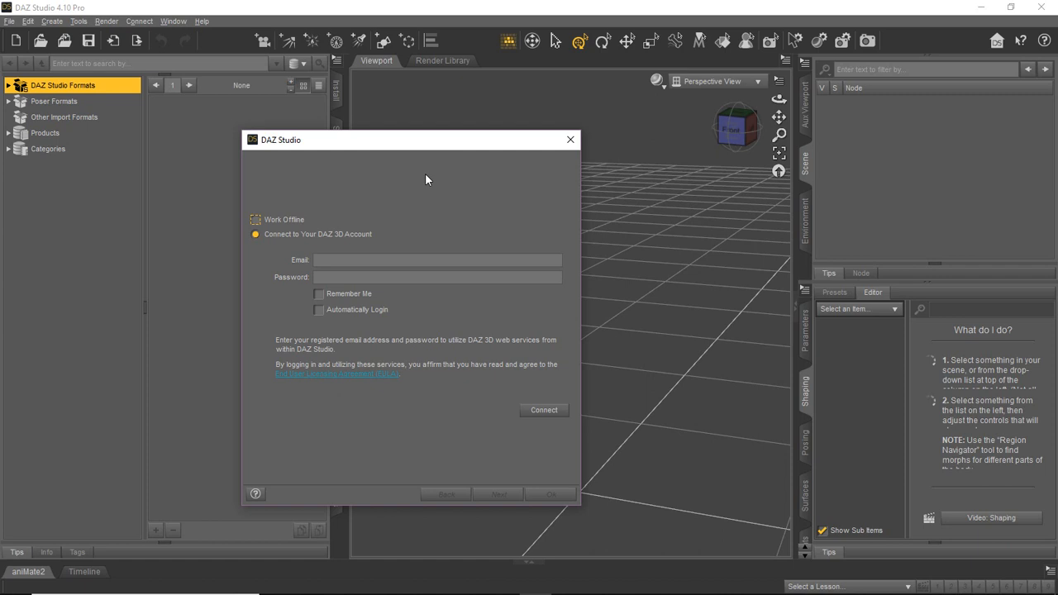
mouse_move(394, 357)
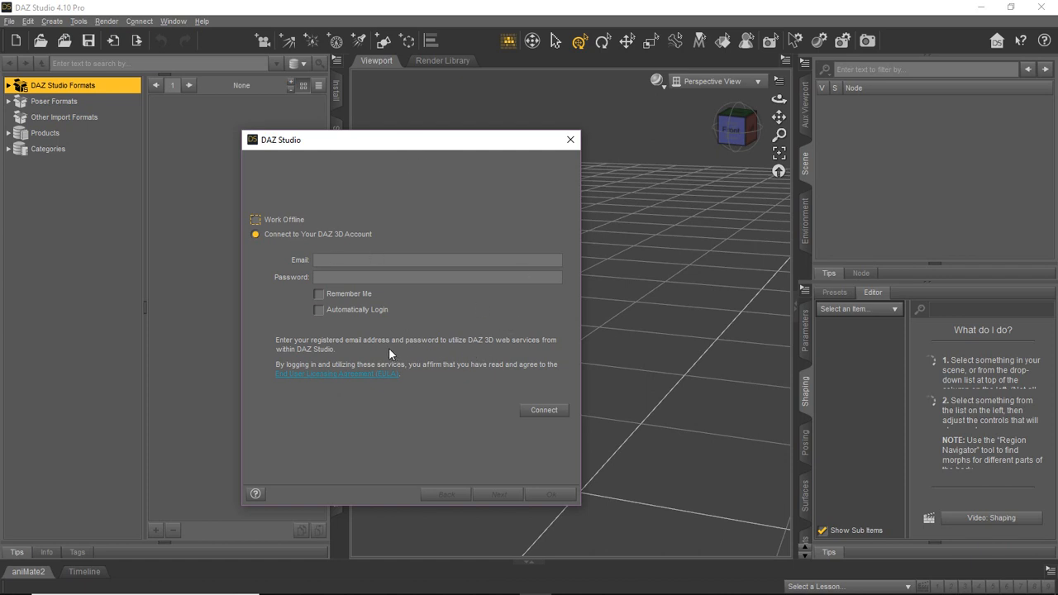
left_click(542, 410)
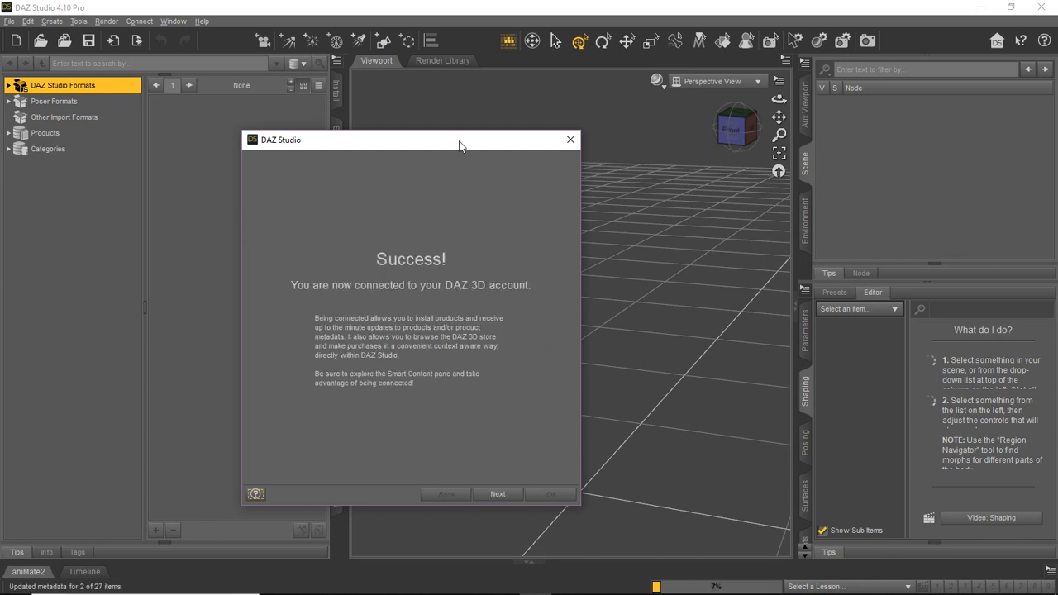
mouse_move(493, 371)
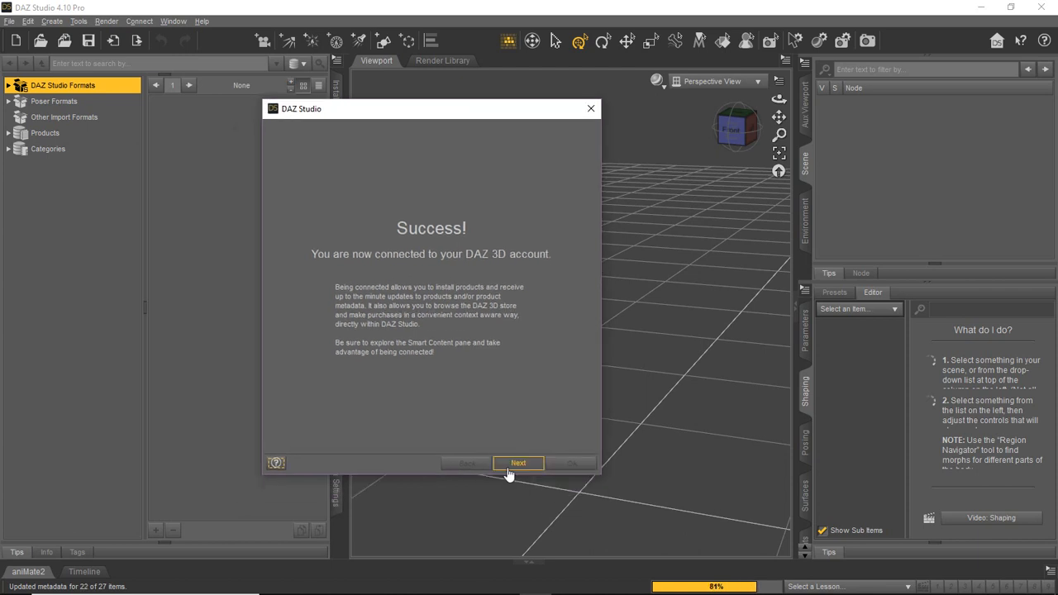
left_click(520, 463)
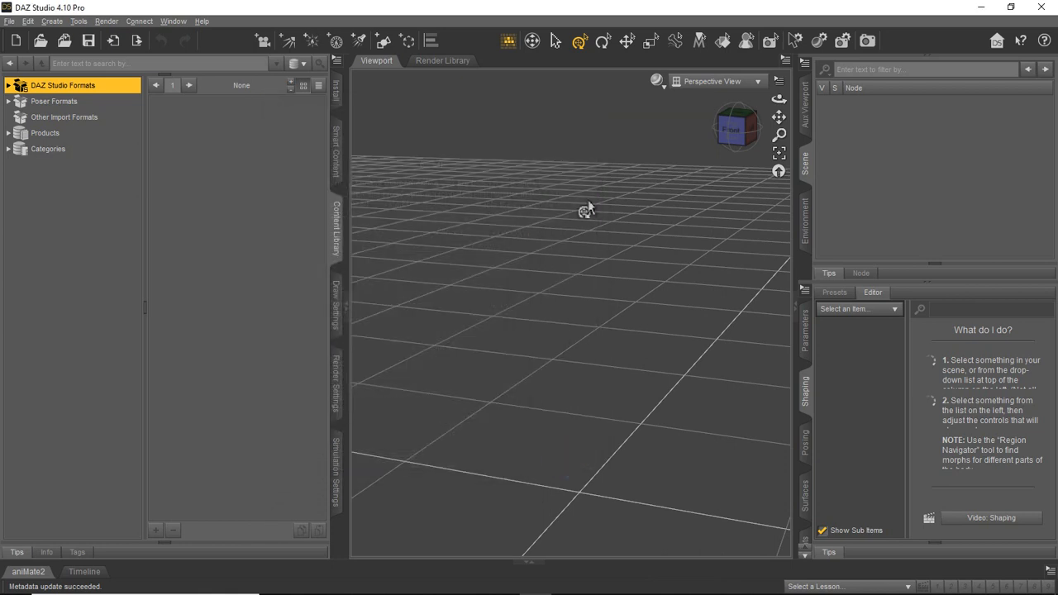
mouse_move(268, 288)
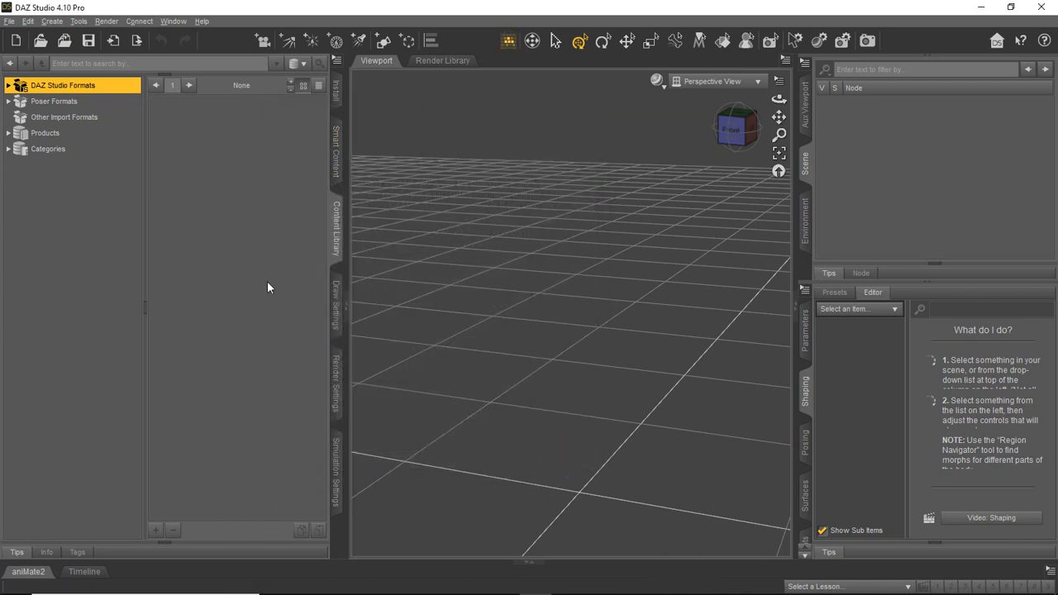
mouse_move(129, 179)
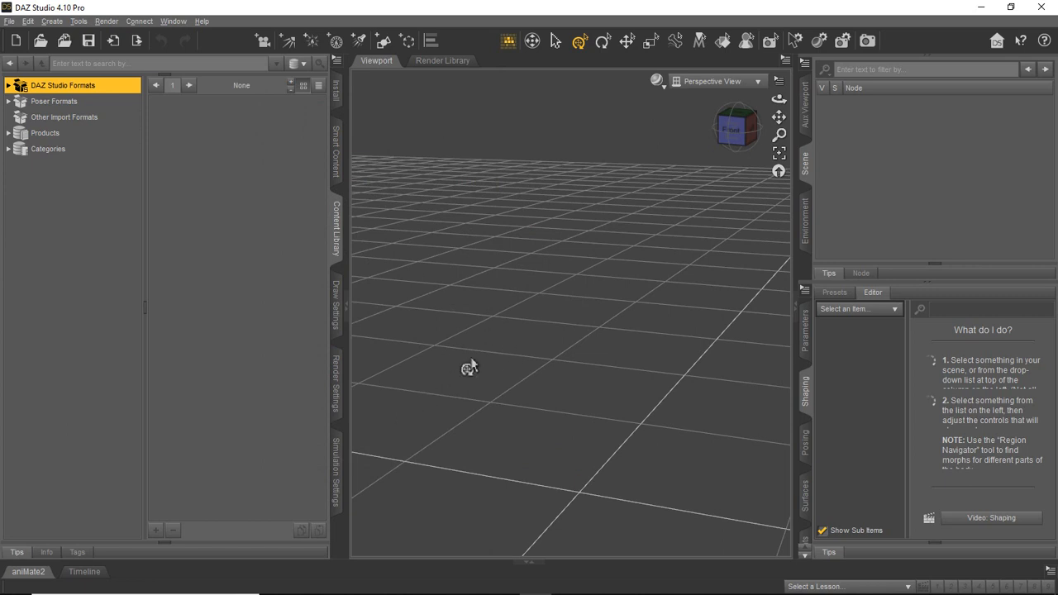
mouse_move(359, 343)
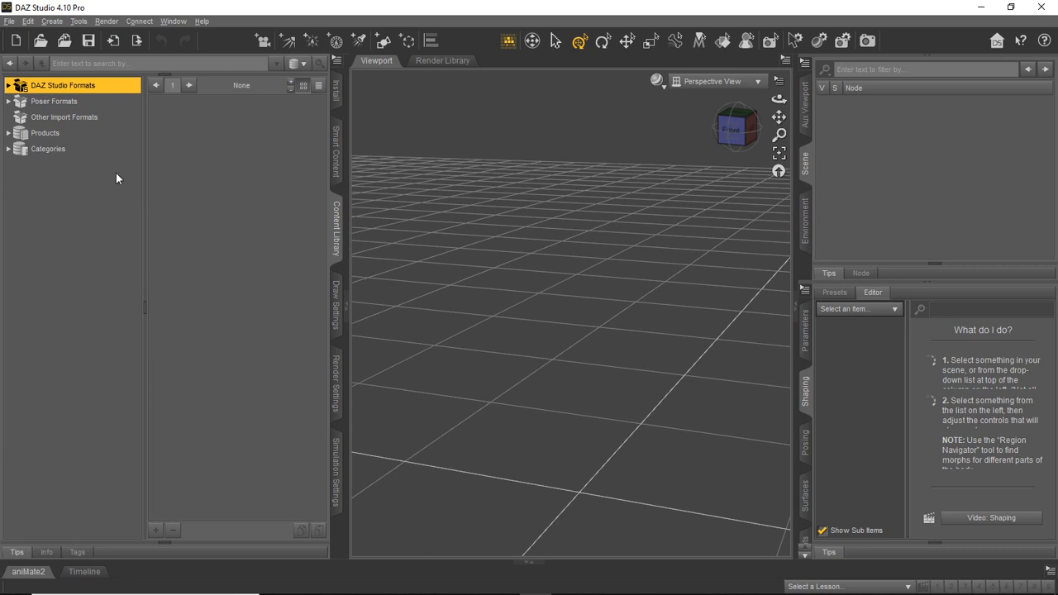
mouse_move(124, 257)
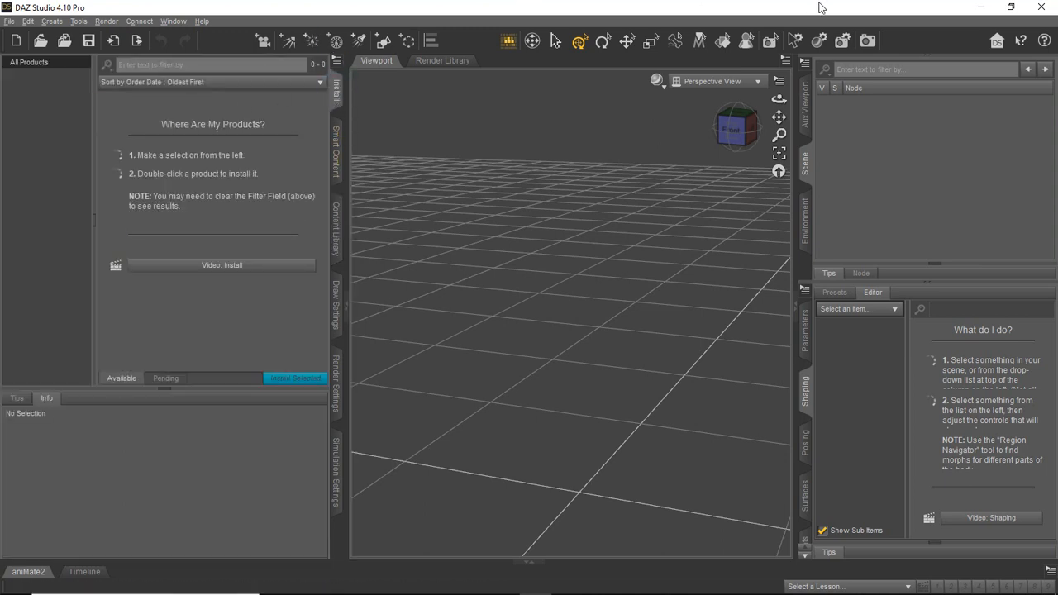
mouse_move(742, 58)
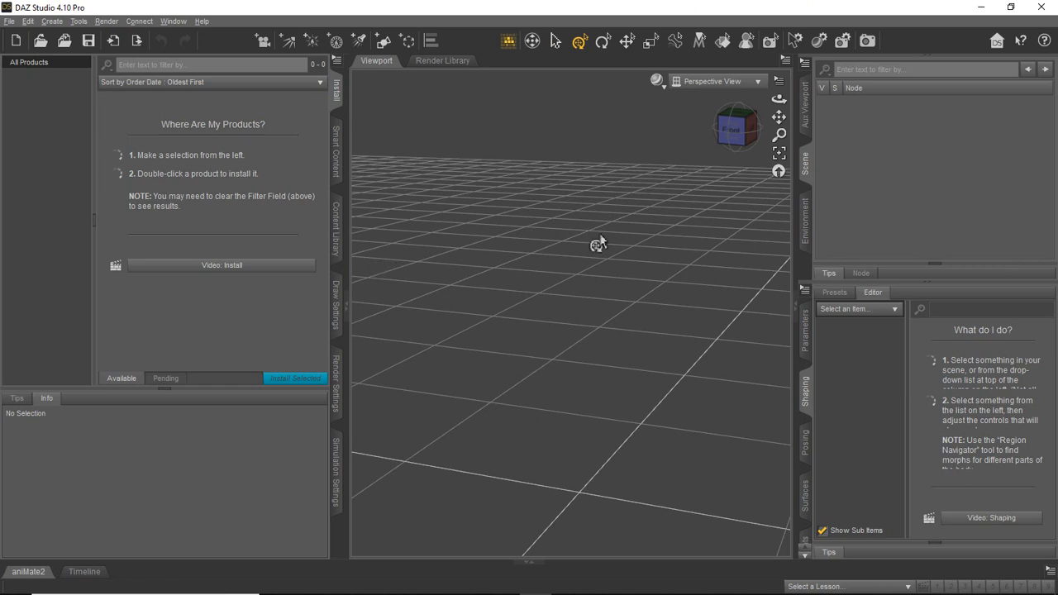
mouse_move(512, 271)
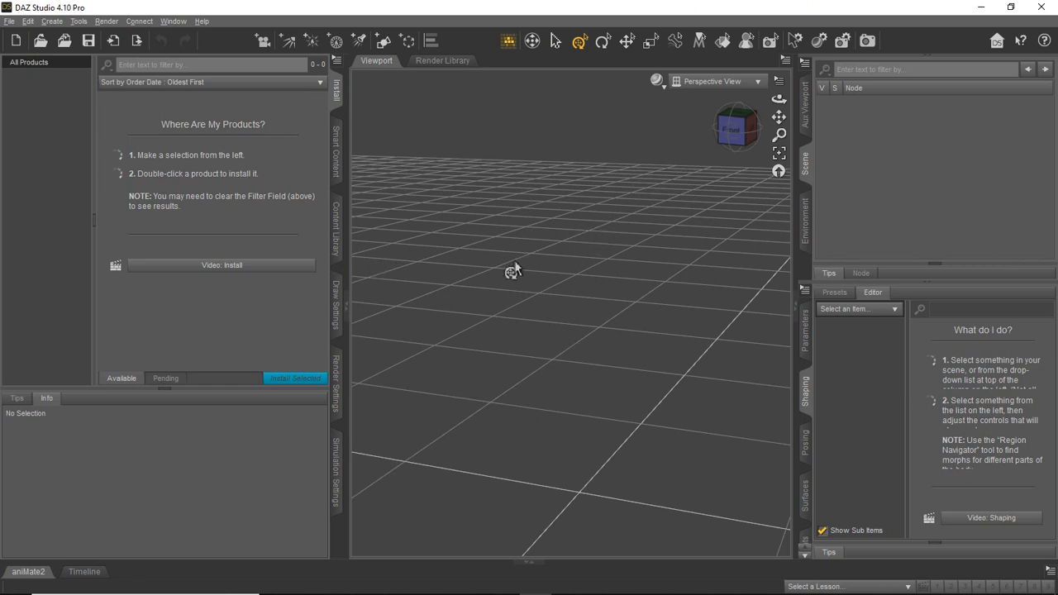
mouse_move(522, 271)
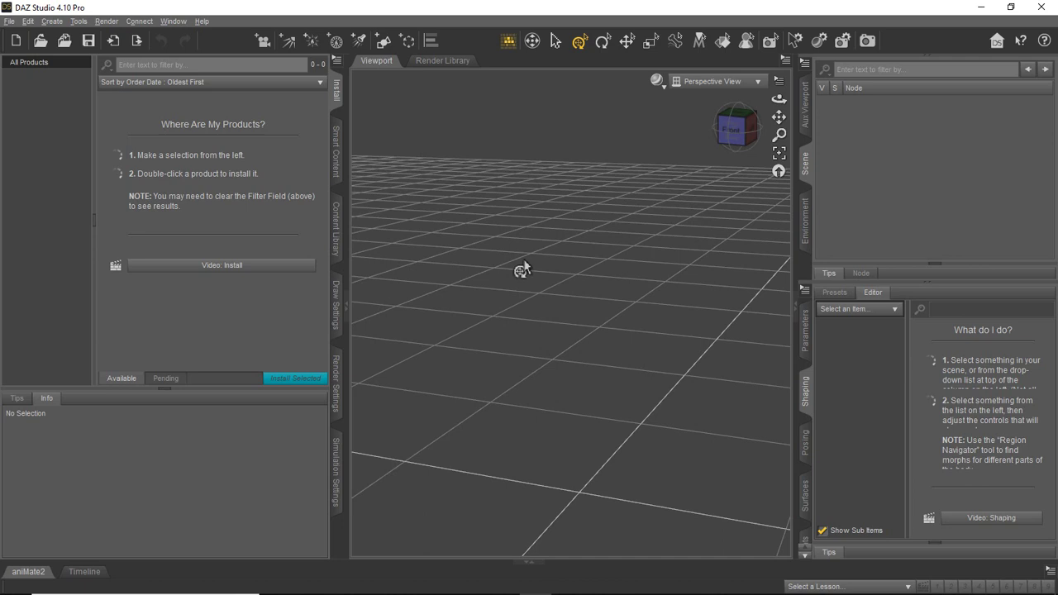
mouse_move(805, 159)
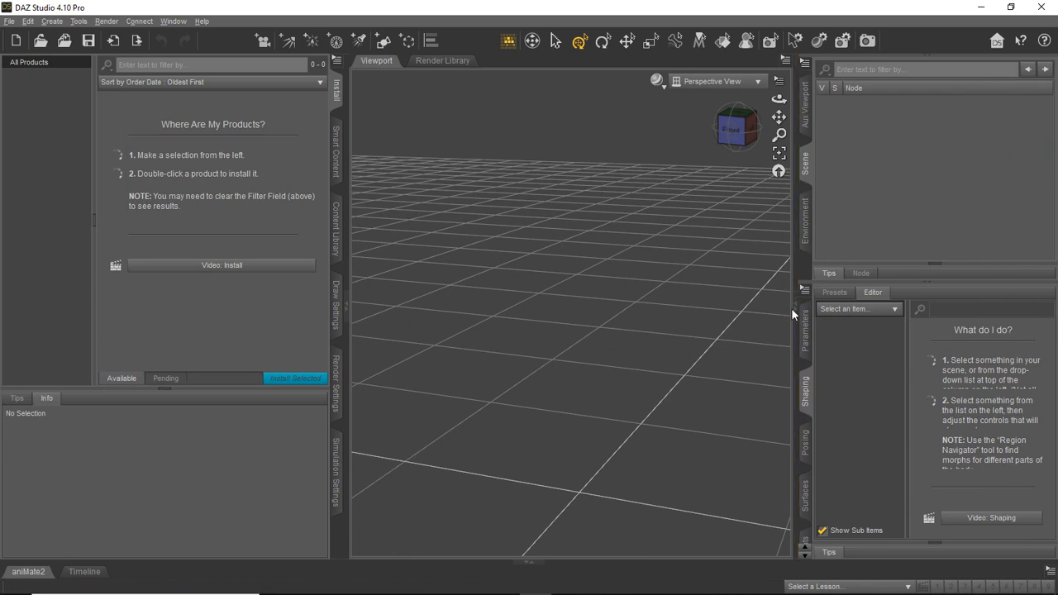
mouse_move(807, 165)
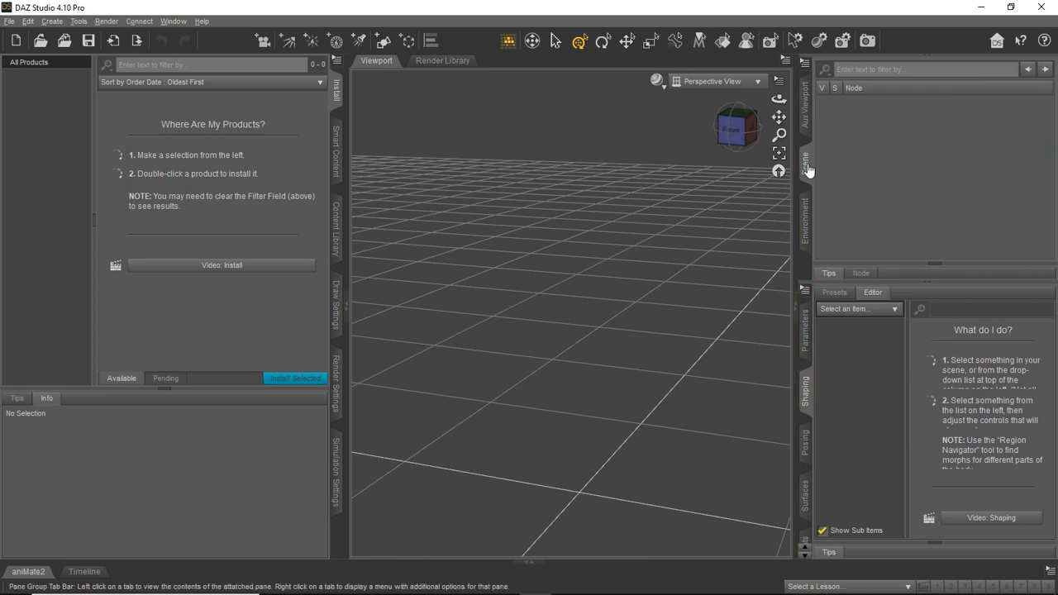
mouse_move(807, 168)
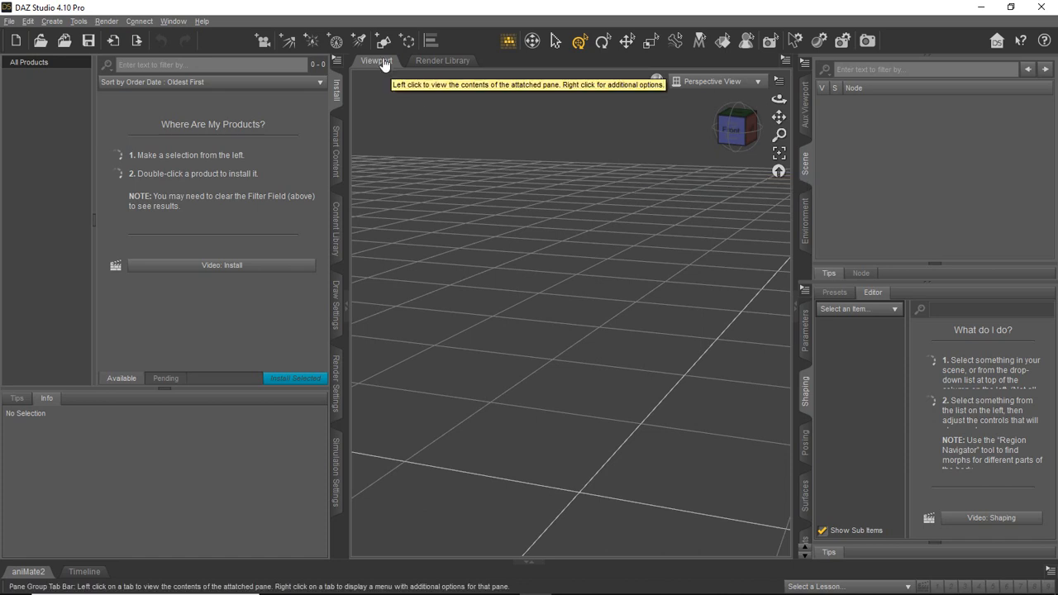
mouse_move(335, 232)
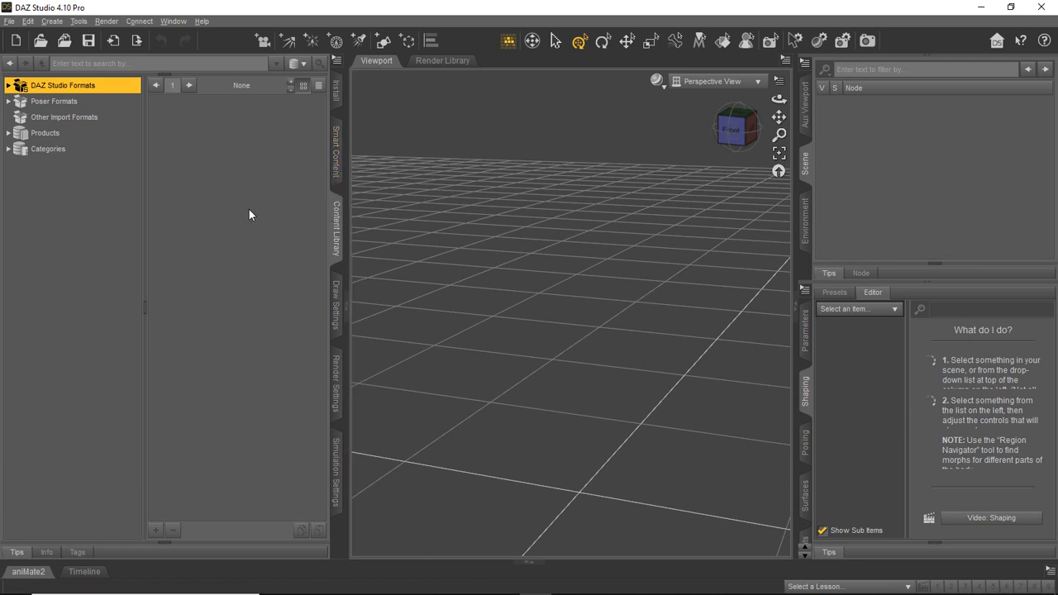
mouse_move(265, 248)
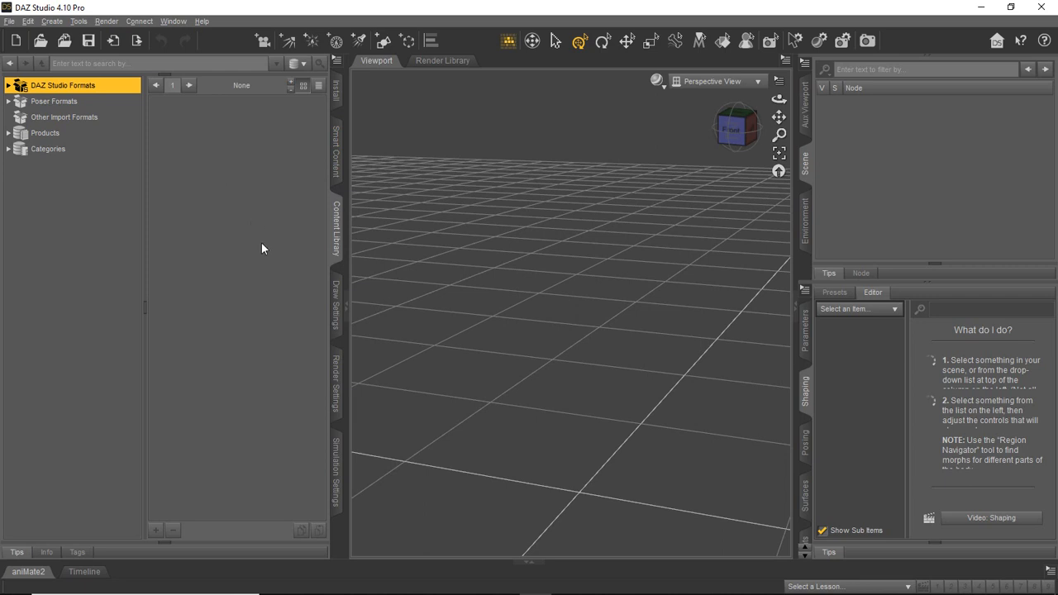
mouse_move(198, 159)
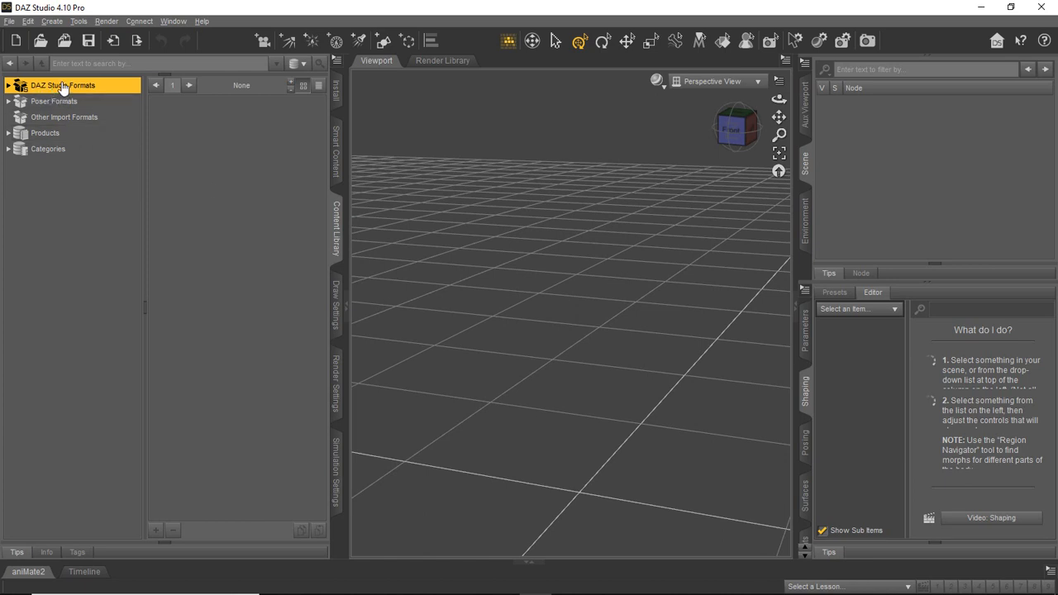
- Expand DAZ Studio Formats and My DAZ 3D Library in the content tree
left_click(53, 101)
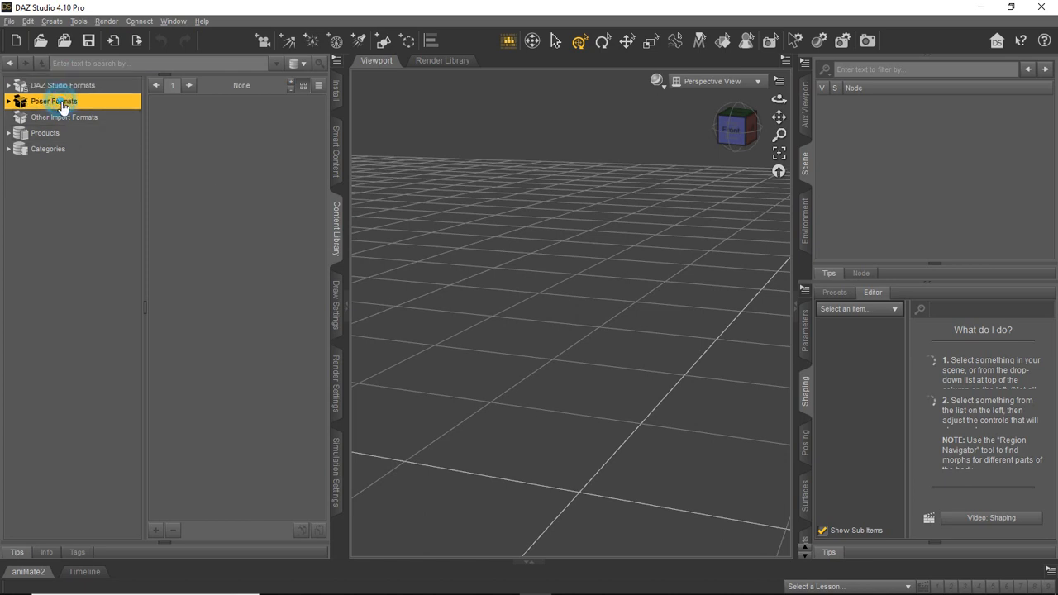
left_click(63, 86)
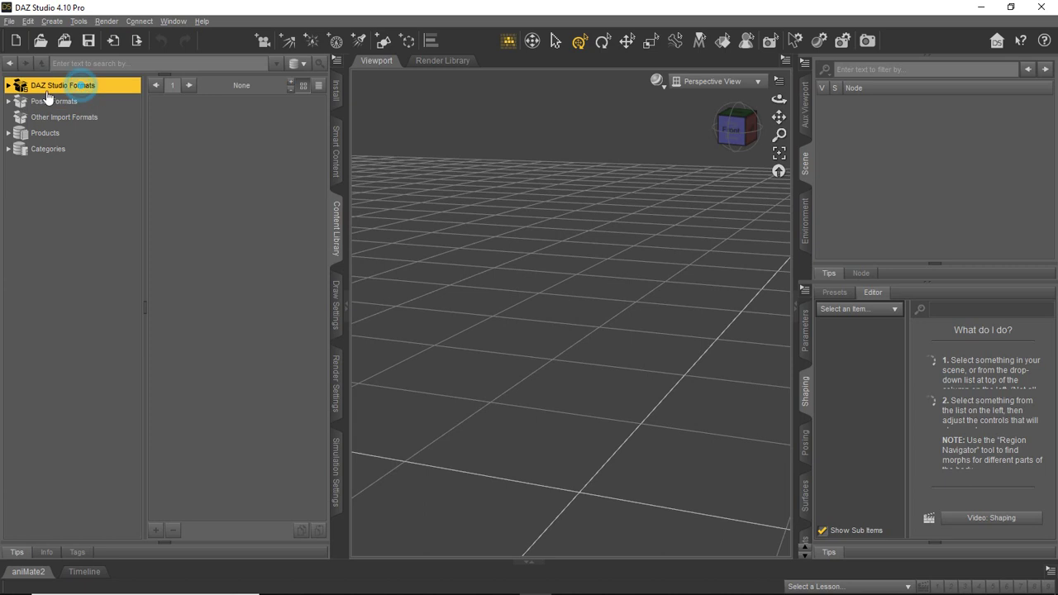
left_click(53, 101)
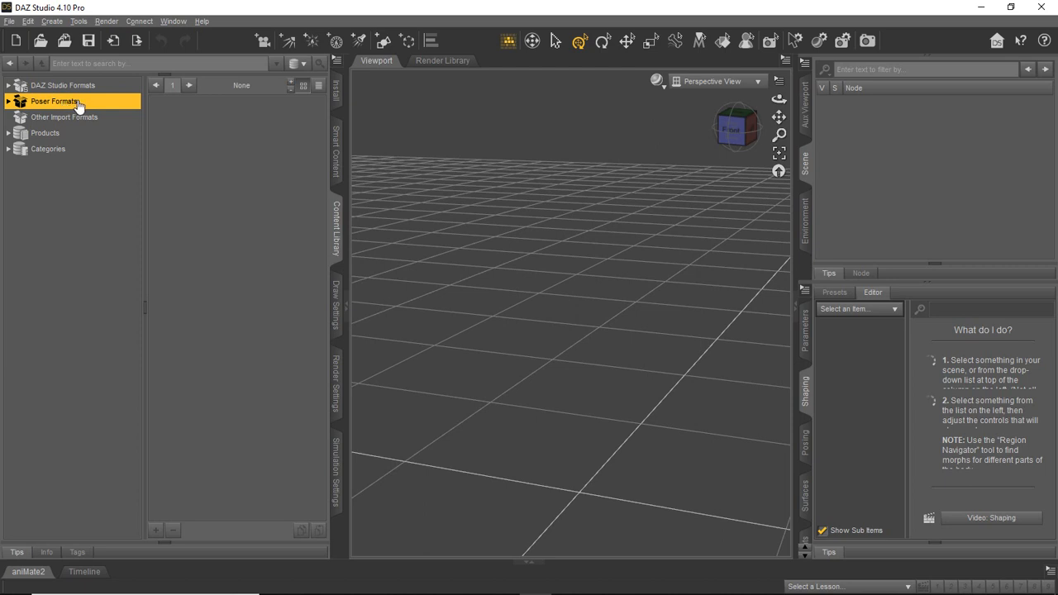
mouse_move(20, 93)
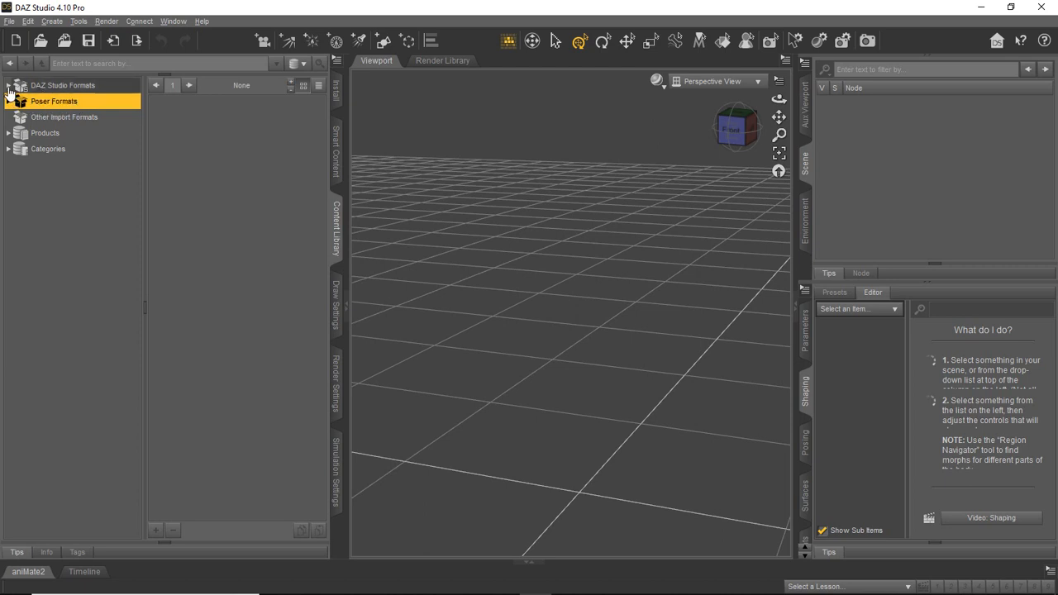
left_click(63, 86)
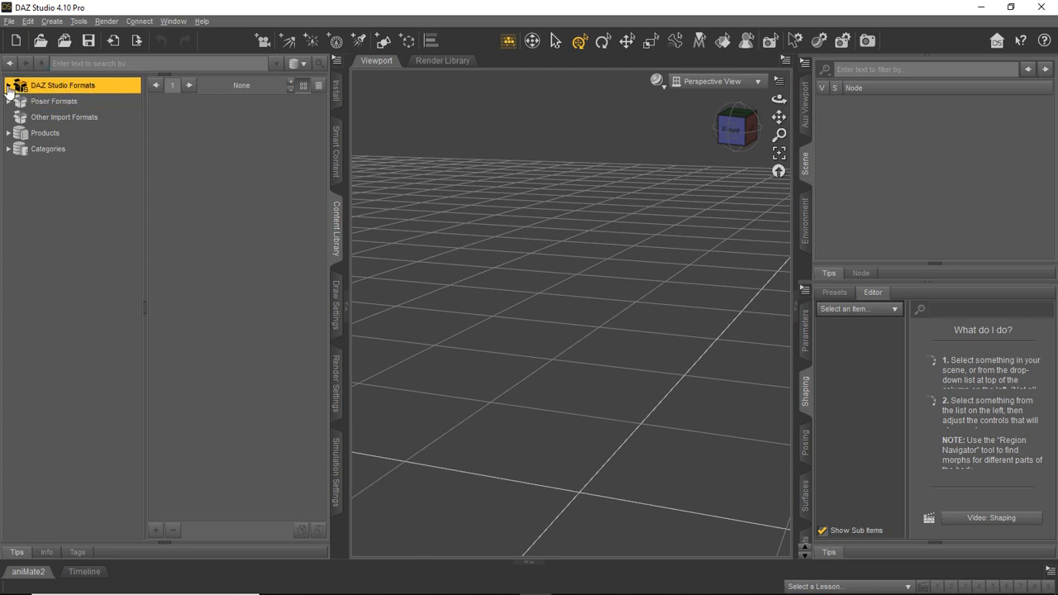
left_click(6, 86)
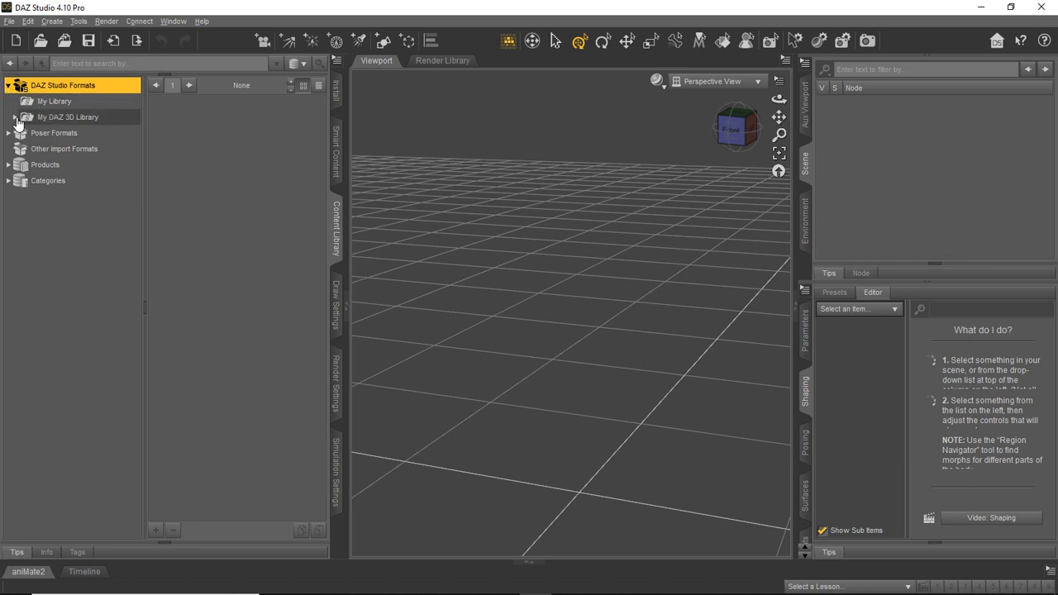
left_click(68, 116)
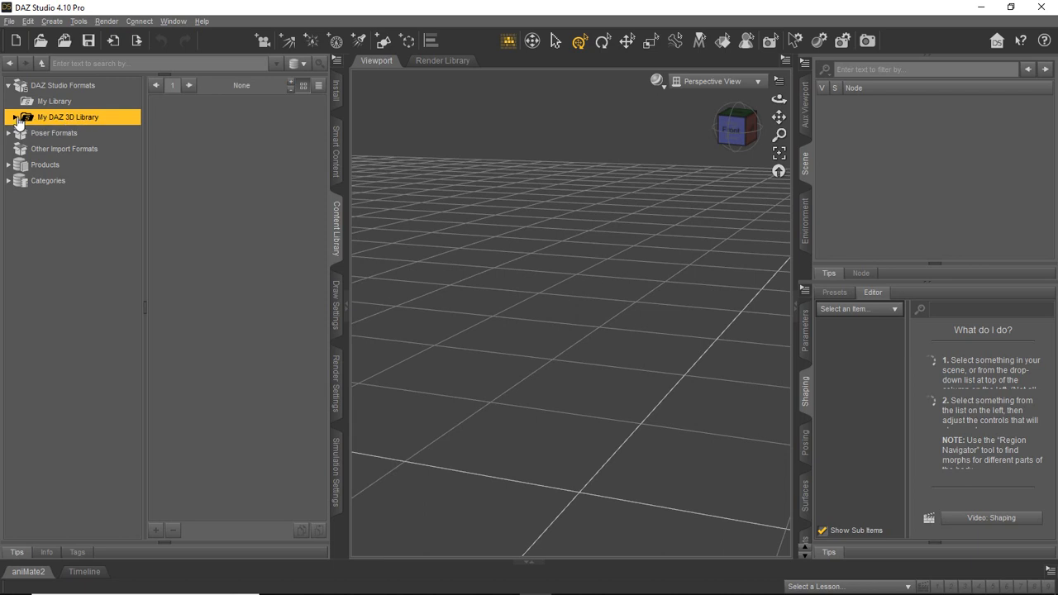
left_click(13, 116)
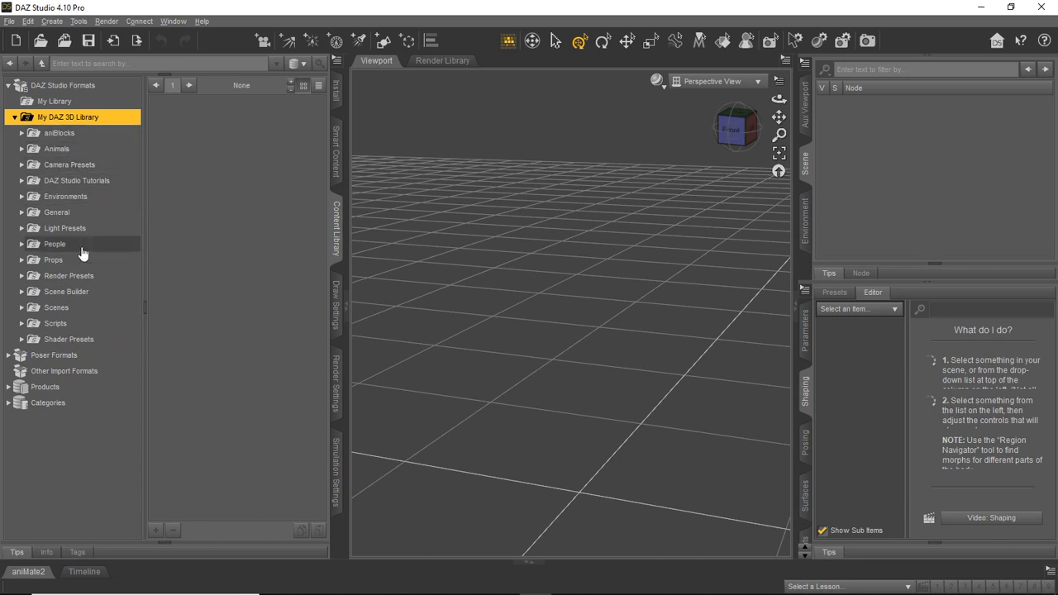
mouse_move(55, 245)
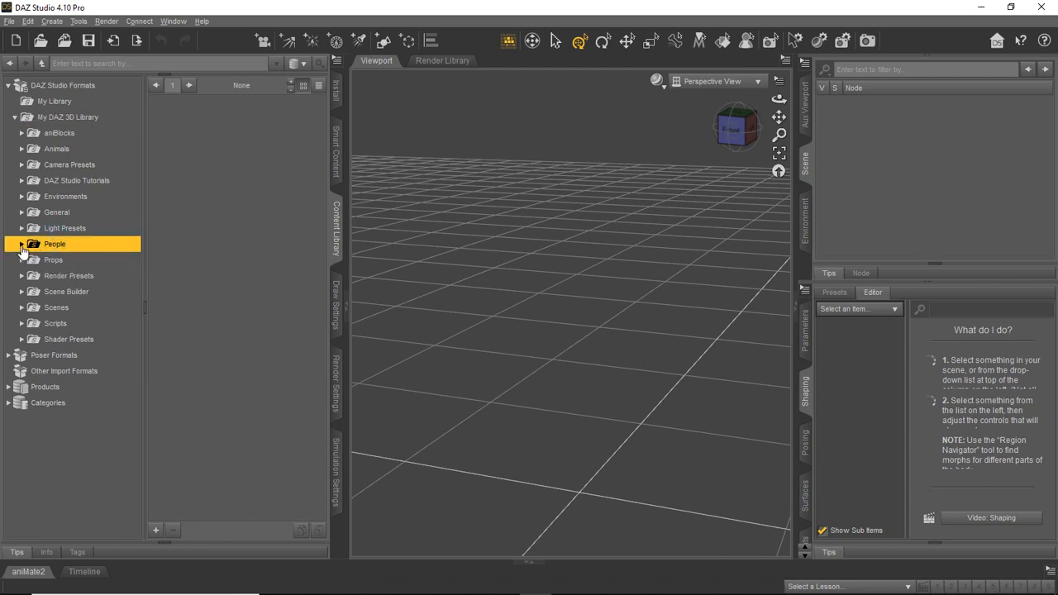
- Expand People and select Genesis 8 Male to list the Genesis 8 Basic Male figure
left_click(22, 245)
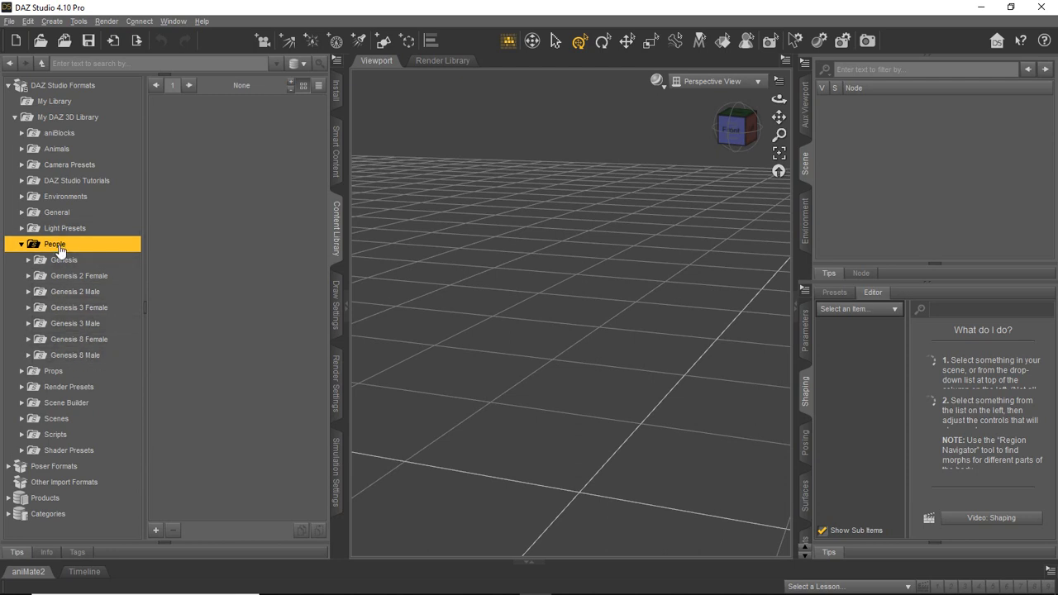
mouse_move(119, 377)
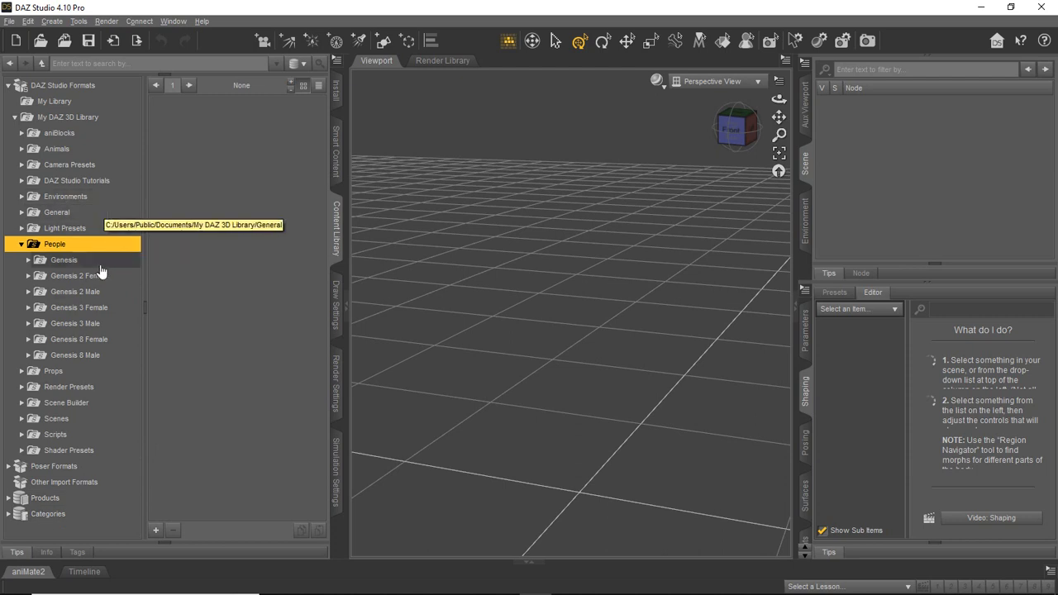
mouse_move(73, 359)
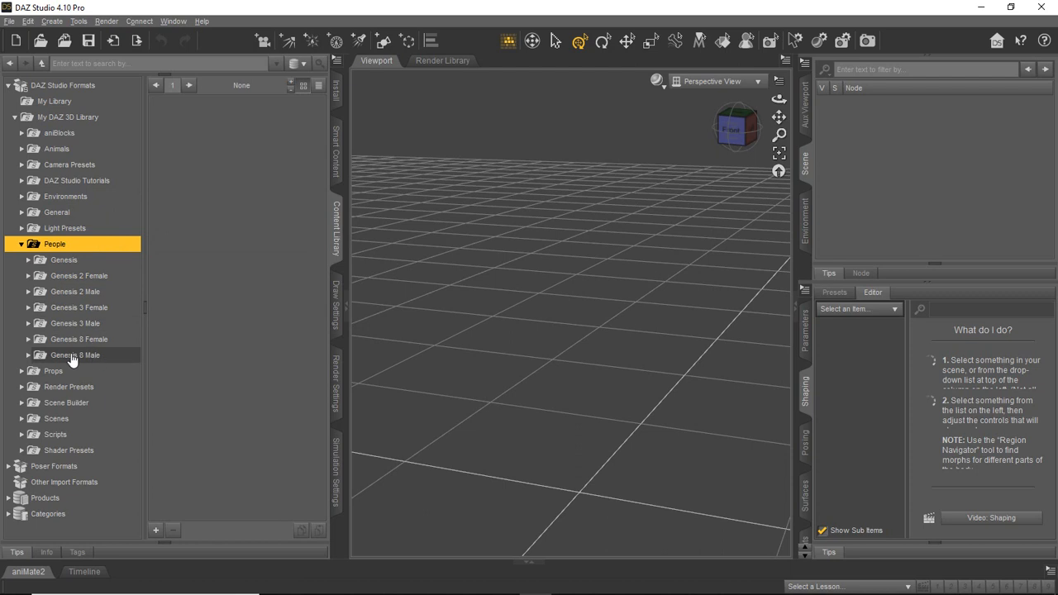
mouse_move(53, 247)
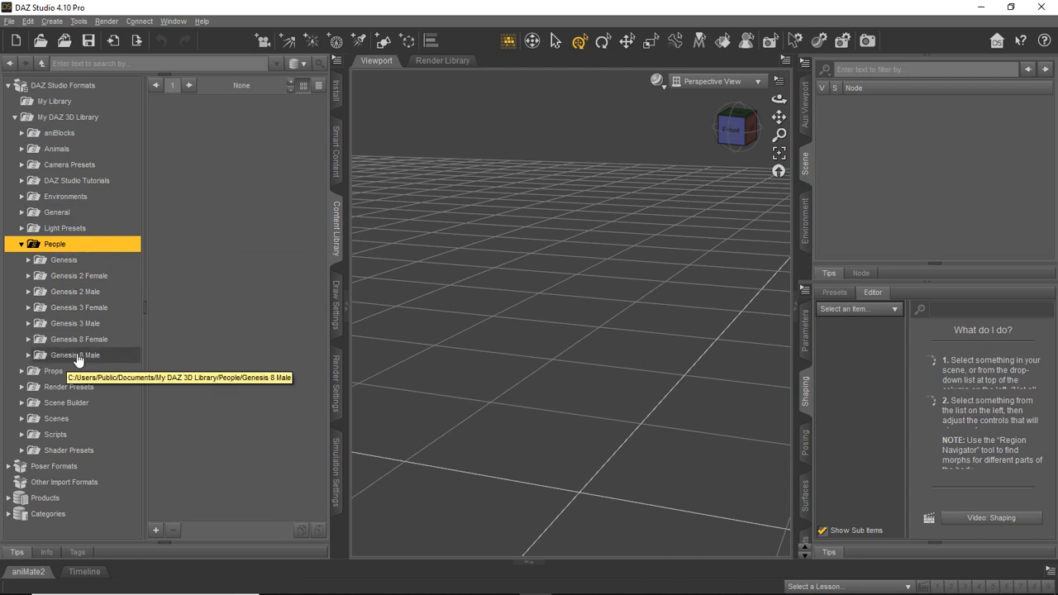
left_click(76, 354)
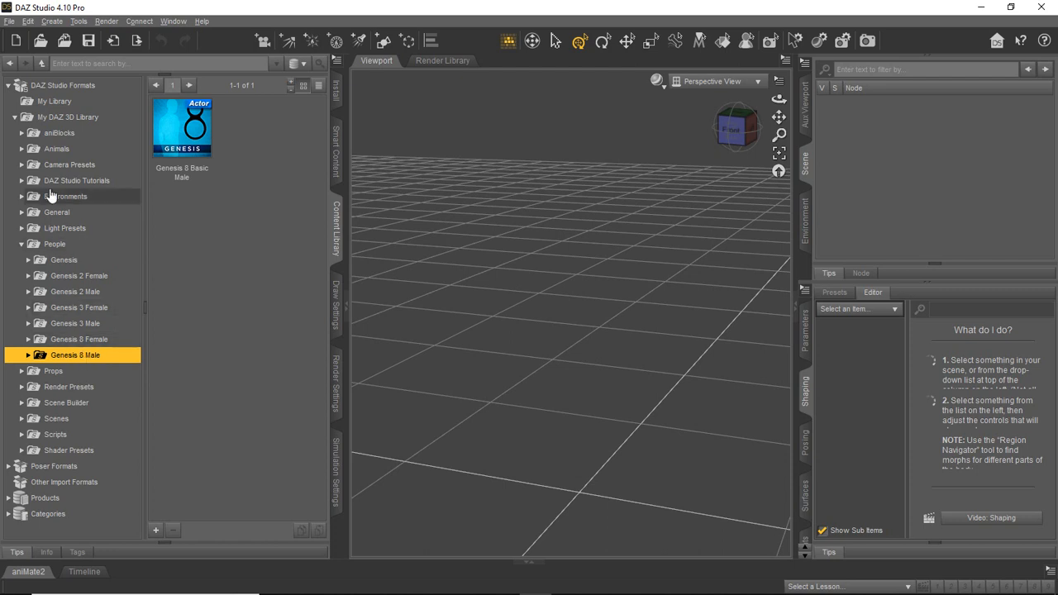
mouse_move(70, 354)
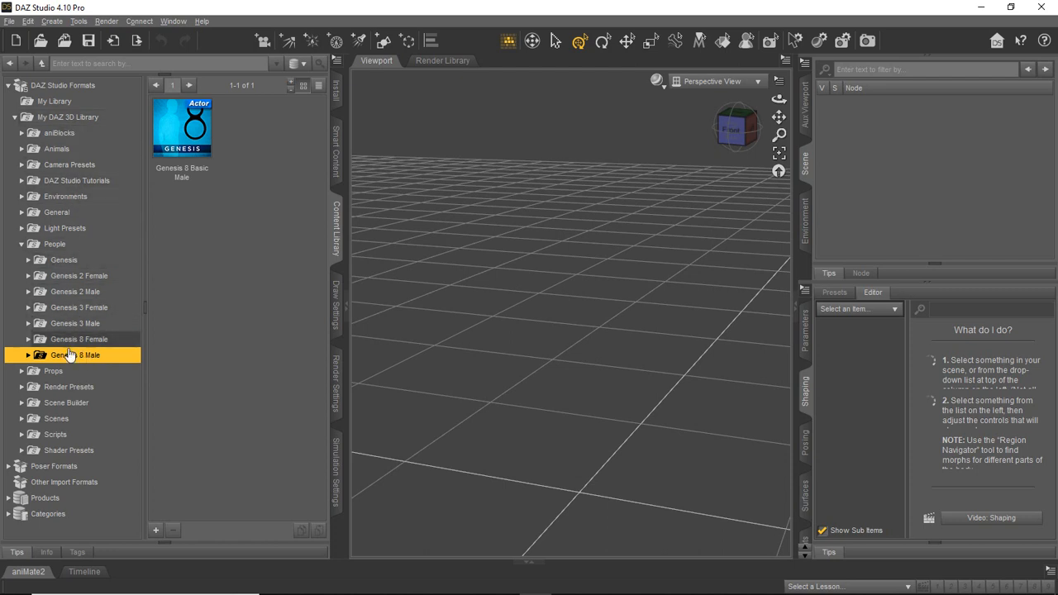
mouse_move(266, 194)
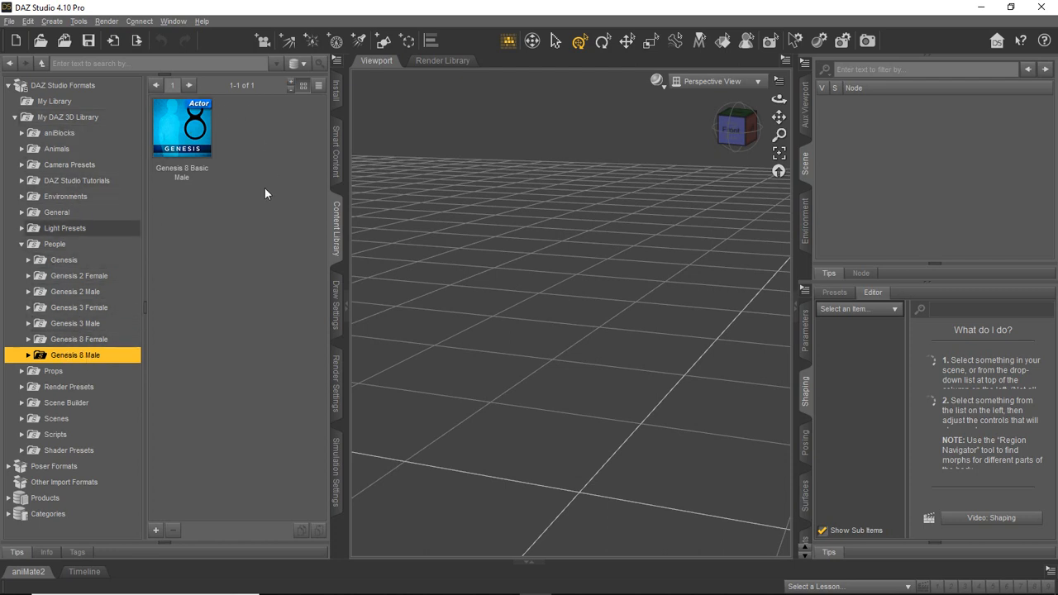
mouse_move(255, 145)
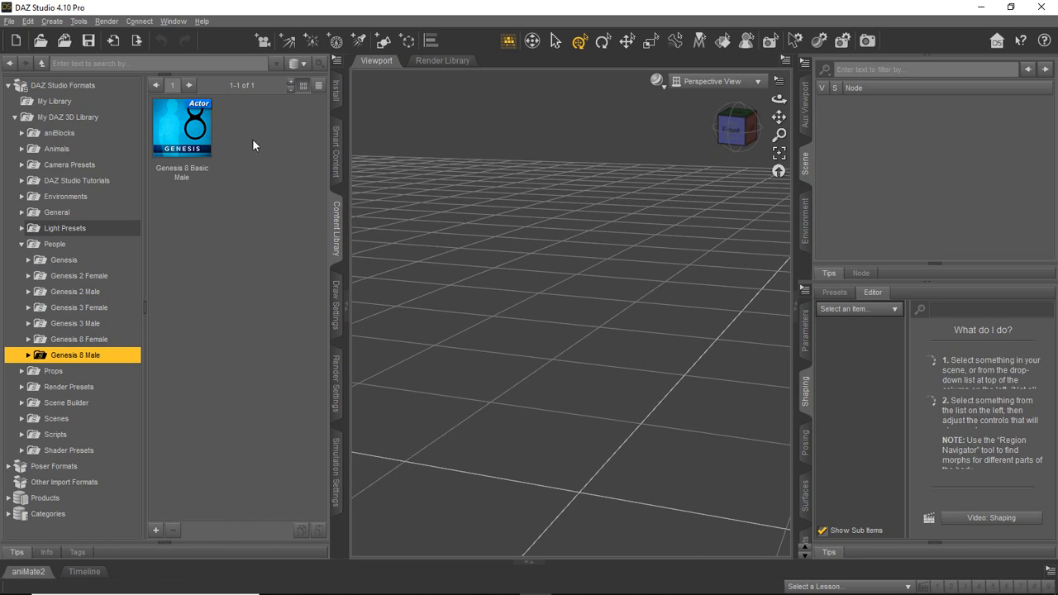
- Load the Genesis 8 Basic Male figure into the scene
left_click(182, 129)
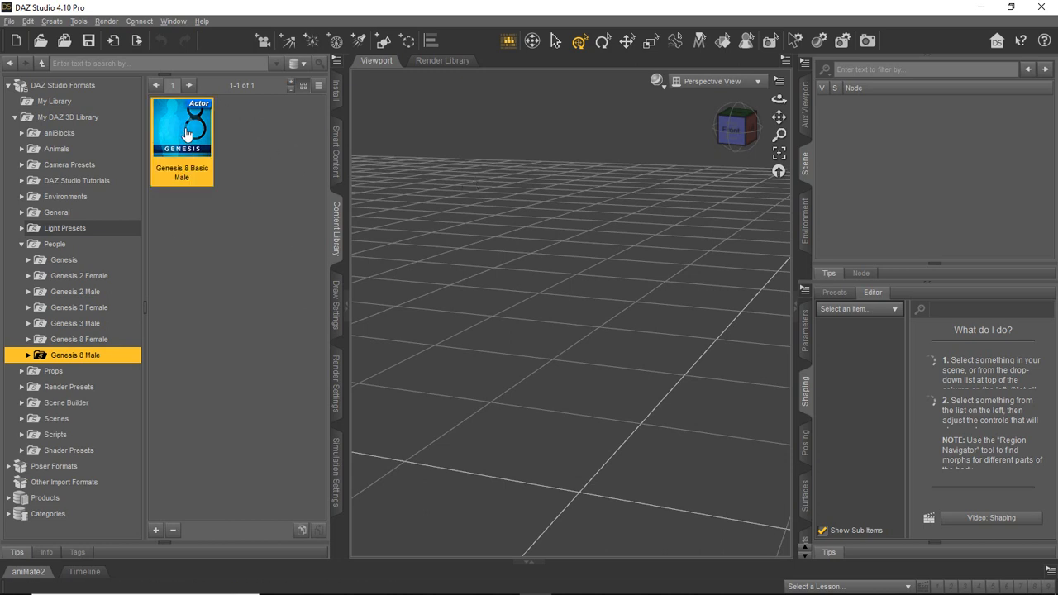
double_click(182, 125)
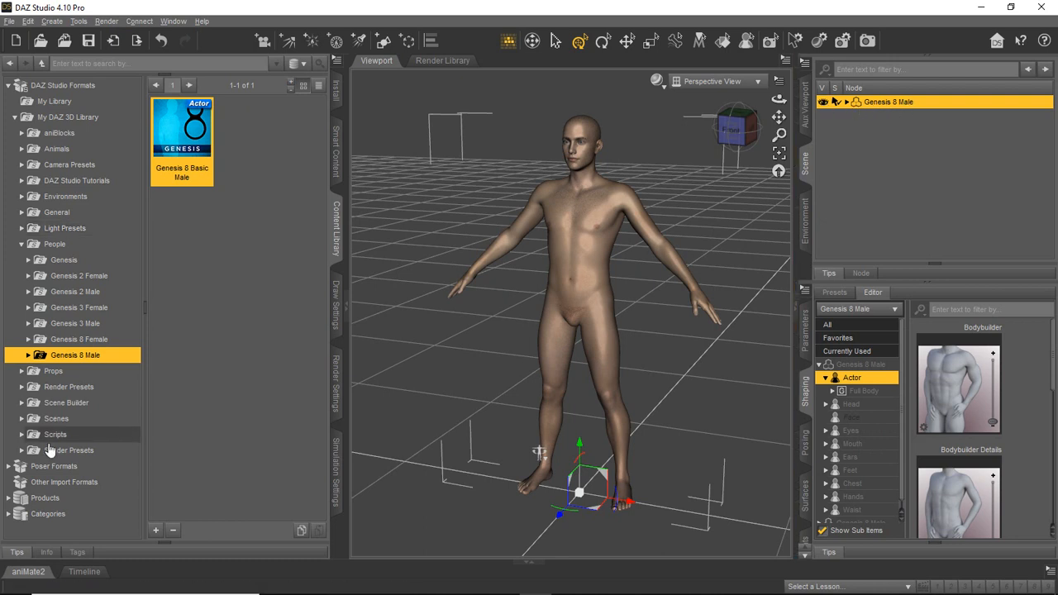
mouse_move(29, 354)
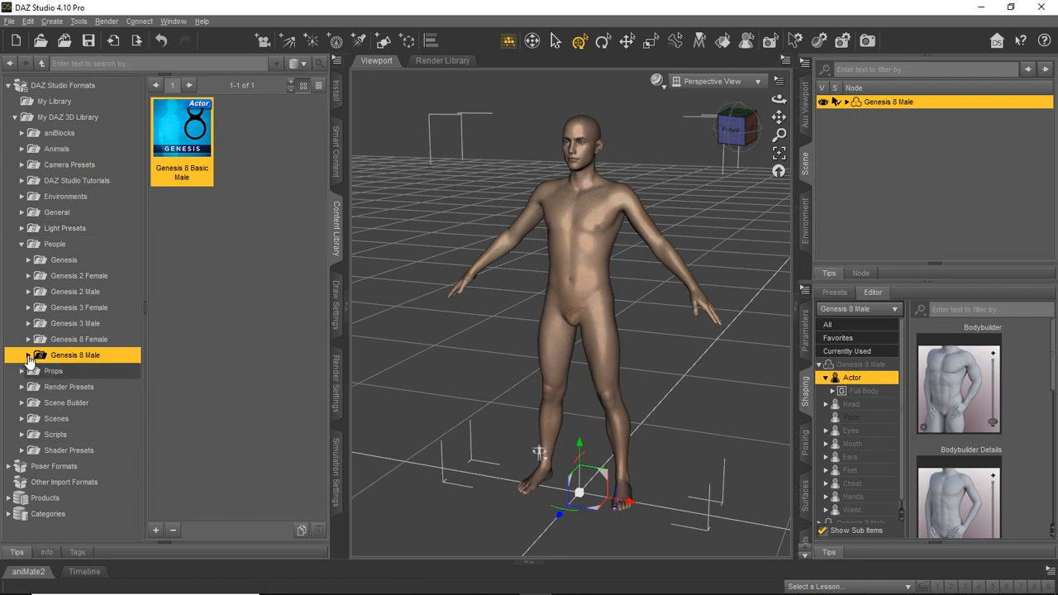
- Browse the Content Library down to the Genesis 8 Male Clothing folder showing Basic Wear
left_click(28, 354)
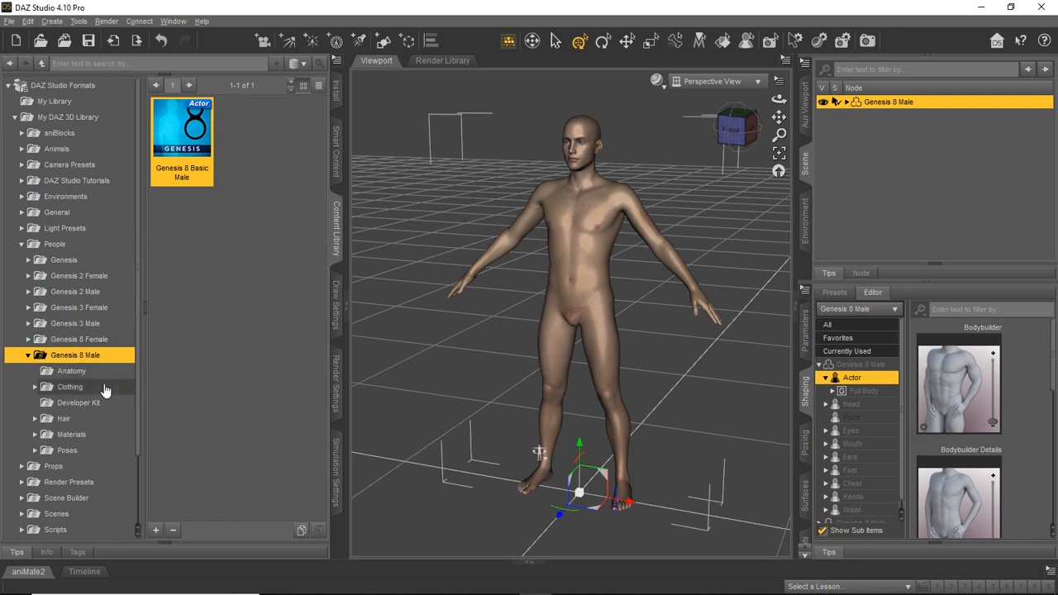
mouse_move(90, 360)
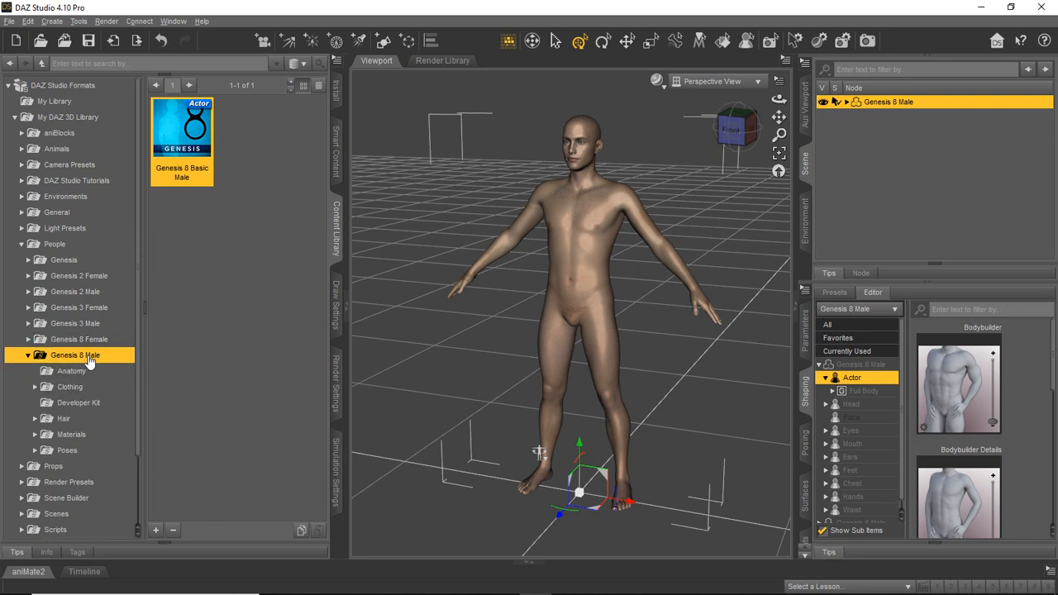
left_click(69, 387)
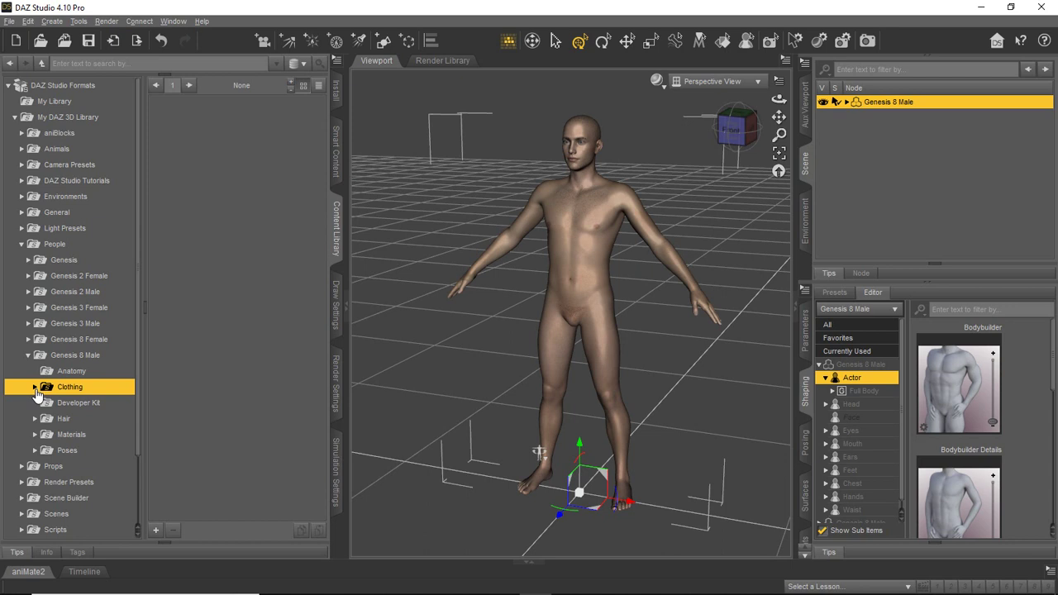
left_click(36, 387)
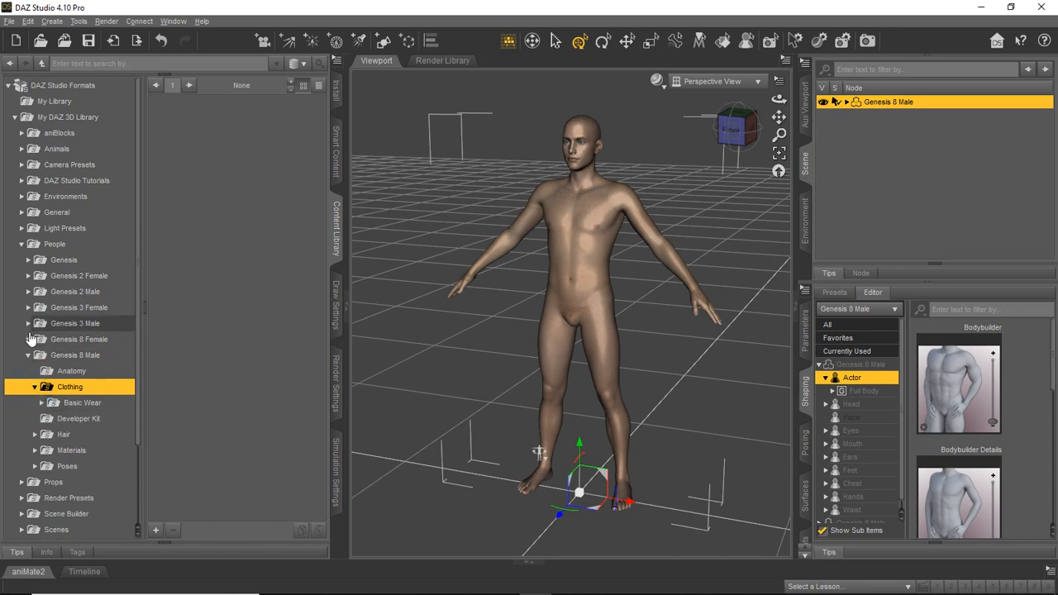
left_click(28, 323)
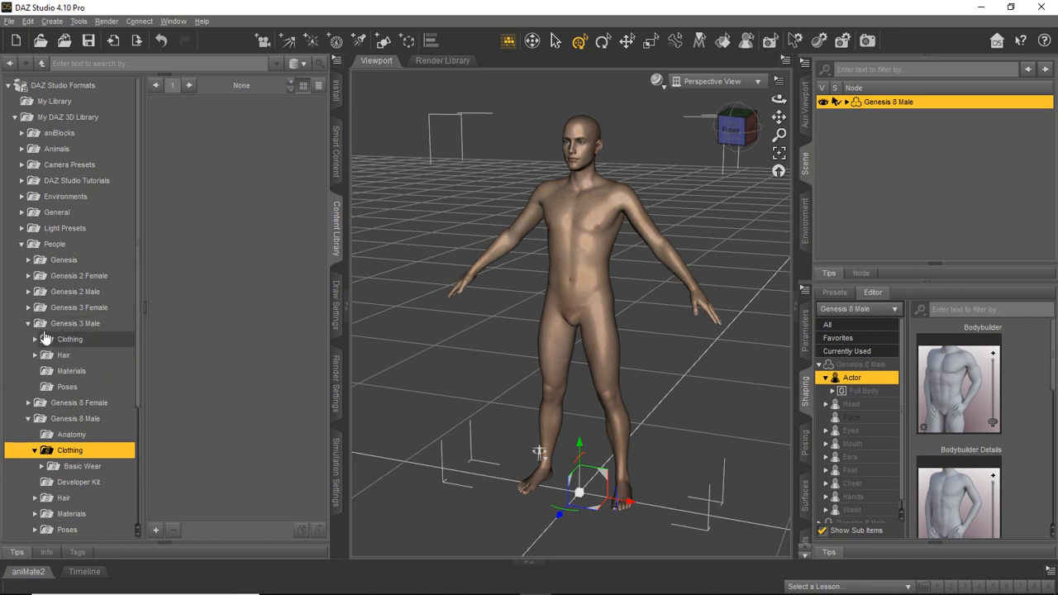
left_click(26, 323)
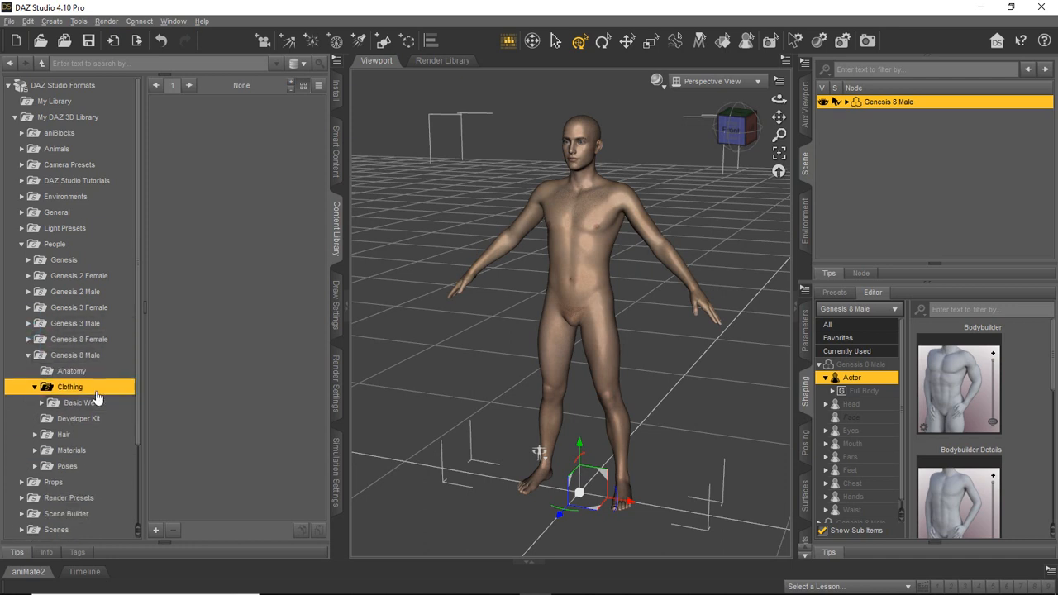
left_click(23, 390)
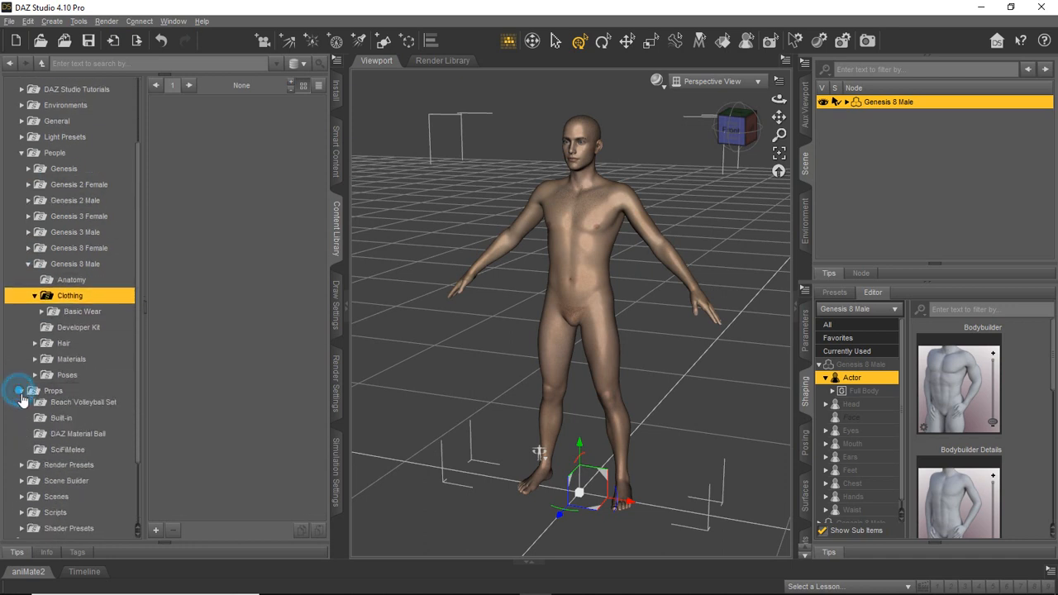
left_click(23, 390)
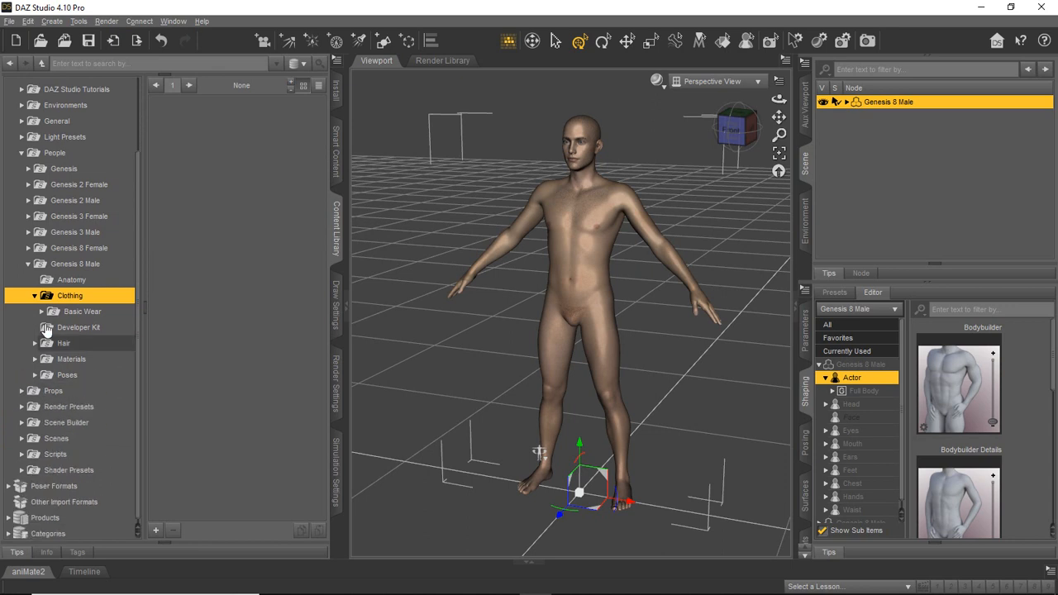
mouse_move(75, 264)
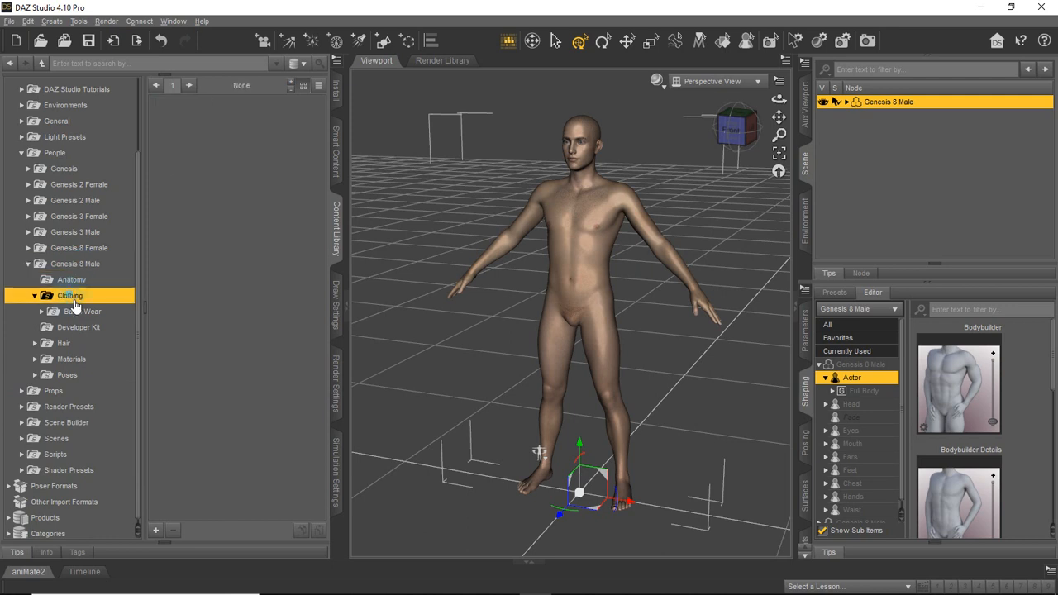
- Put the Basic Wear outfit on the Genesis 8 Male figure
left_click(82, 311)
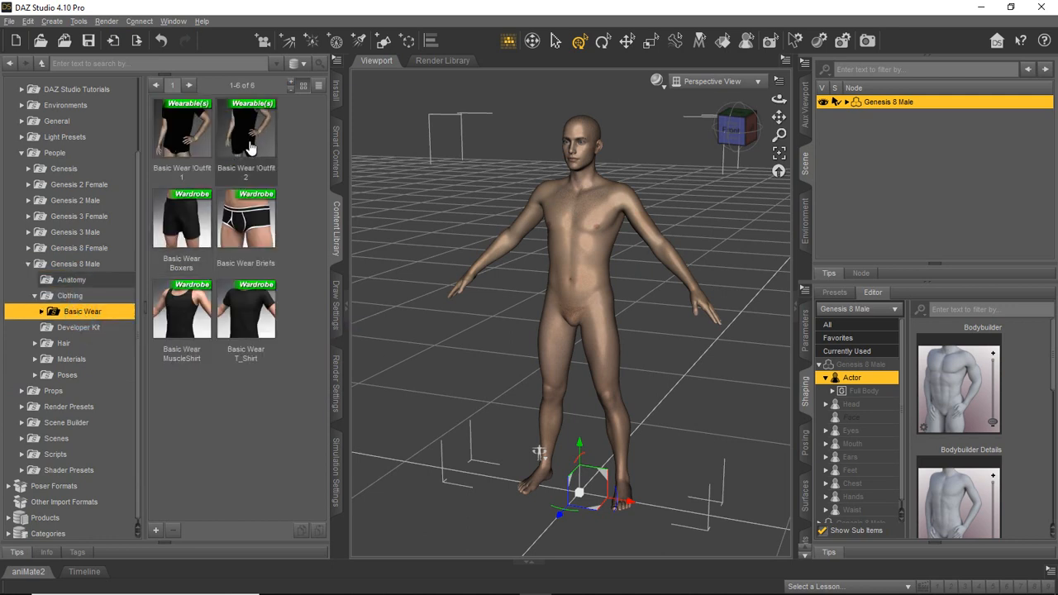
double_click(244, 132)
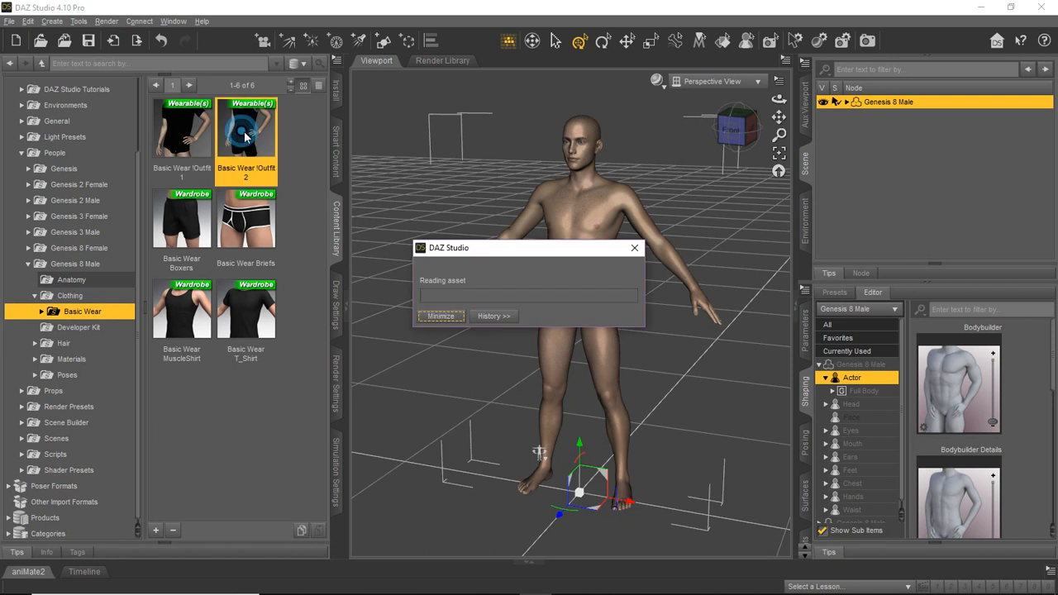
double_click(245, 133)
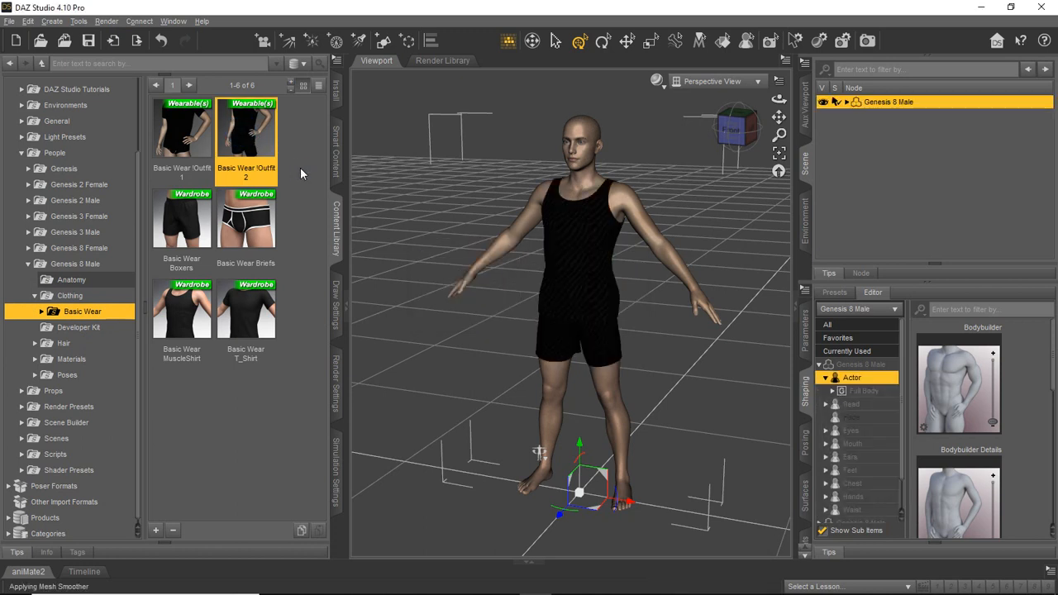
mouse_move(625, 373)
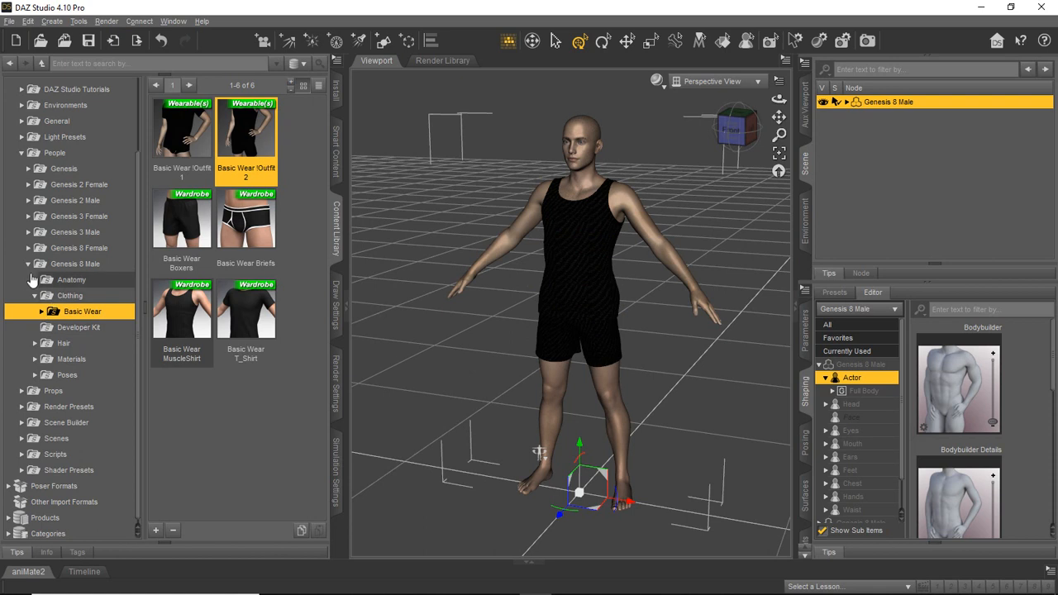
- Browse the Hair folder down to the Armani Hair item
left_click(66, 342)
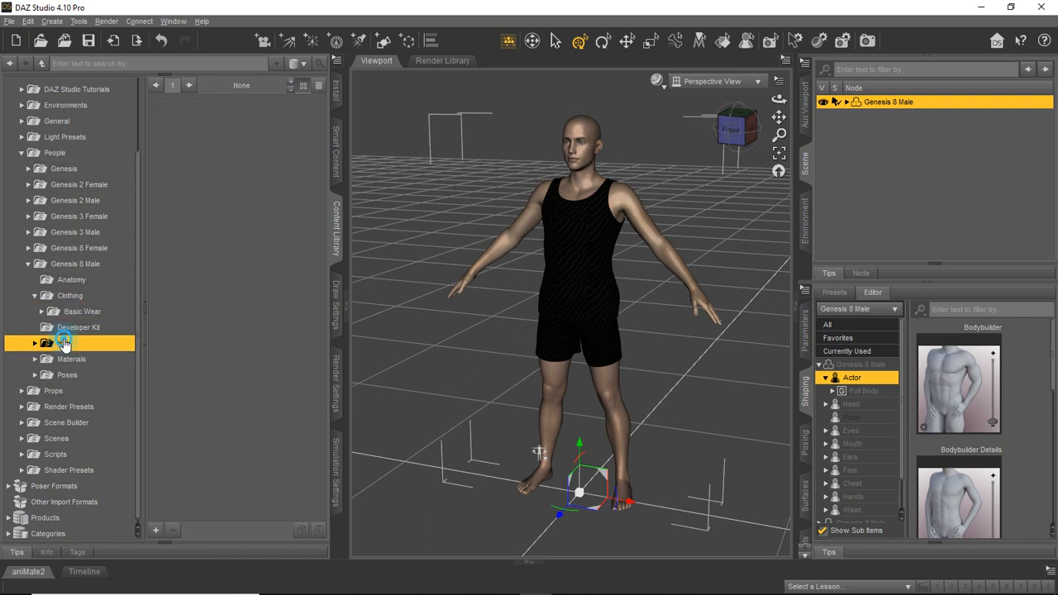
left_click(36, 342)
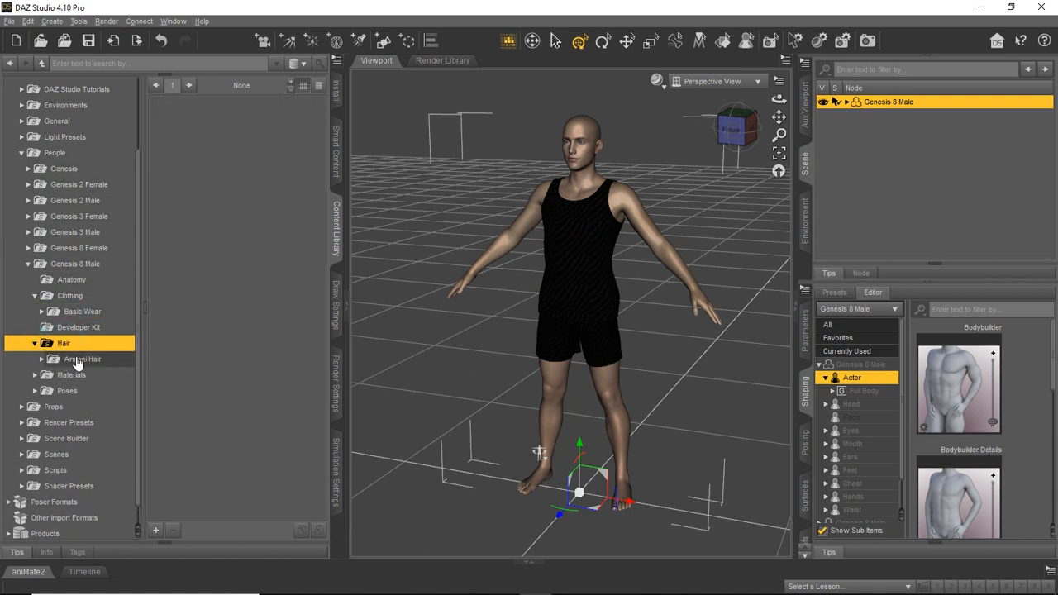
left_click(83, 359)
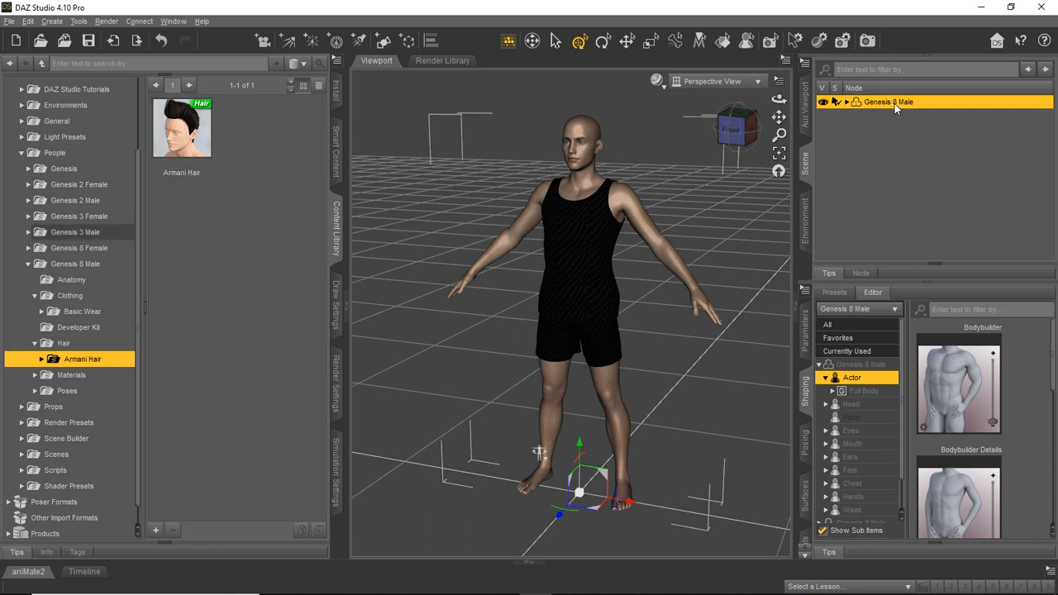
mouse_move(559, 149)
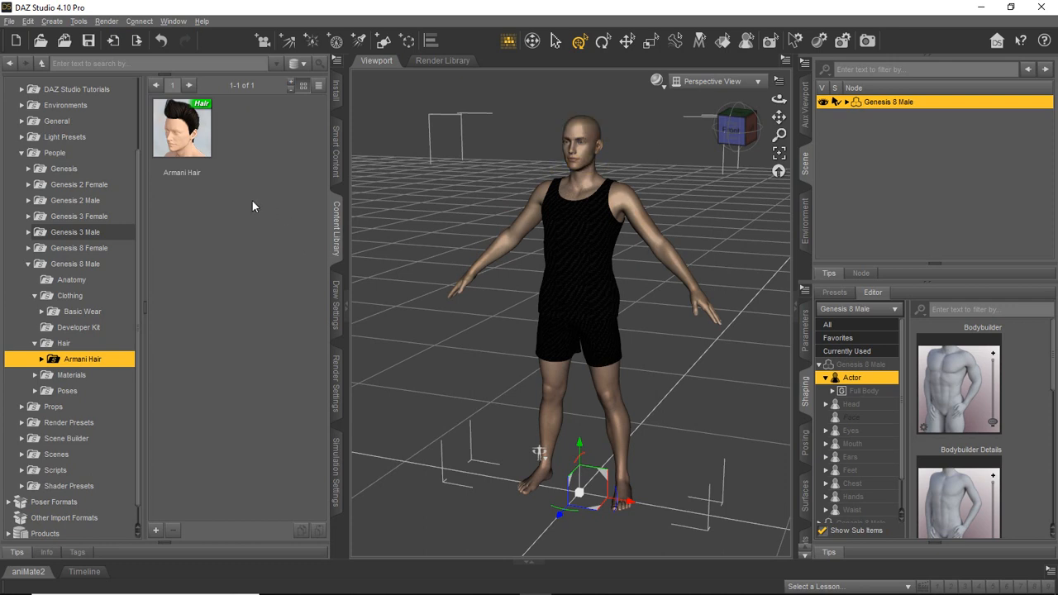
mouse_move(273, 281)
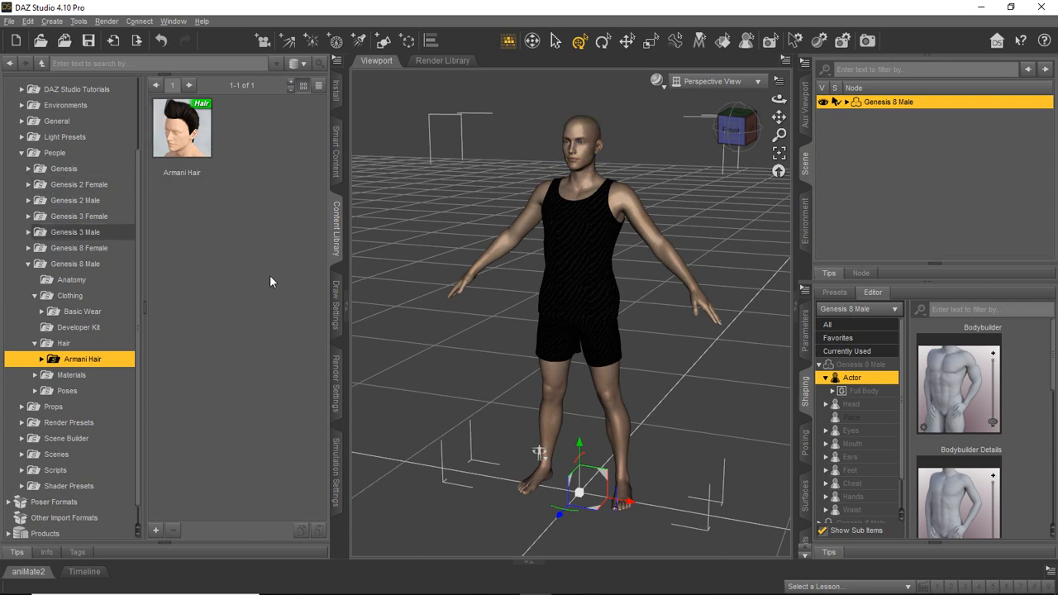
- Confirm the Hexagon serial number dialog so Hexagon starts up
left_click(581, 146)
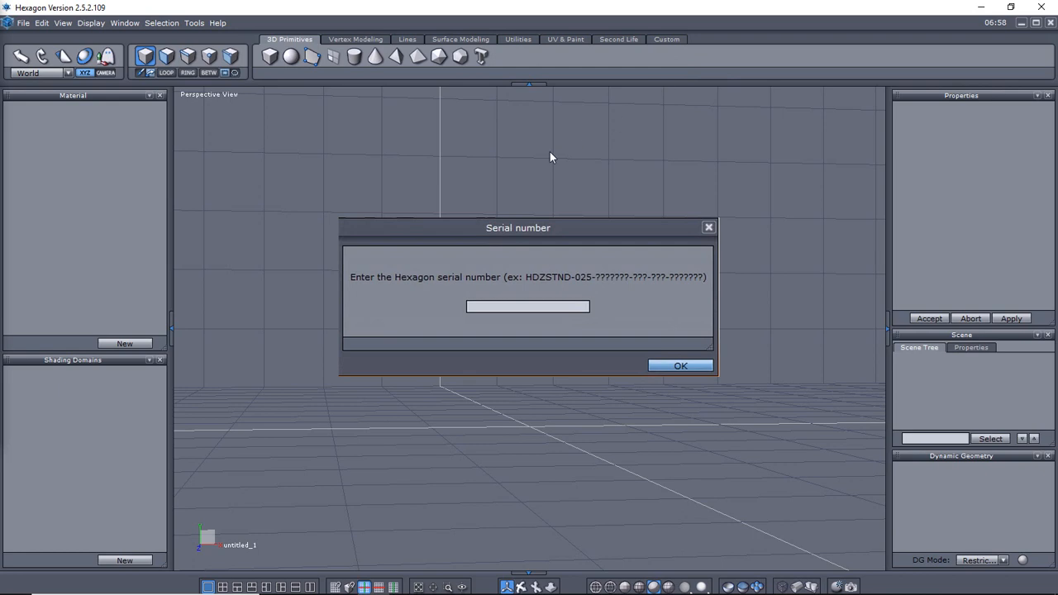
mouse_move(570, 219)
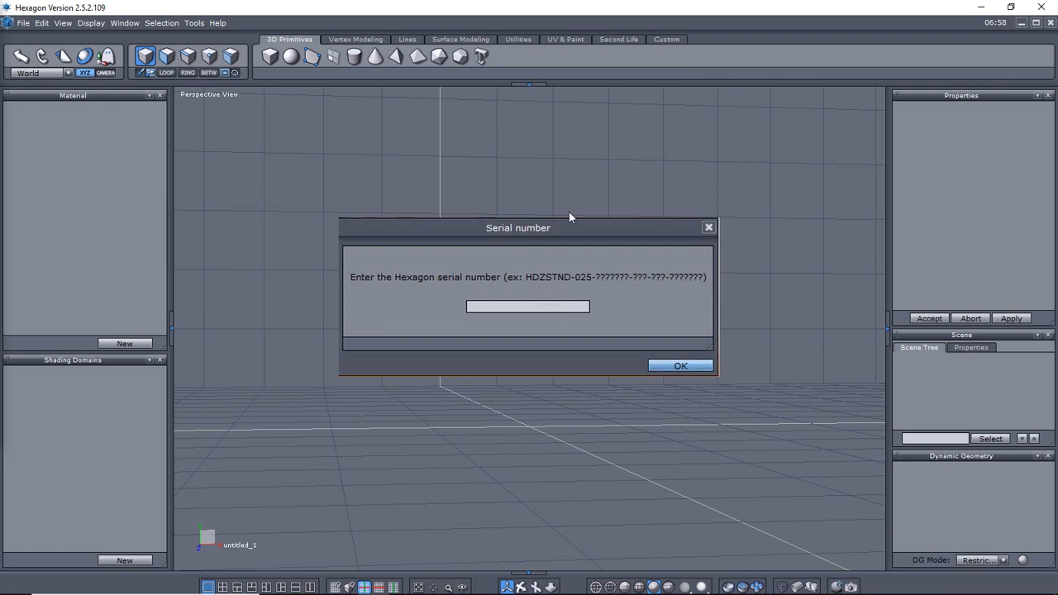
mouse_move(515, 273)
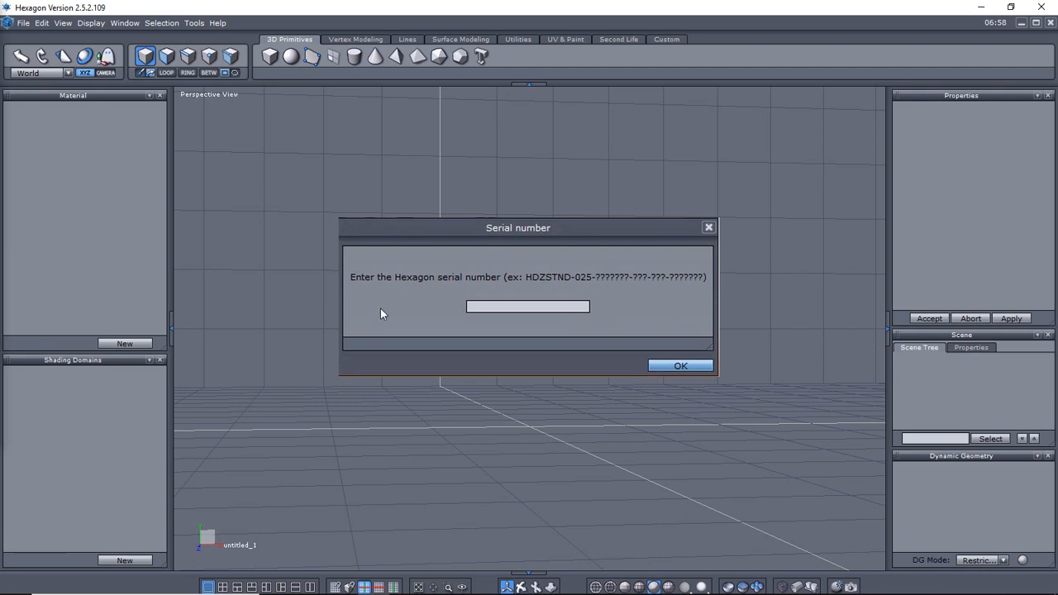
mouse_move(511, 324)
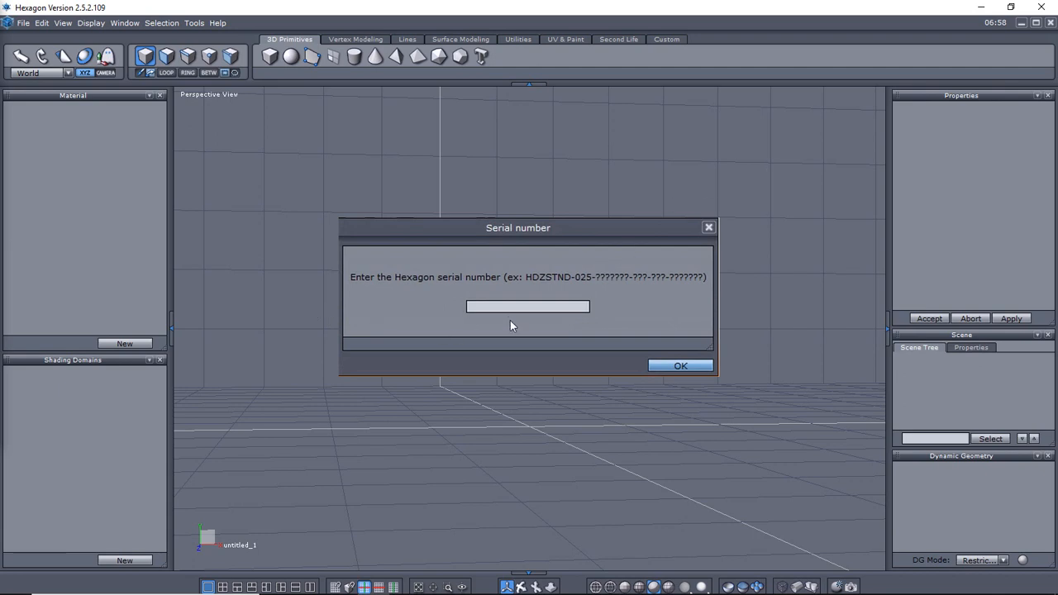
mouse_move(562, 306)
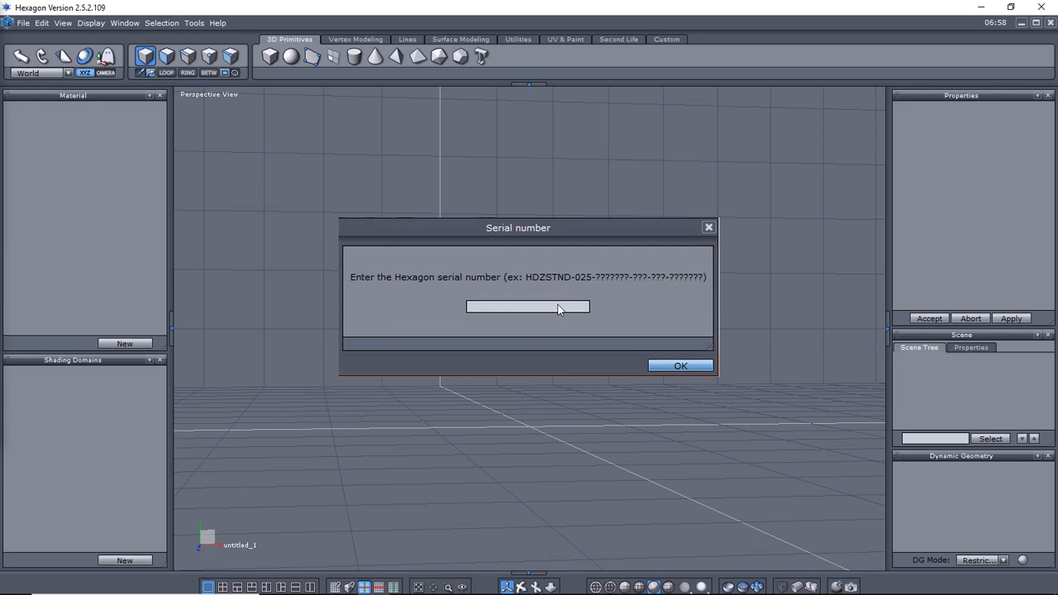
mouse_move(670, 360)
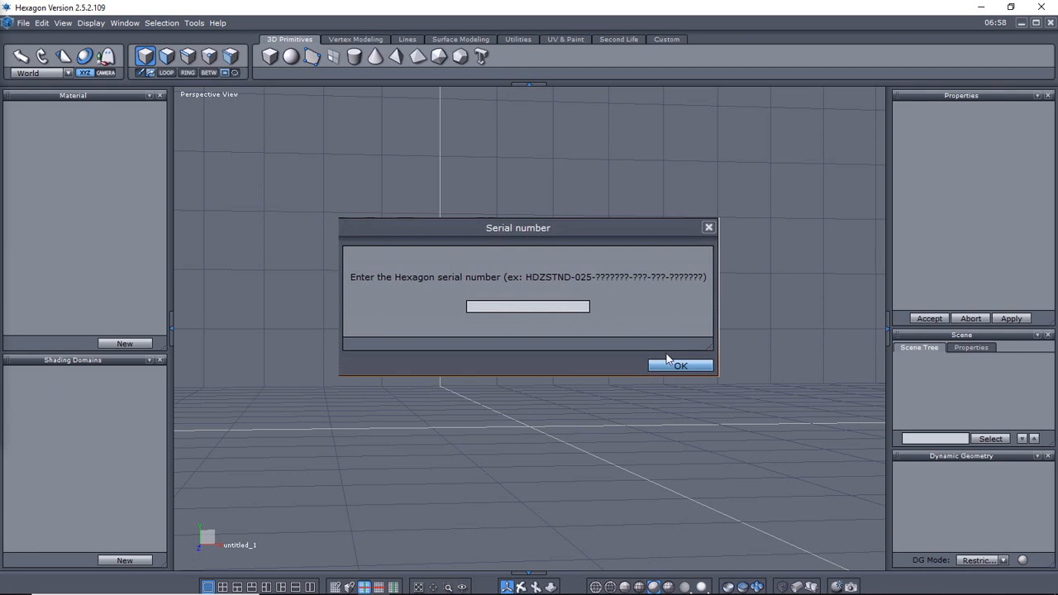
mouse_move(666, 363)
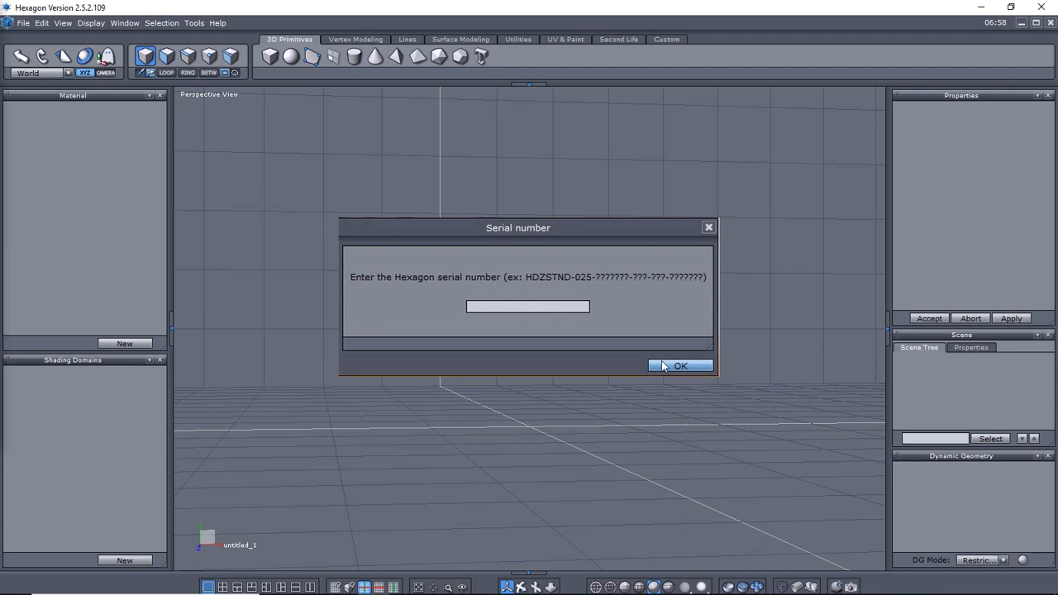
mouse_move(592, 347)
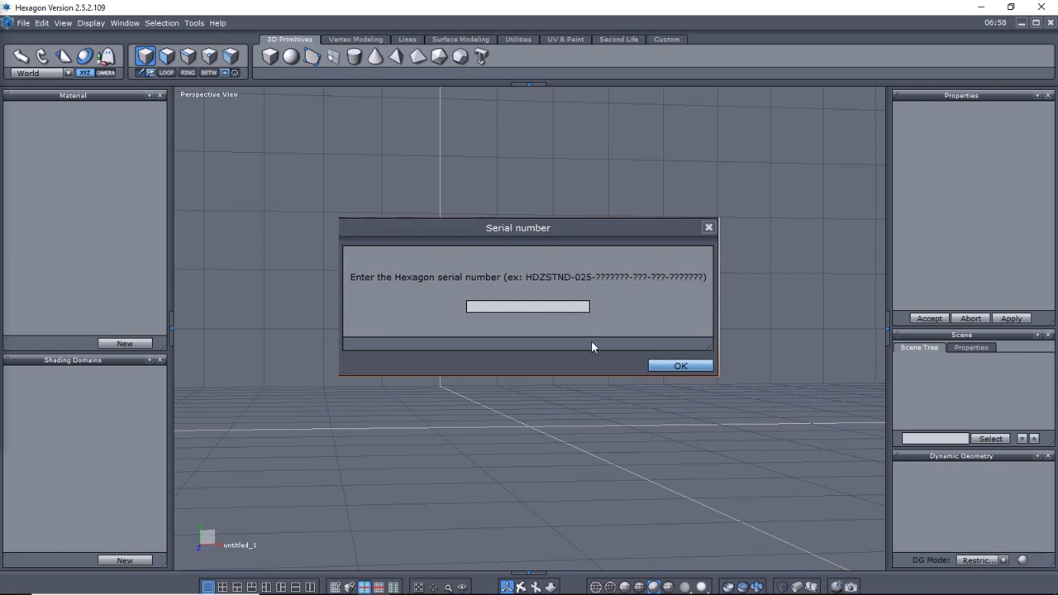
mouse_move(582, 312)
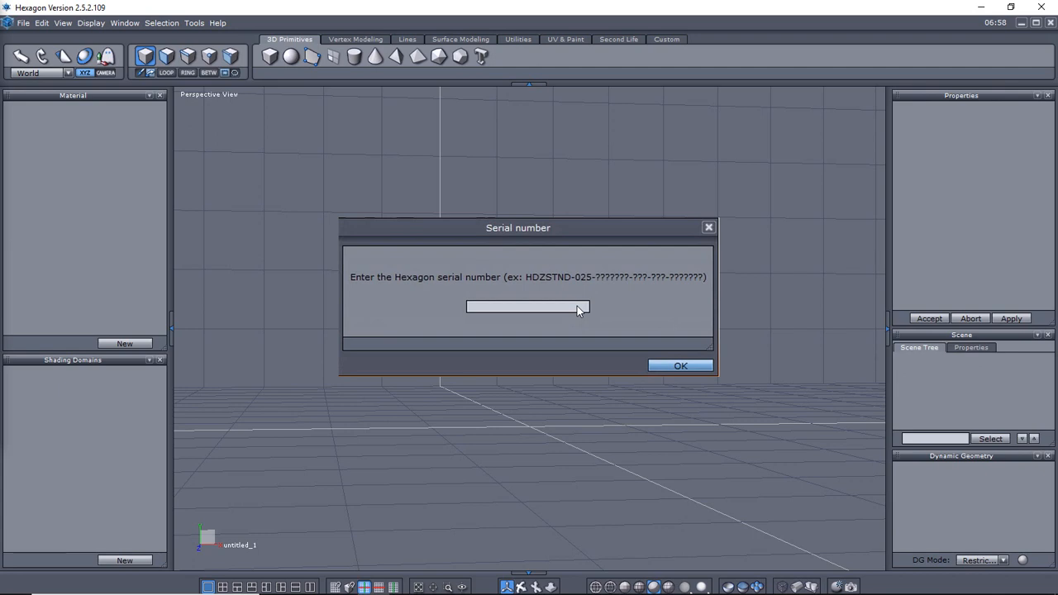
mouse_move(609, 254)
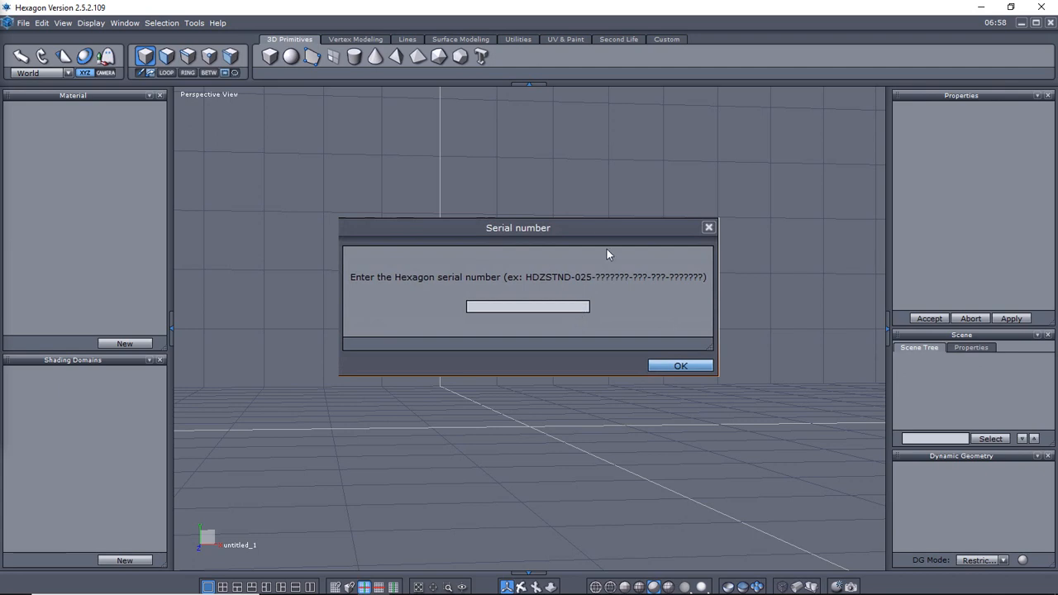
mouse_move(571, 311)
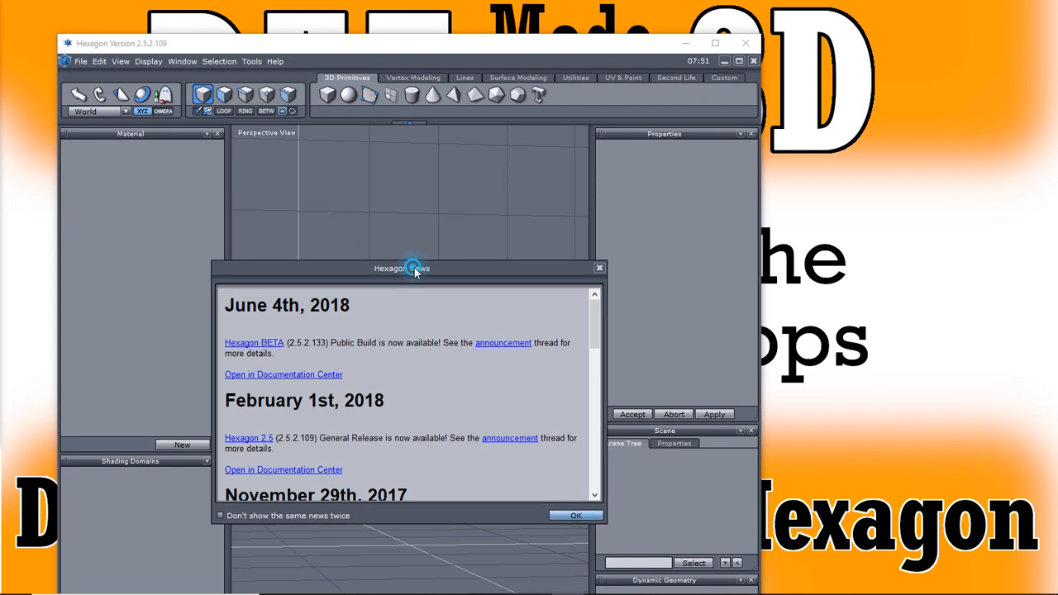
- Move aside and read through the Hexagon release news window, then dismiss it
left_click_drag(402, 268, 438, 207)
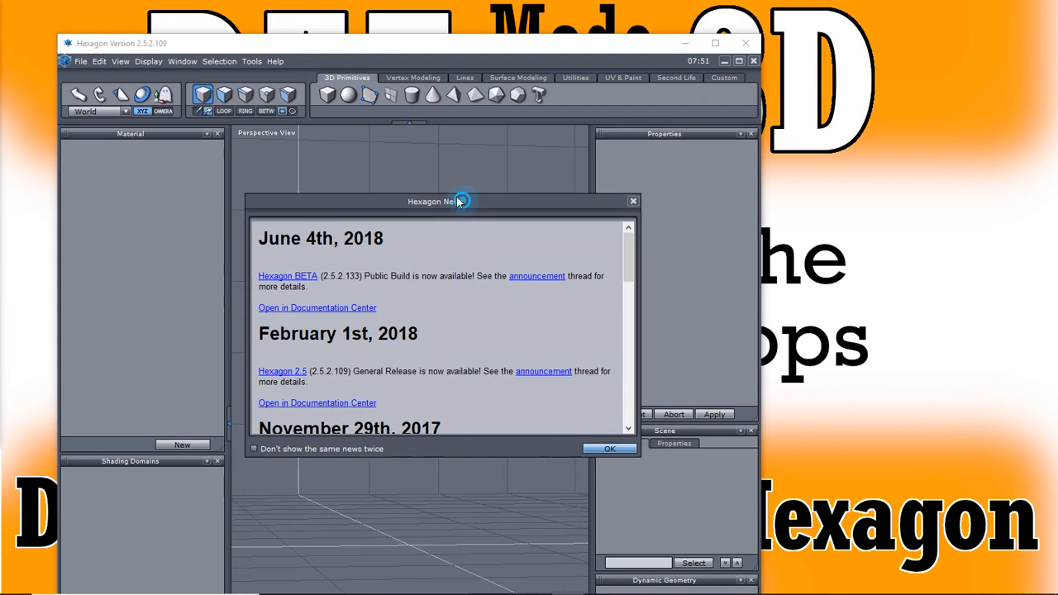
left_click_drag(439, 202, 405, 184)
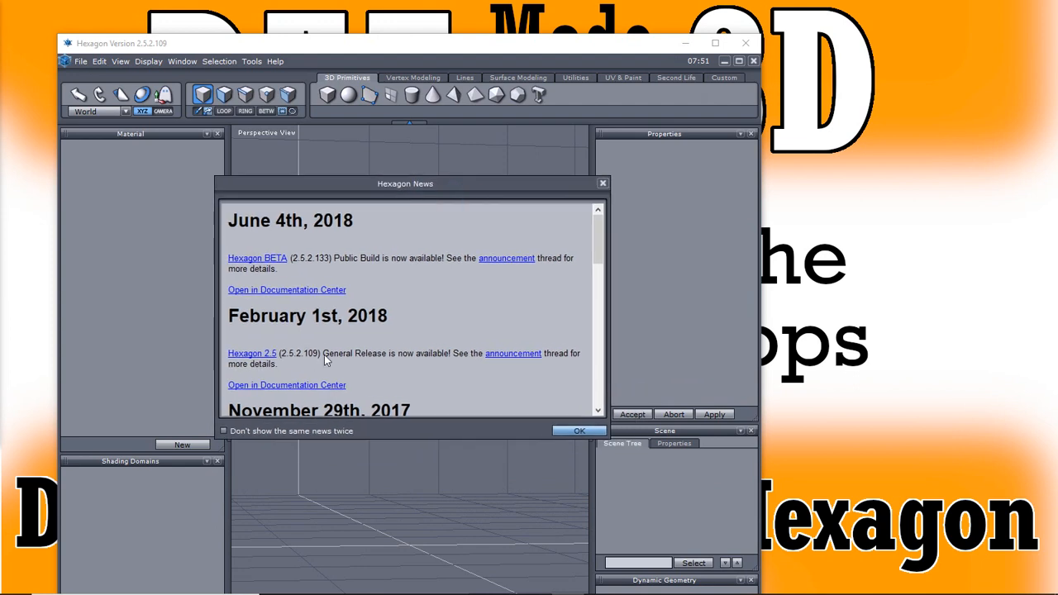
mouse_move(384, 208)
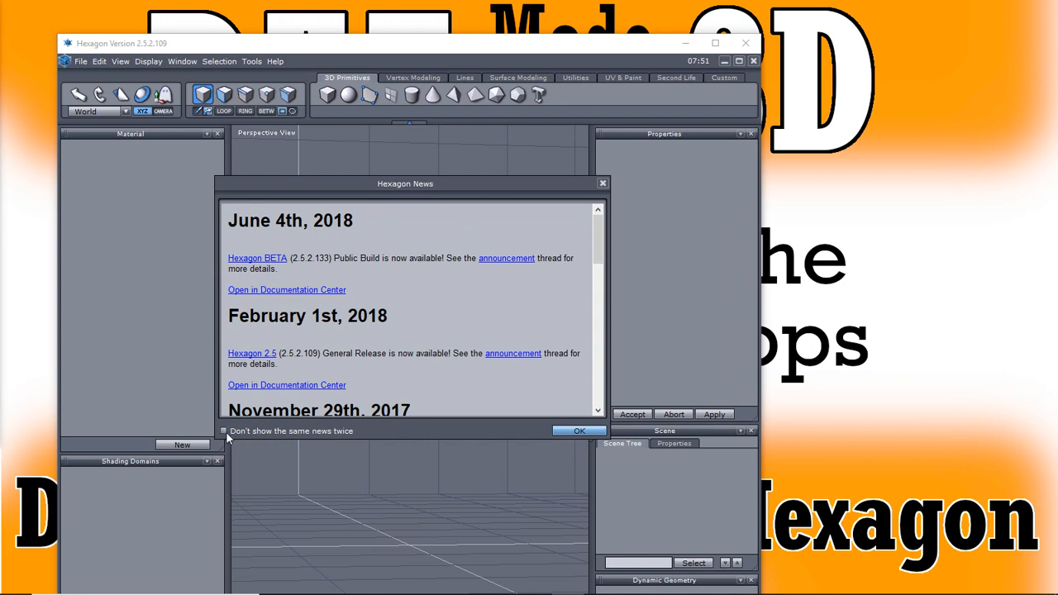
mouse_move(390, 295)
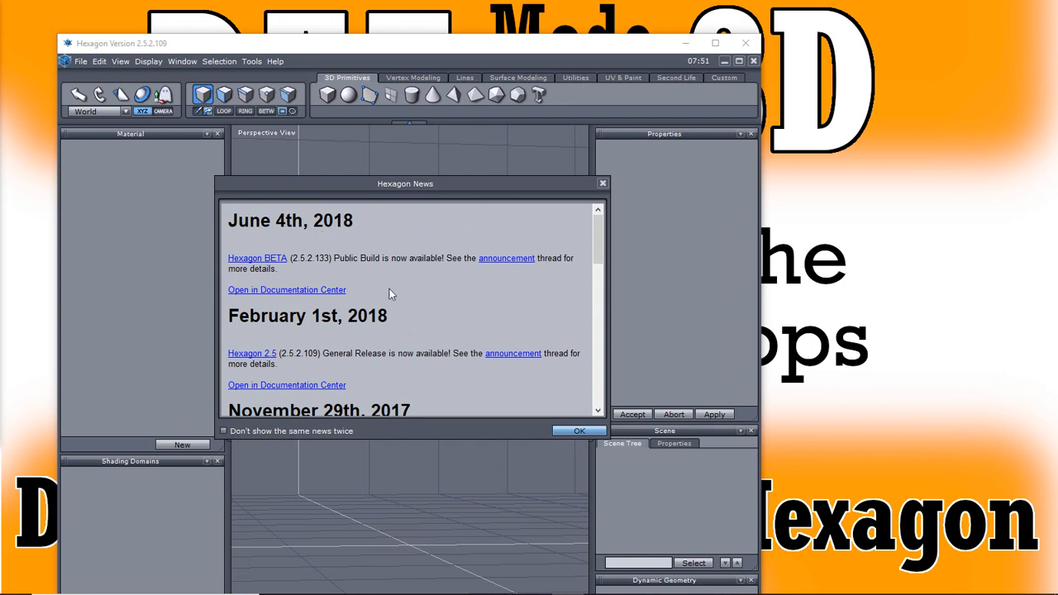
scroll("down", 3)
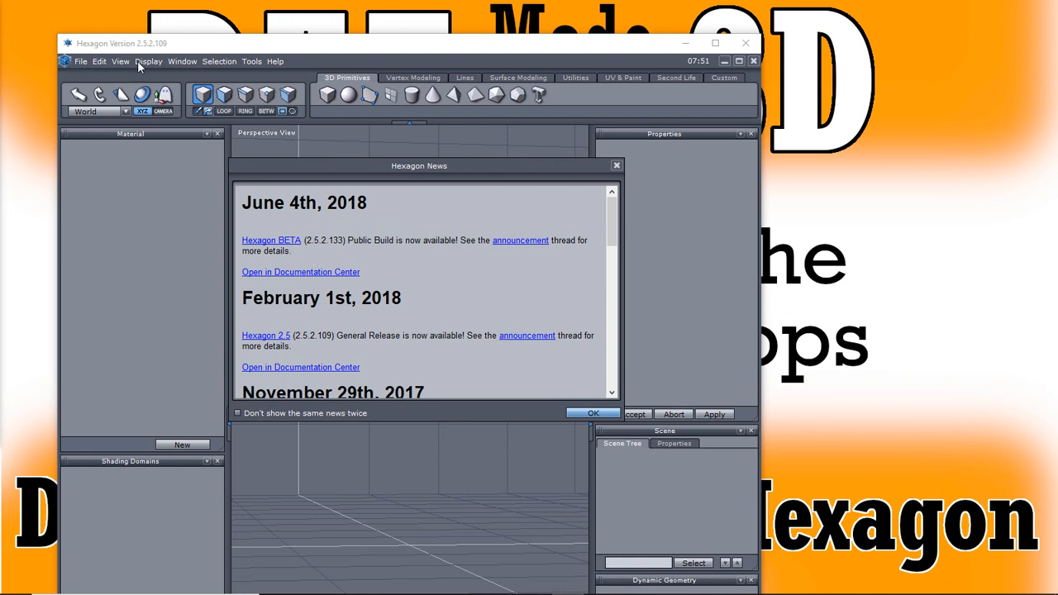
mouse_move(331, 242)
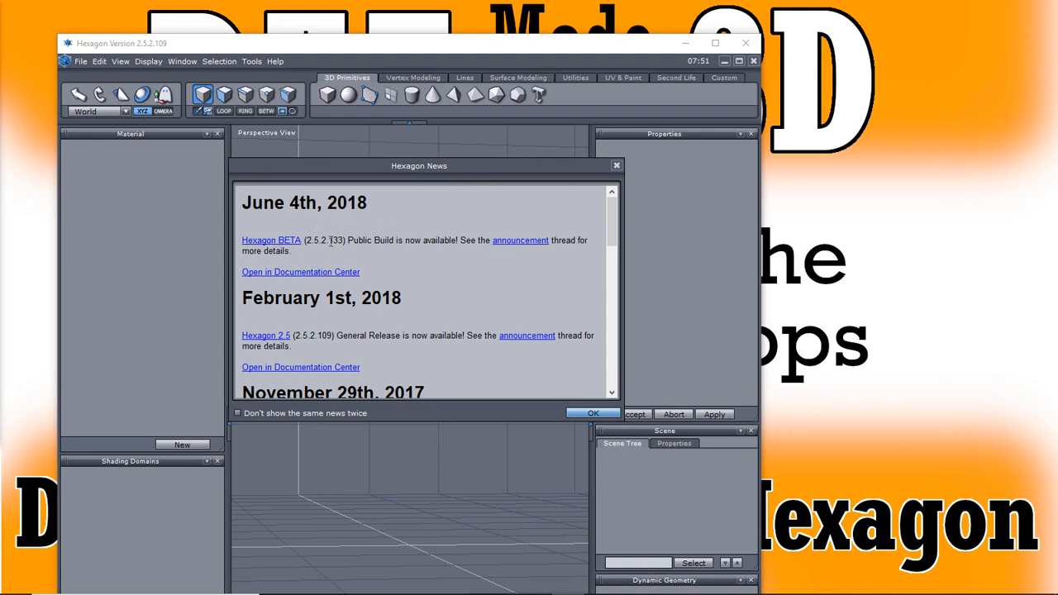
double_click(334, 240)
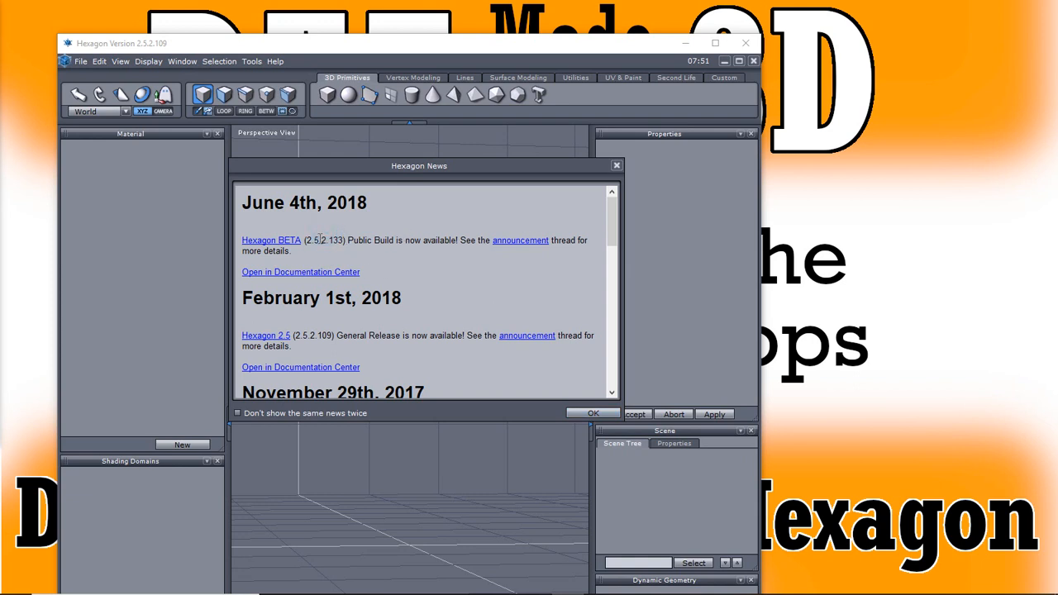
mouse_move(261, 247)
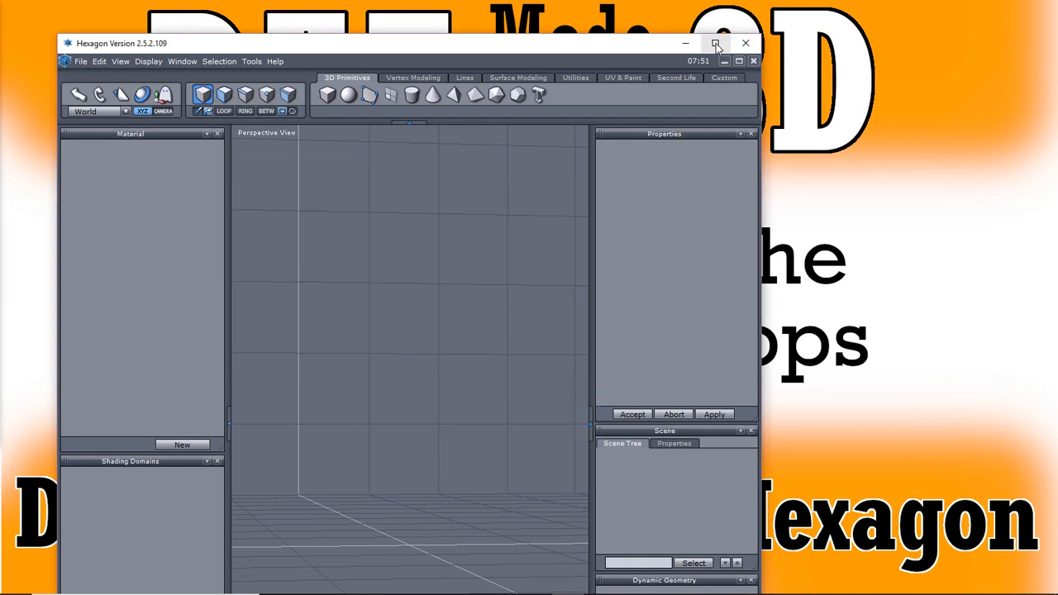
- Maximize the Hexagon window and return to the 3D Primitives shape tools
left_click(716, 43)
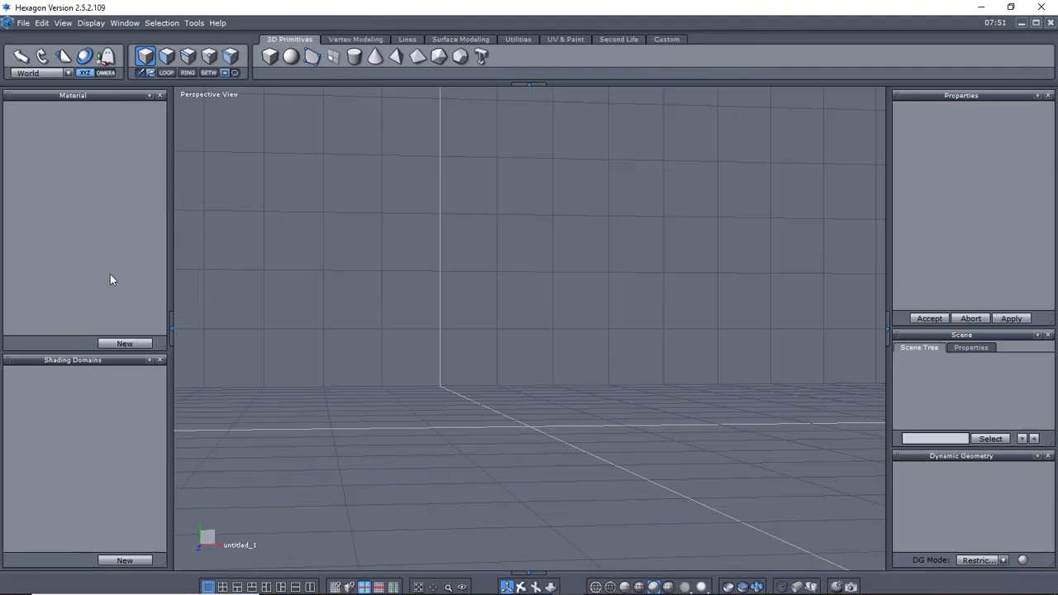
mouse_move(538, 215)
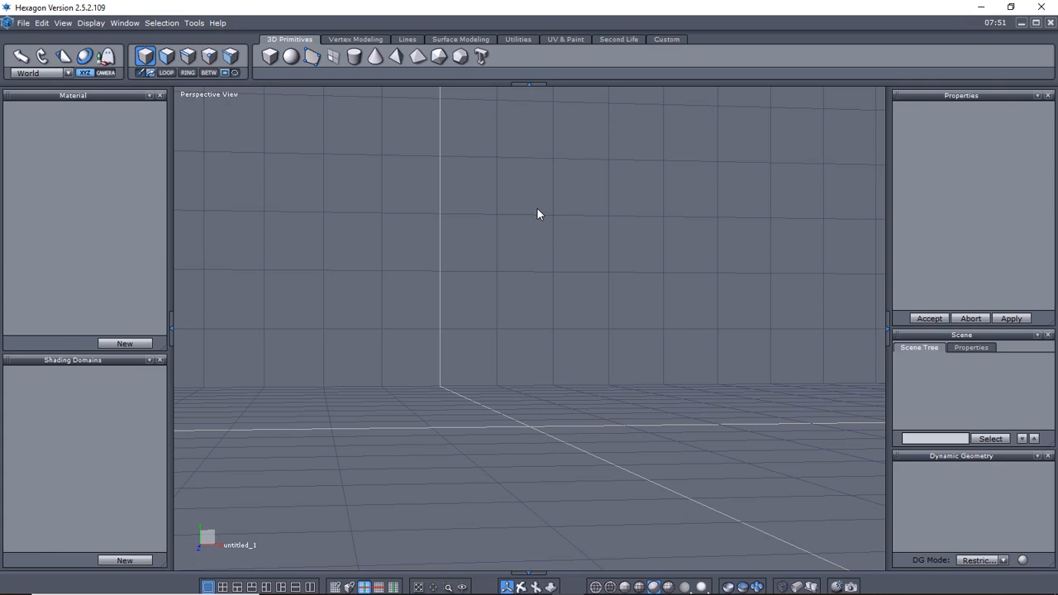
mouse_move(207, 301)
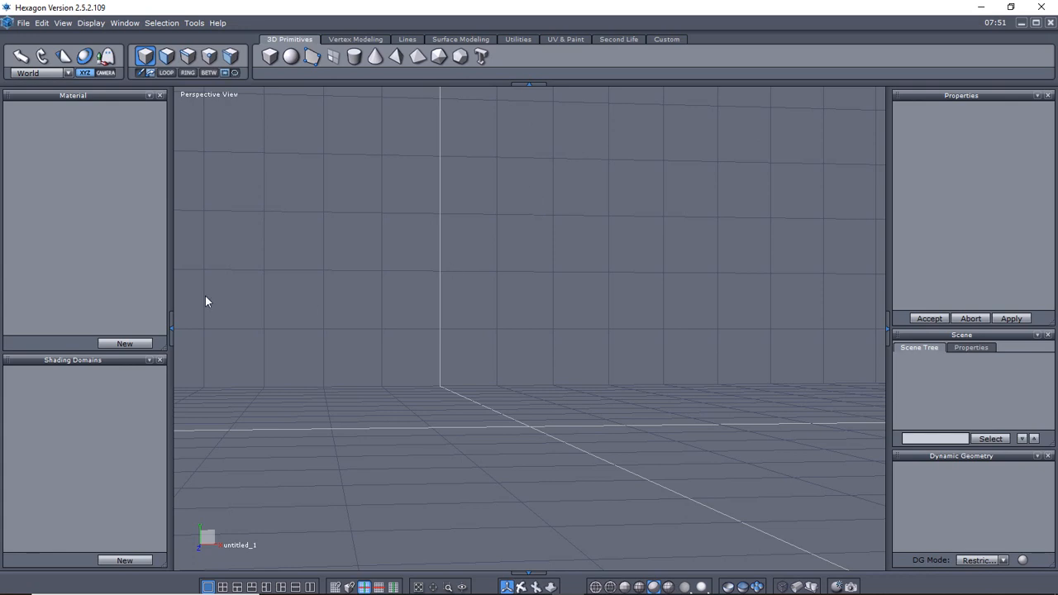
mouse_move(81, 208)
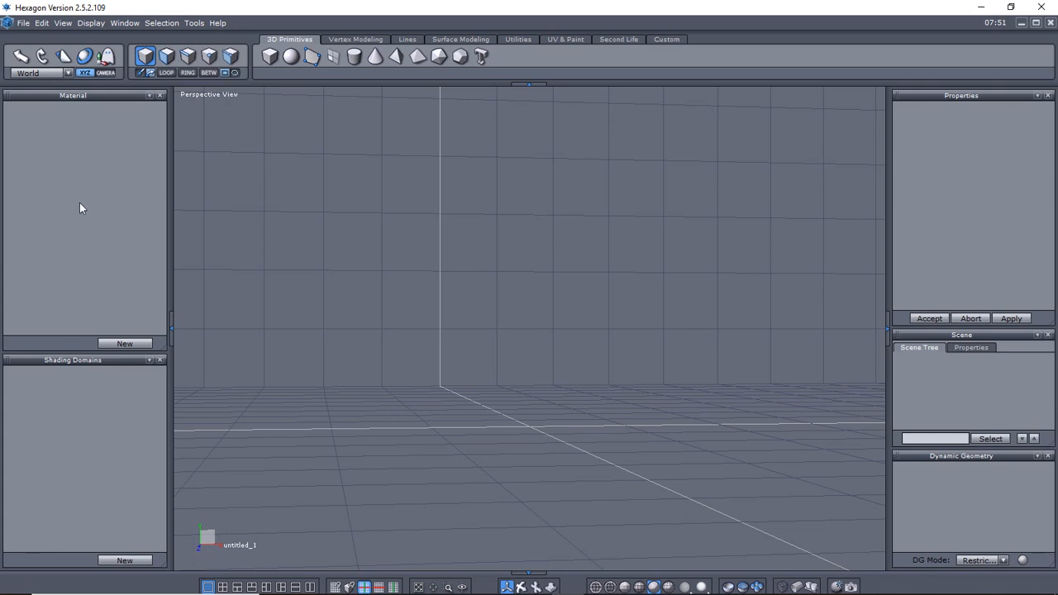
mouse_move(339, 13)
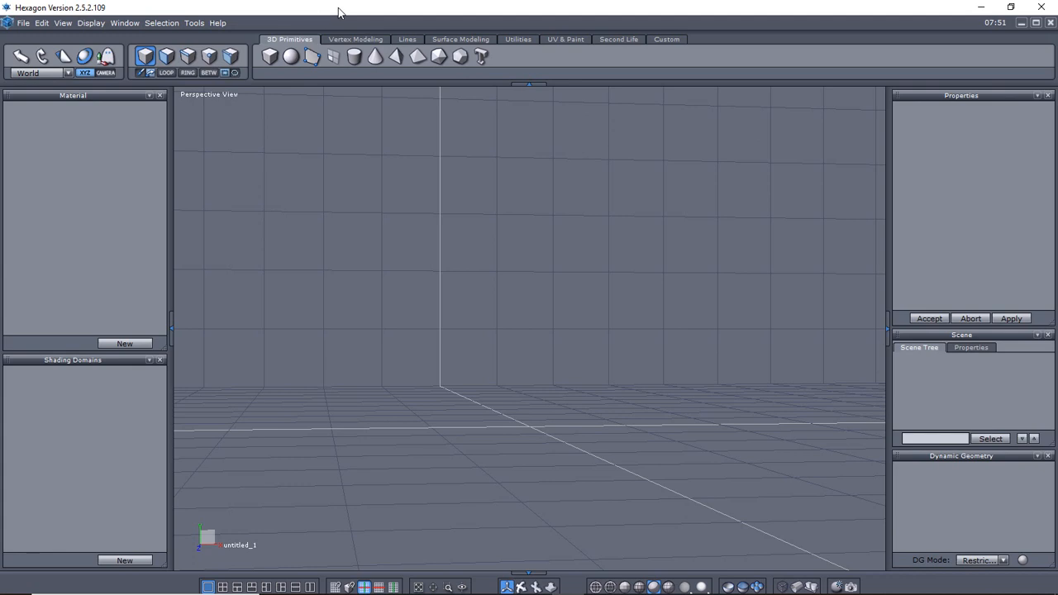
mouse_move(344, 41)
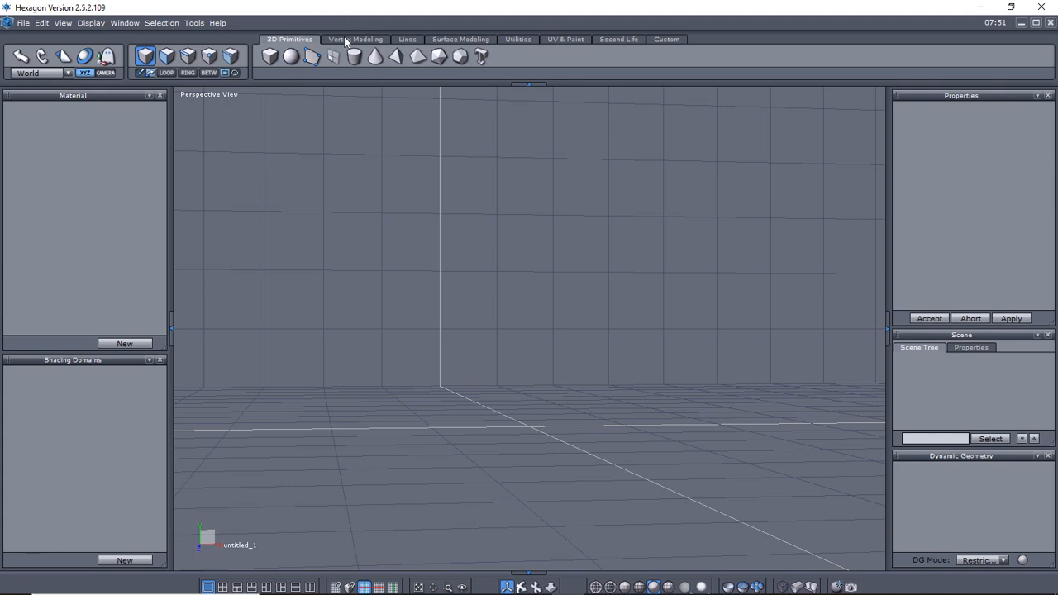
mouse_move(374, 56)
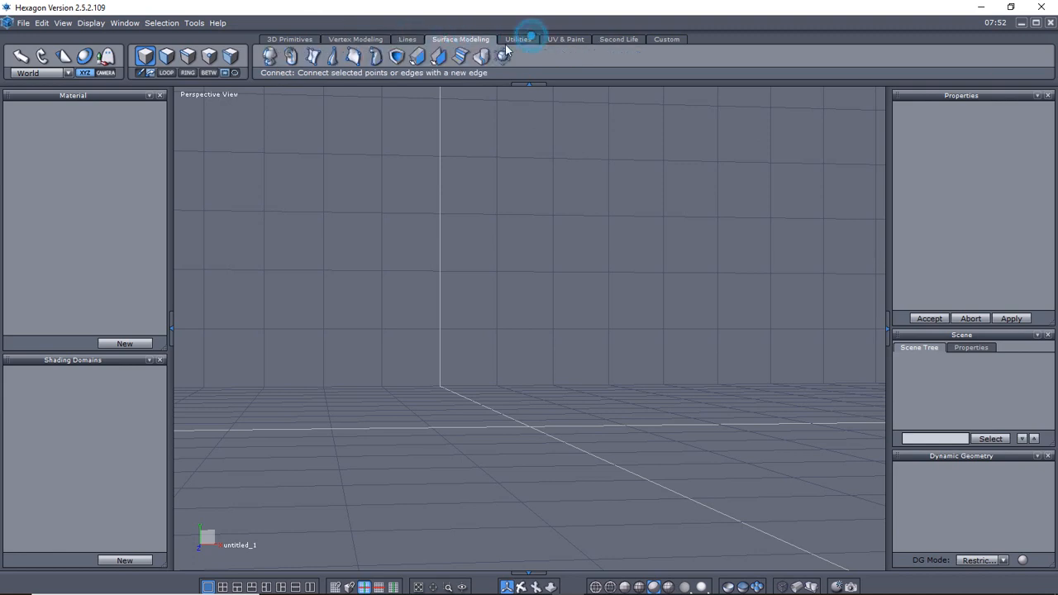
left_click(288, 40)
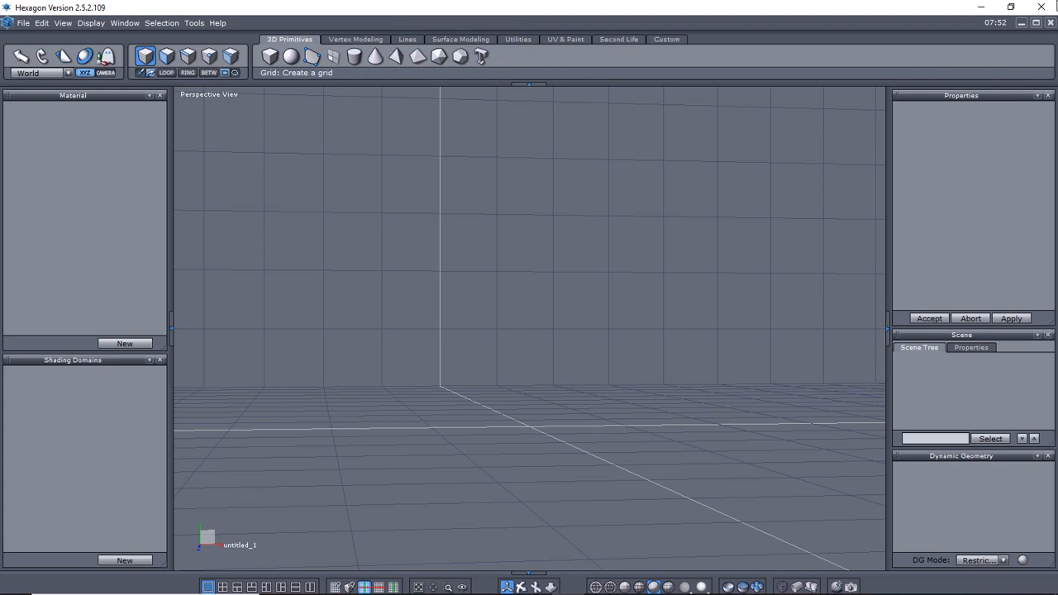
mouse_move(129, 246)
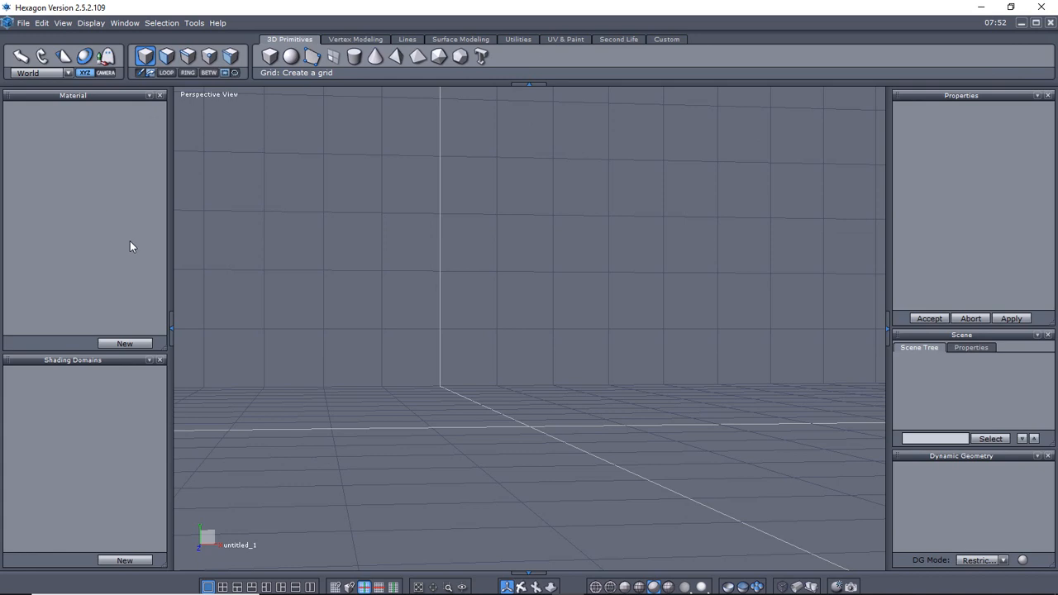
mouse_move(406, 195)
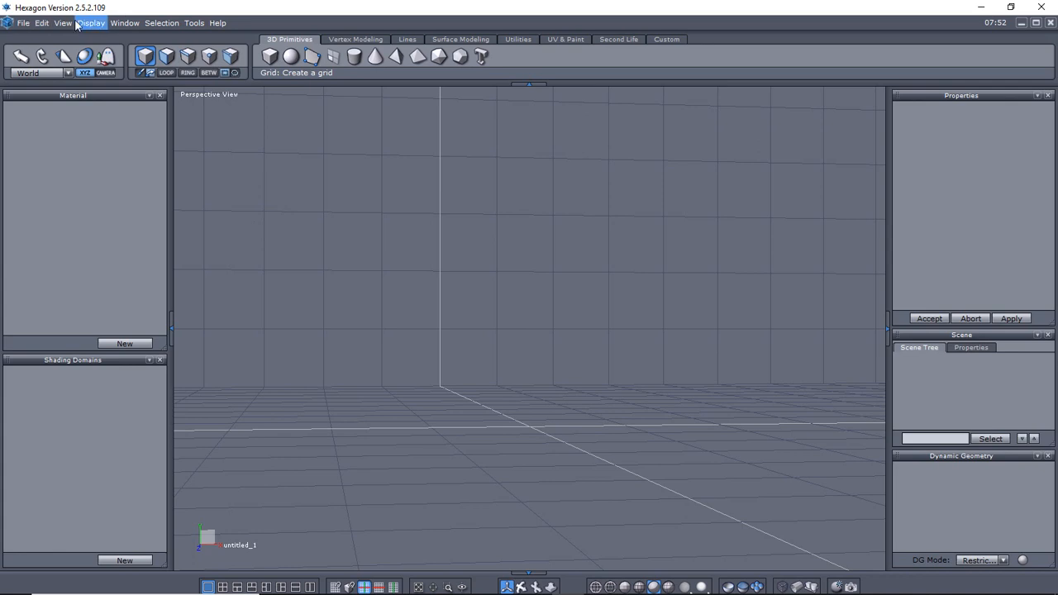
mouse_move(198, 258)
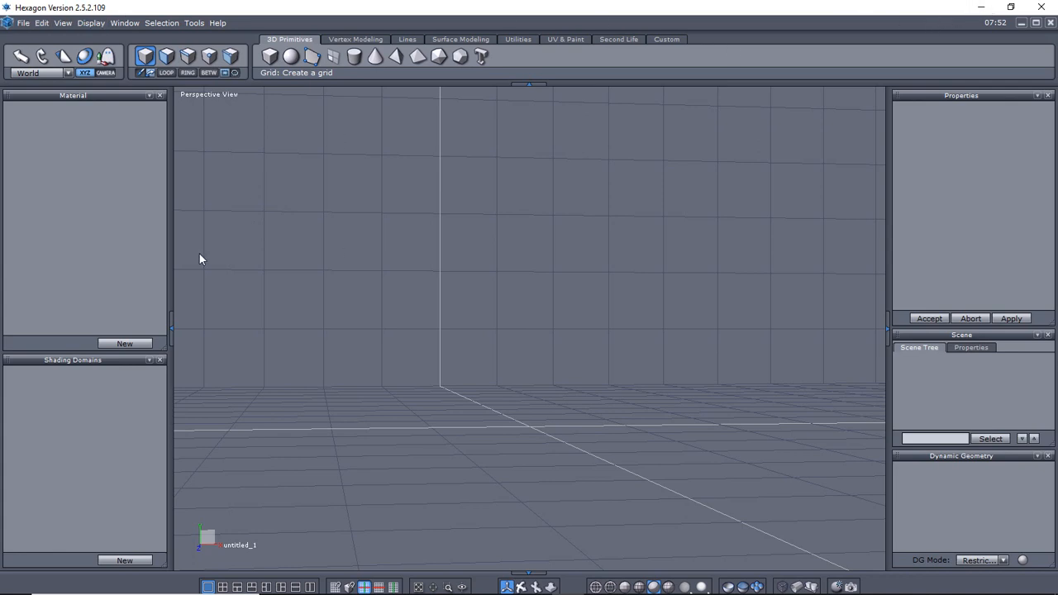
mouse_move(569, 291)
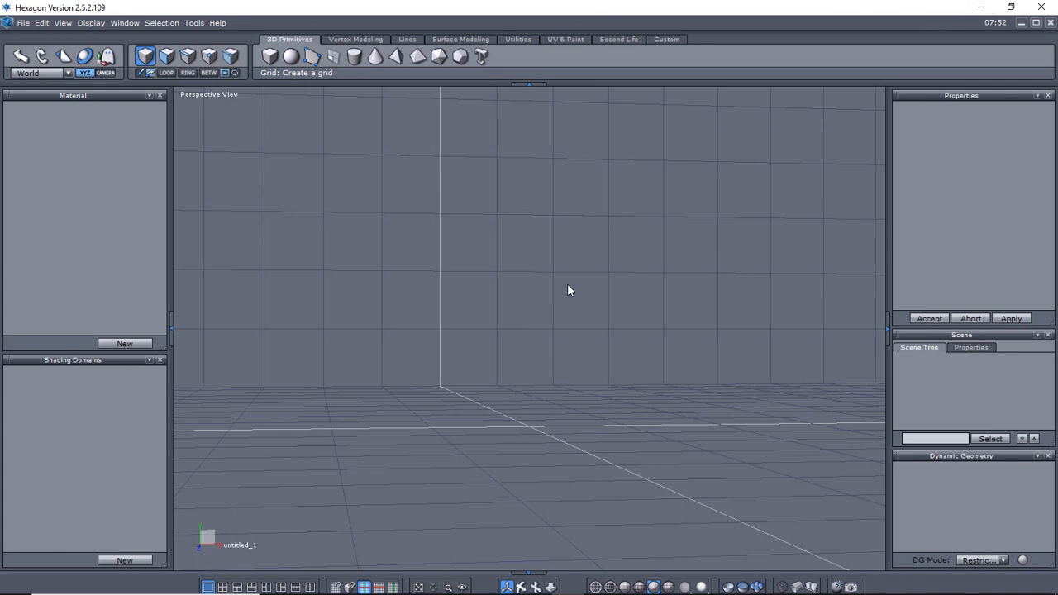
mouse_move(201, 301)
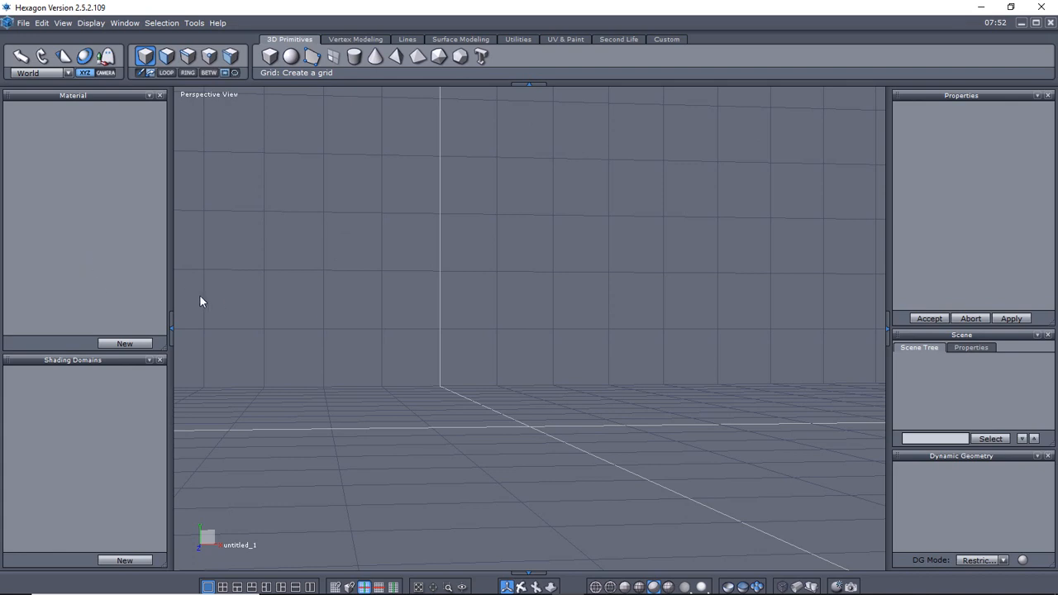
mouse_move(30, 298)
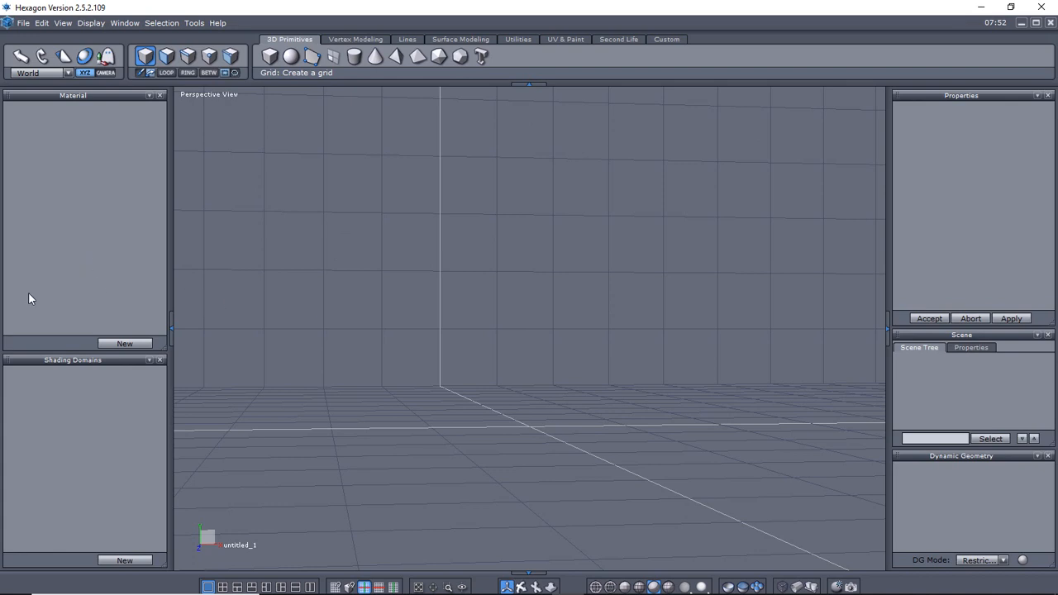
mouse_move(195, 139)
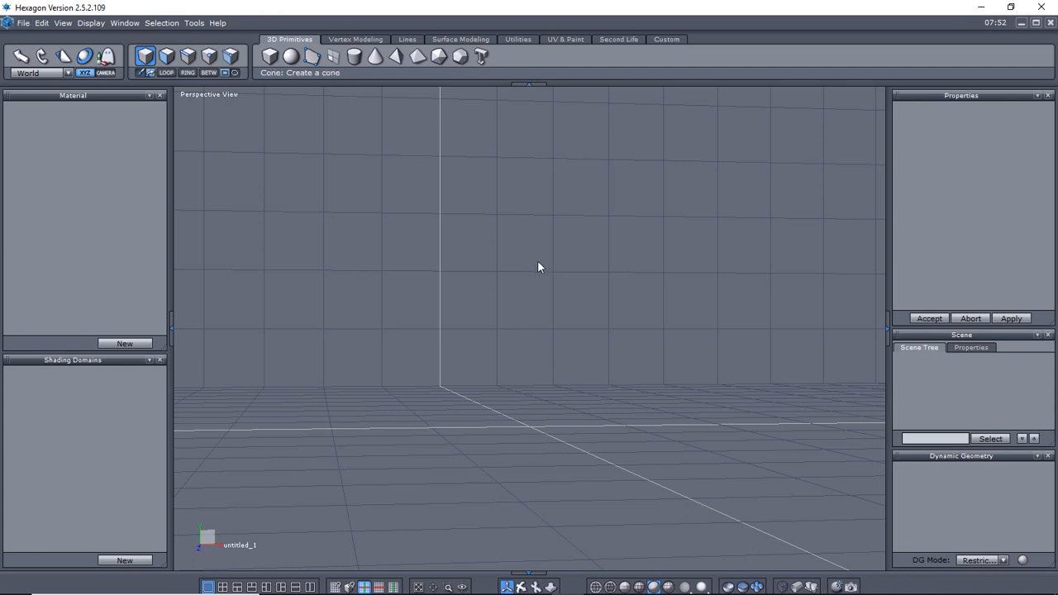
- Show Hexagon's File menu listing the Send to Daz Studio command
left_click(23, 23)
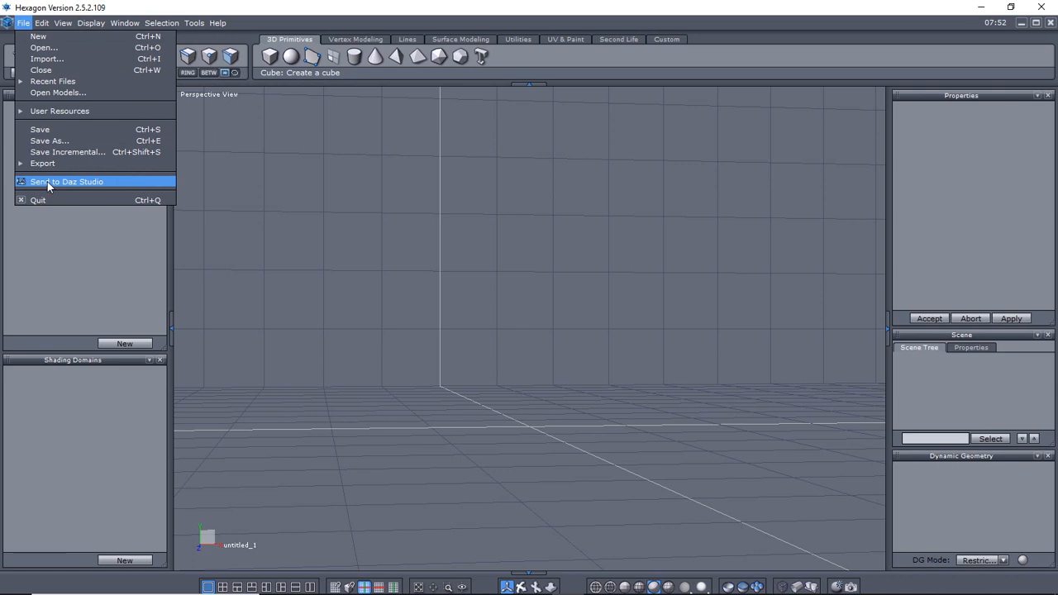
mouse_move(34, 188)
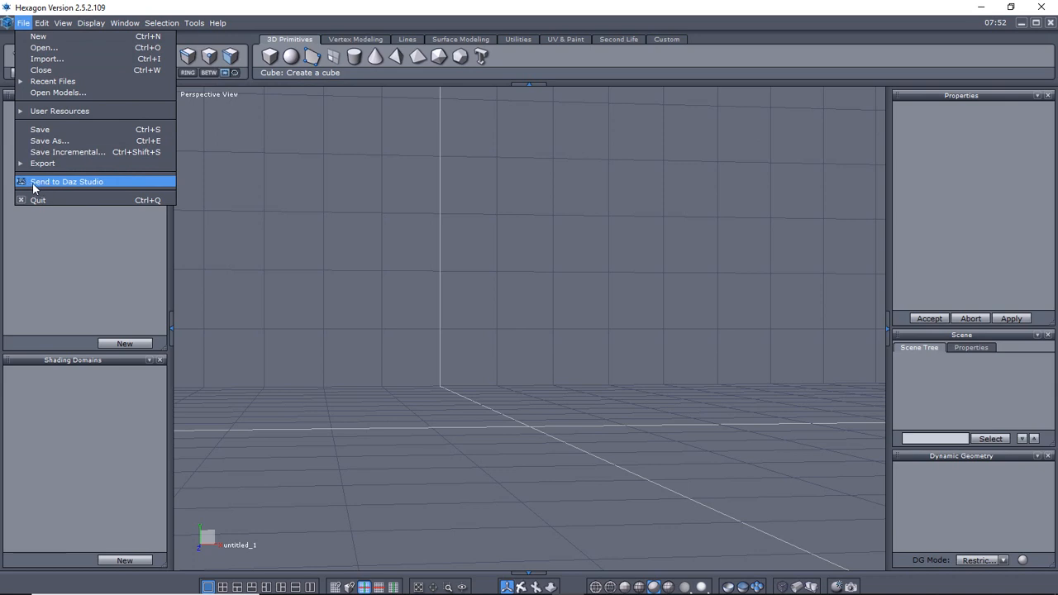
mouse_move(89, 185)
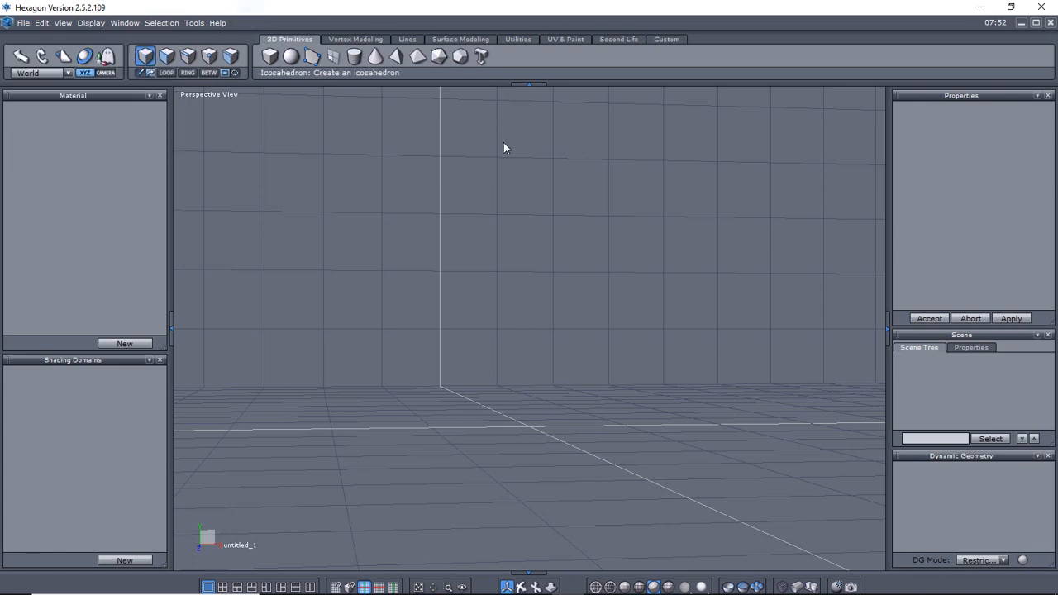
mouse_move(436, 417)
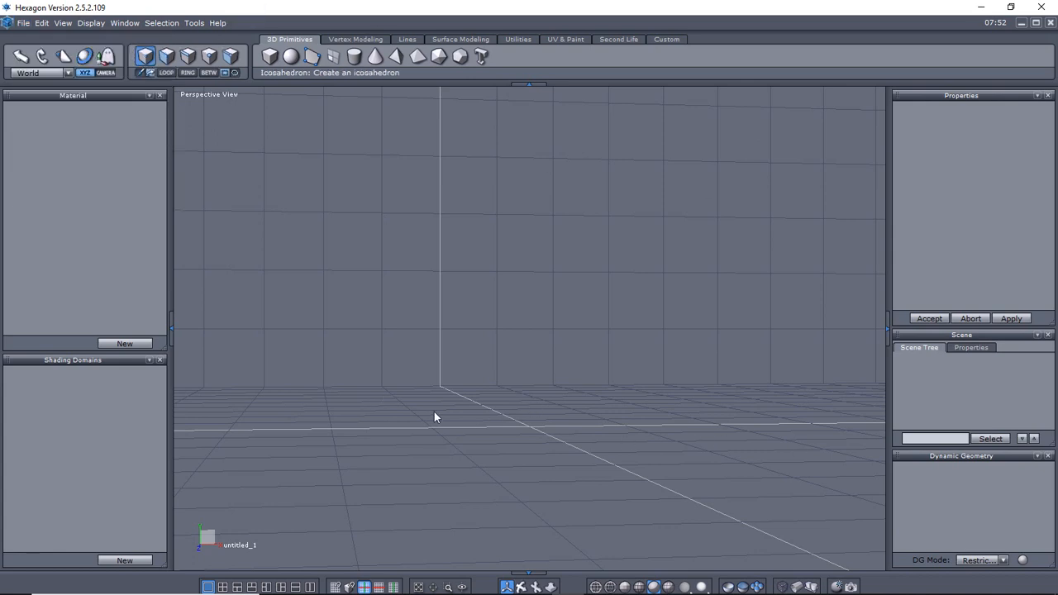
mouse_move(854, 248)
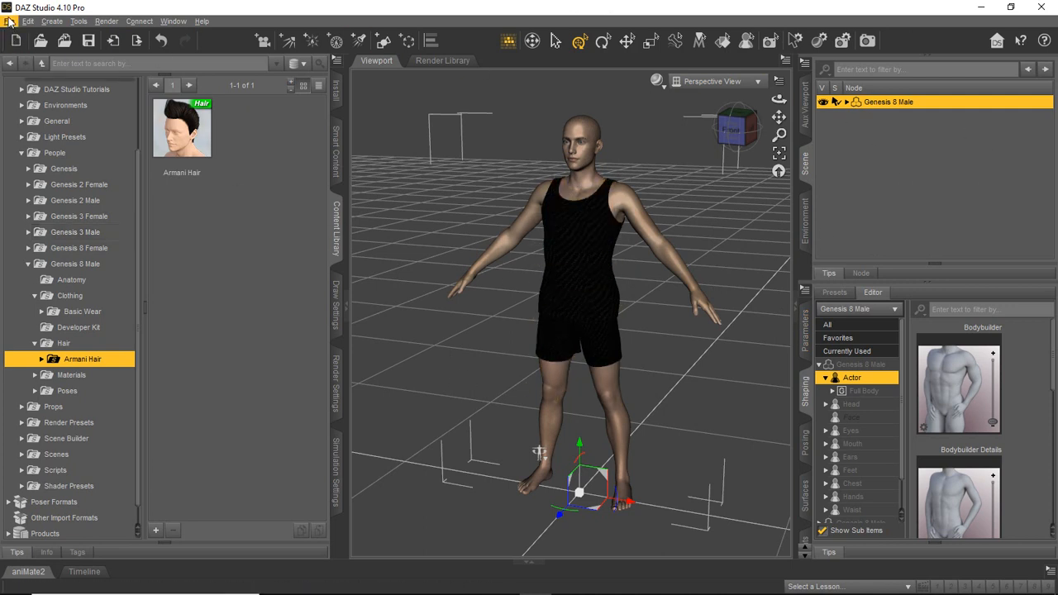
left_click(10, 20)
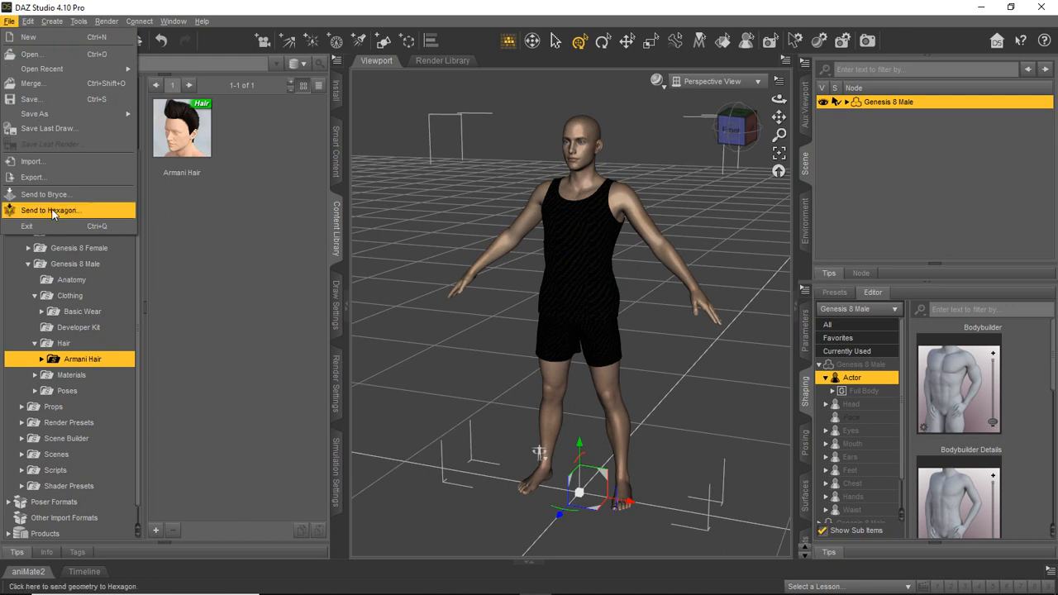
mouse_move(172, 225)
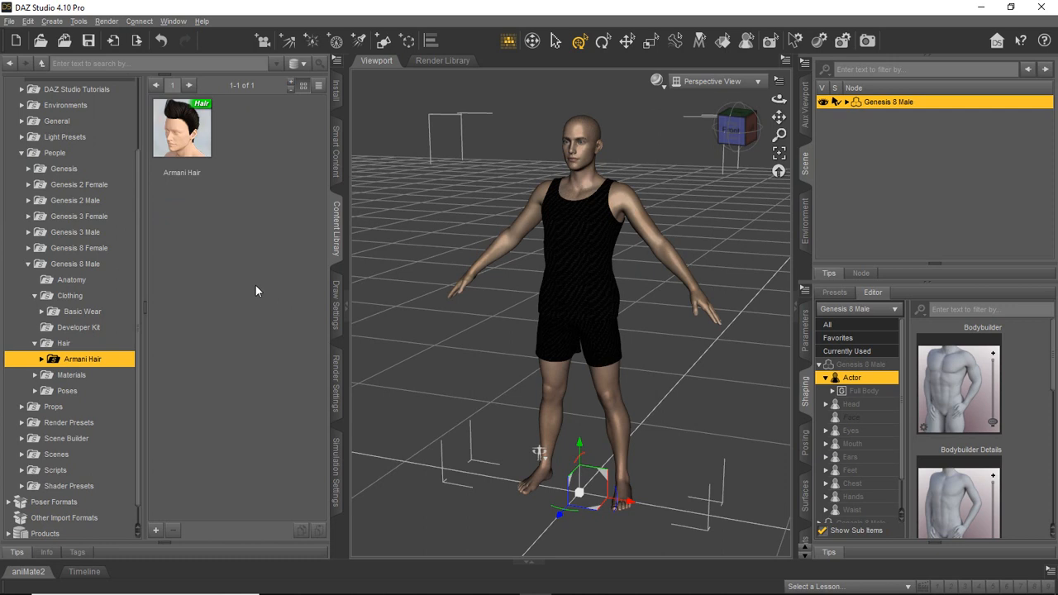
mouse_move(239, 258)
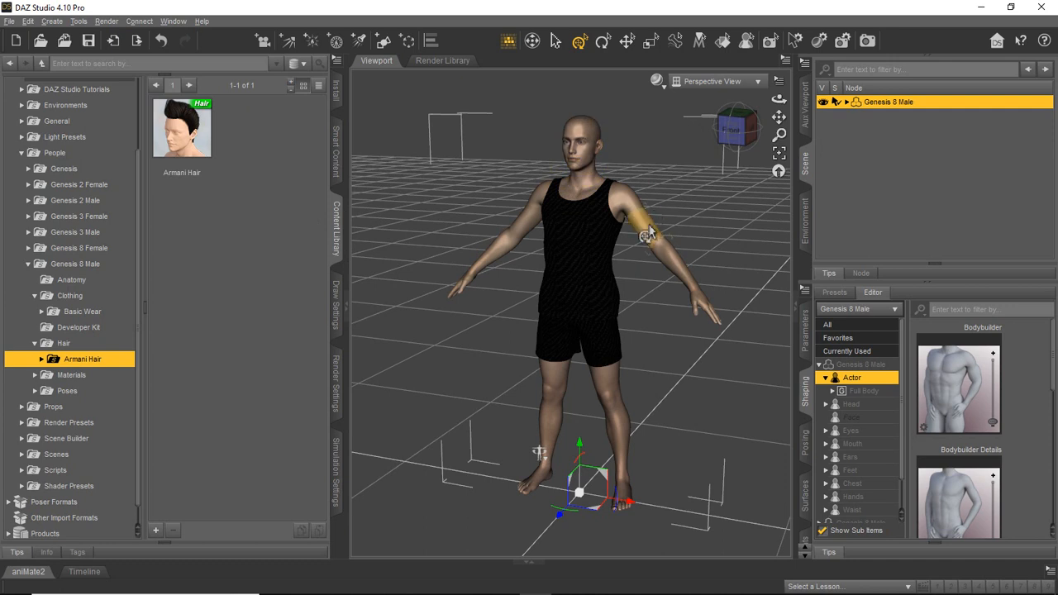
mouse_move(446, 278)
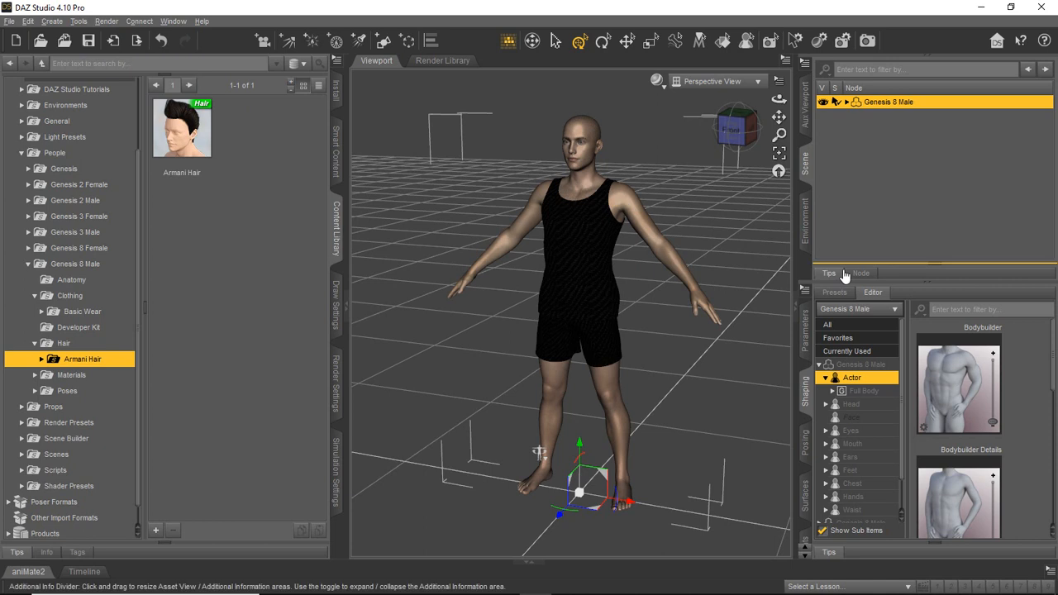
scroll("down", 3)
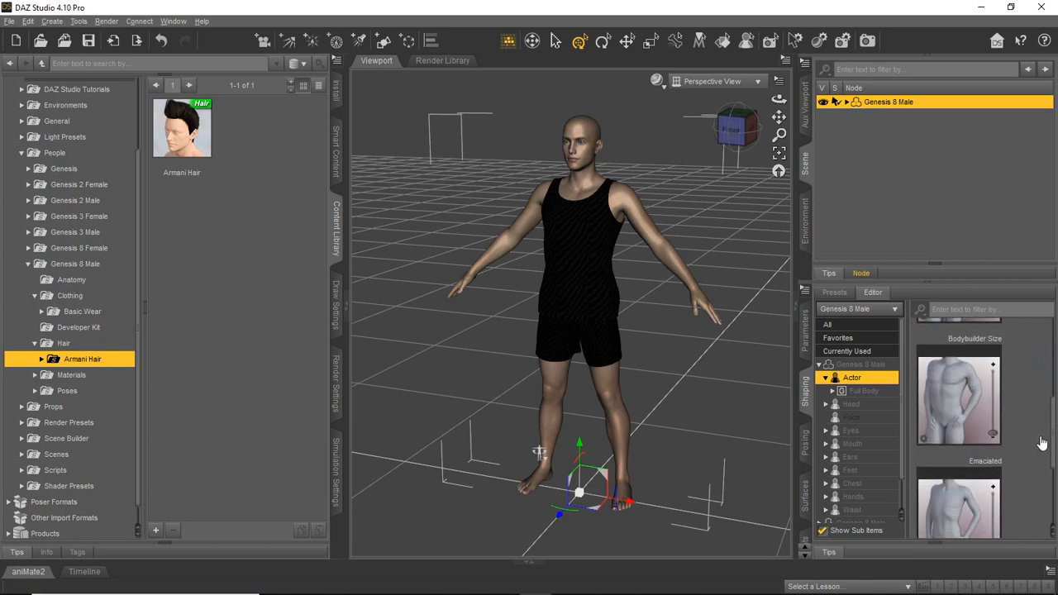
scroll("up", 3)
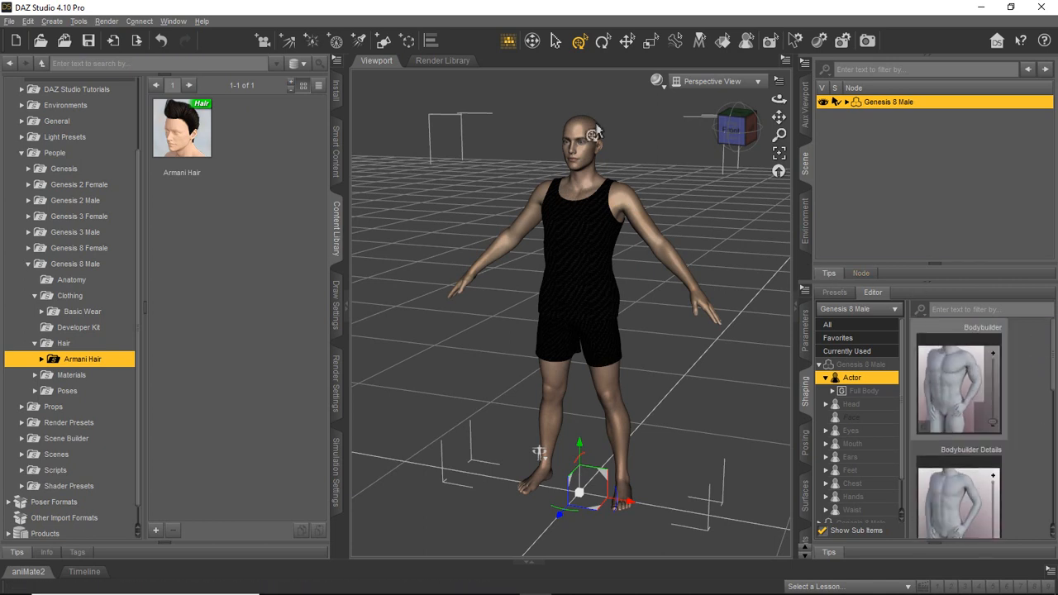